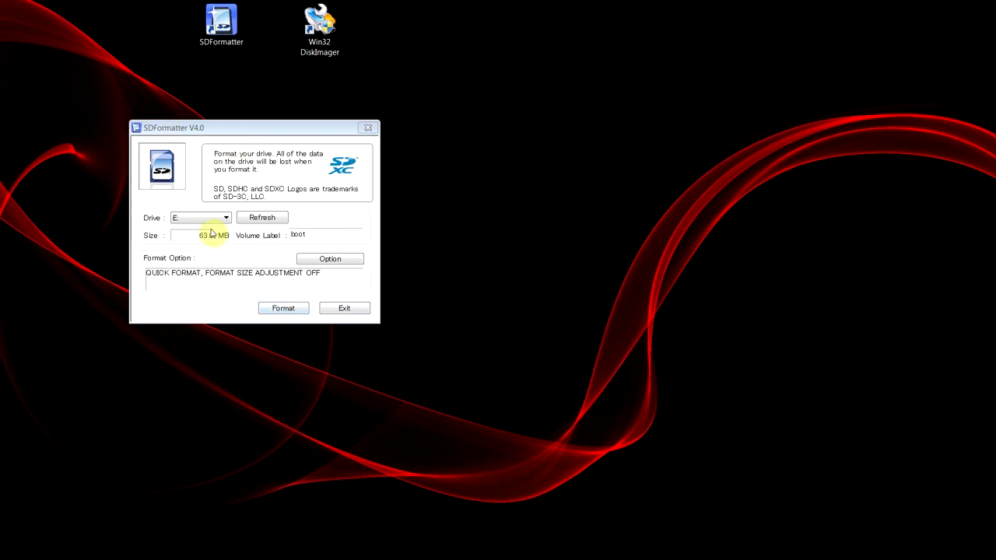
Step: Quick-format drive E: with volume label 'boot' and confirm the format warning
left_click(284, 308)
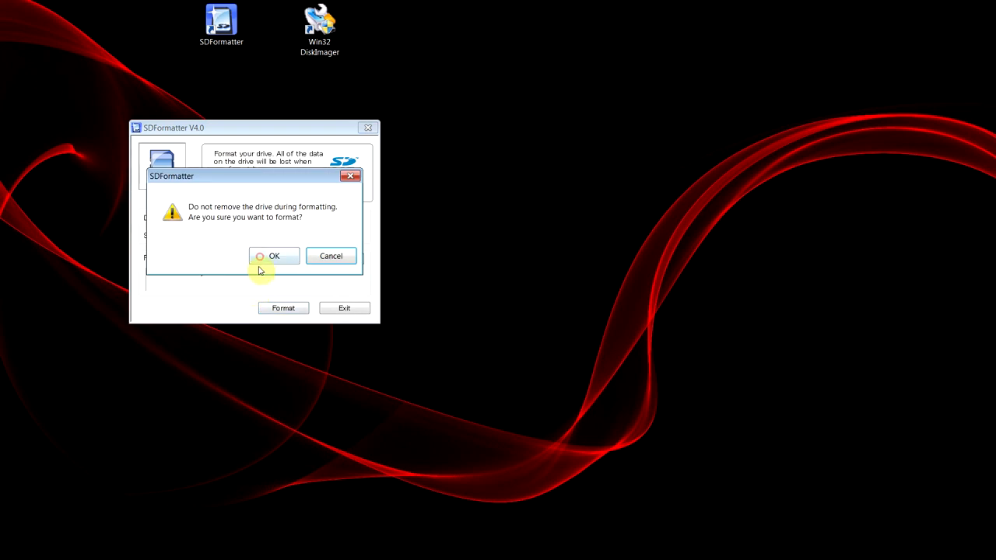
left_click(274, 256)
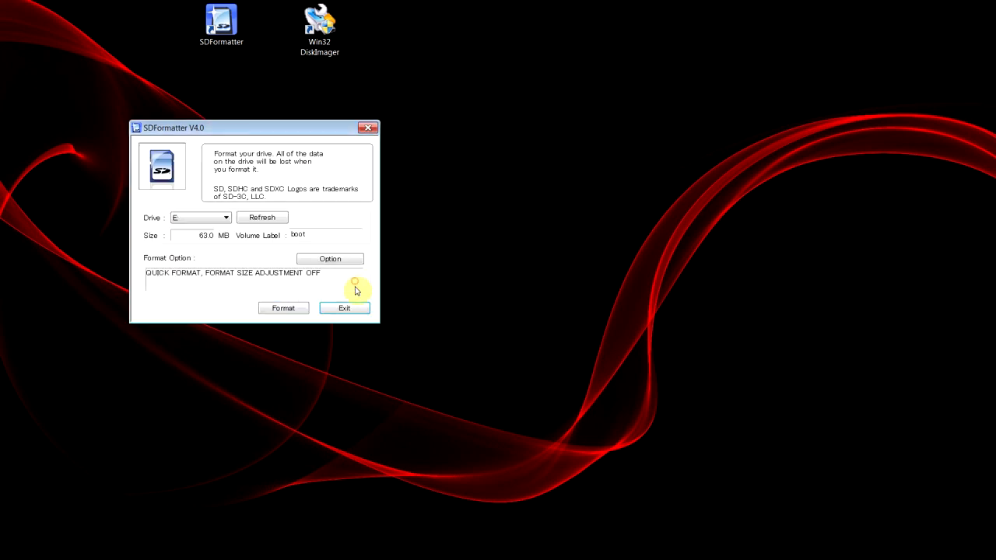
Step: Write 2016-05-27-raspbian-jessie.img to drive E: with Win32 Disk Imager, then exit it
left_click(344, 307)
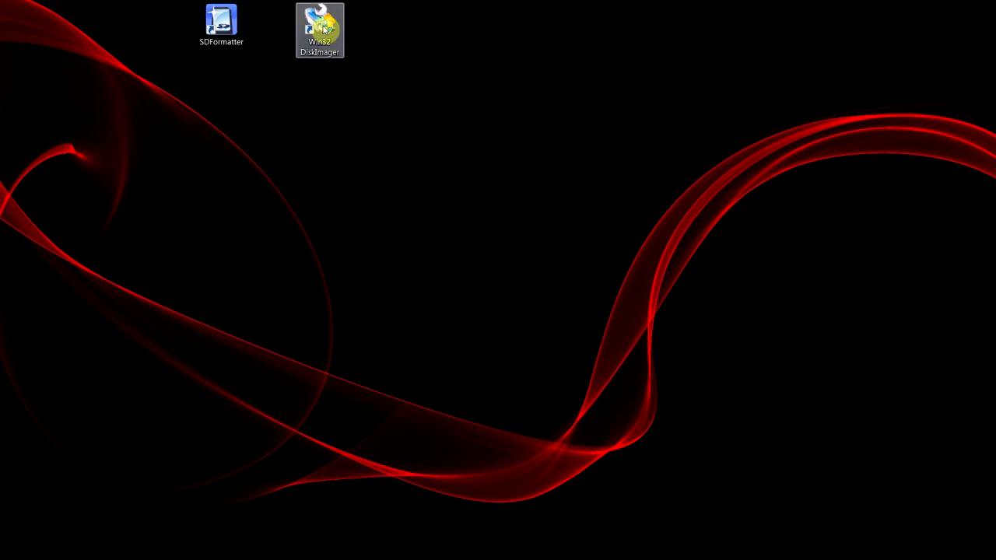
double_click(319, 23)
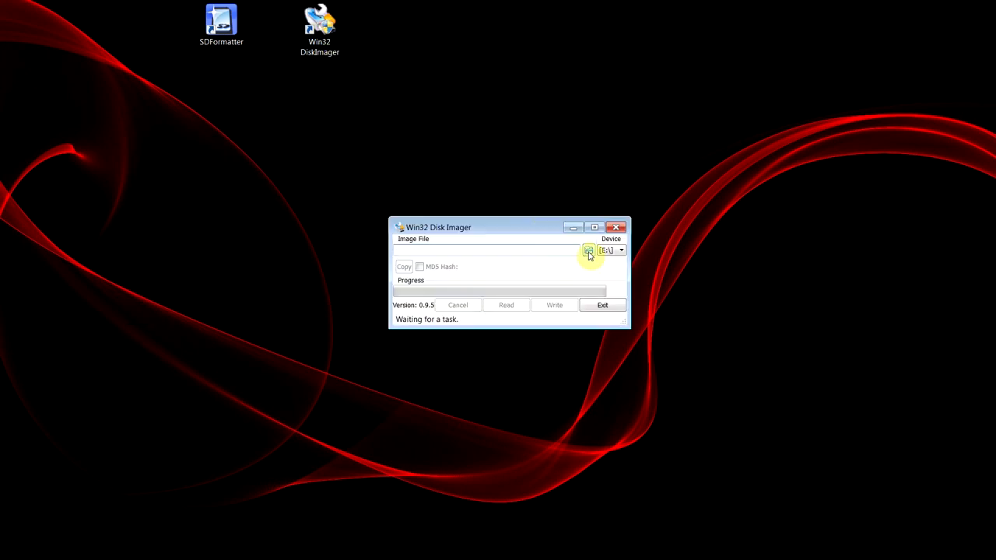
left_click(588, 250)
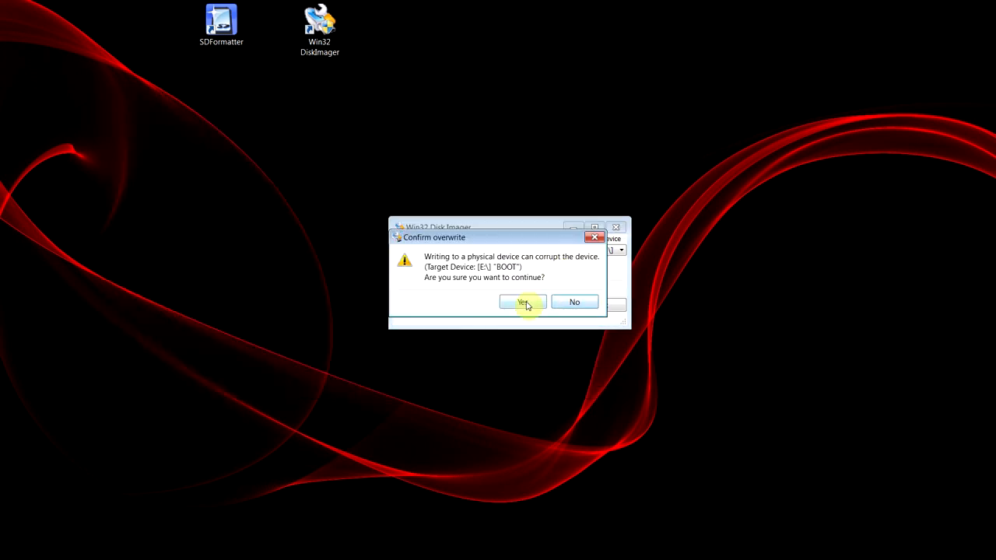
left_click(521, 302)
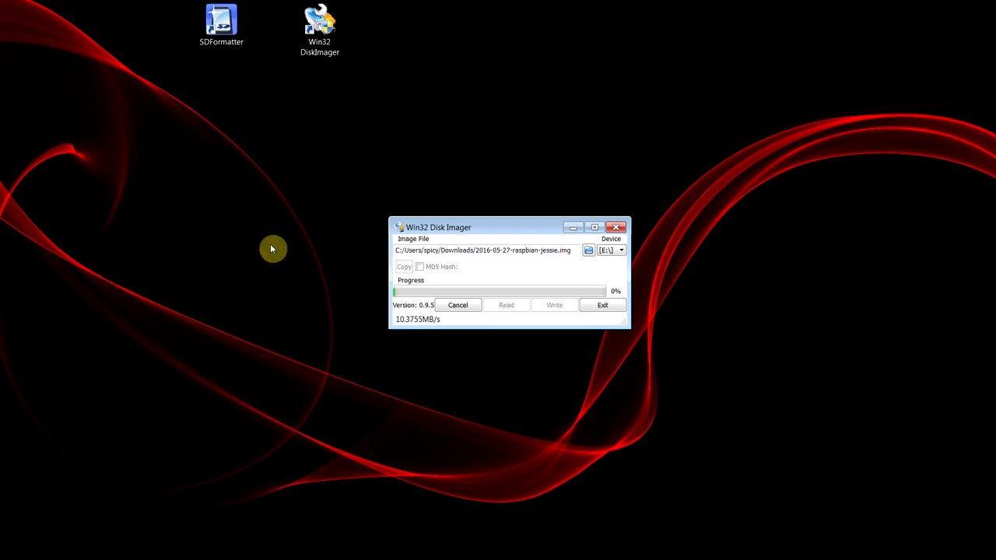
mouse_move(486, 391)
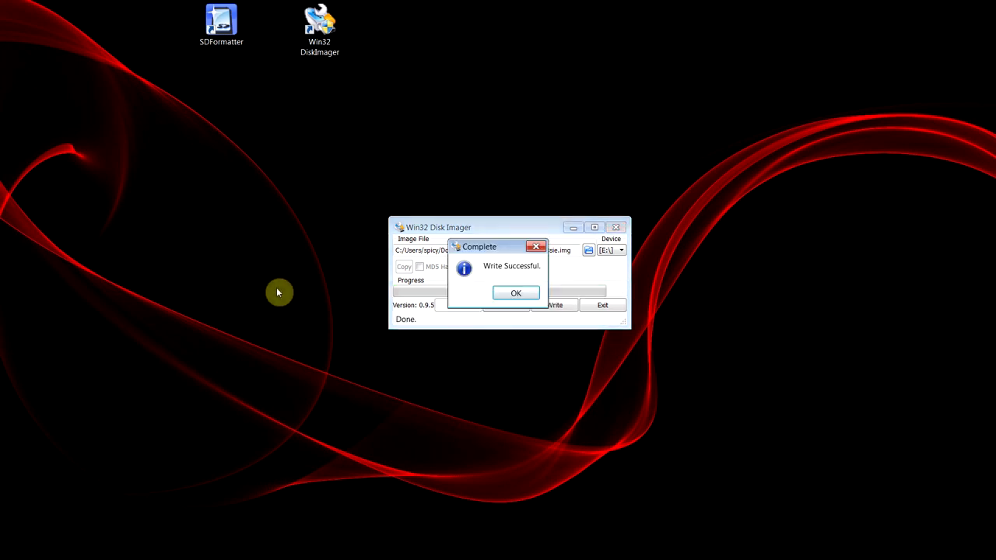
mouse_move(451, 320)
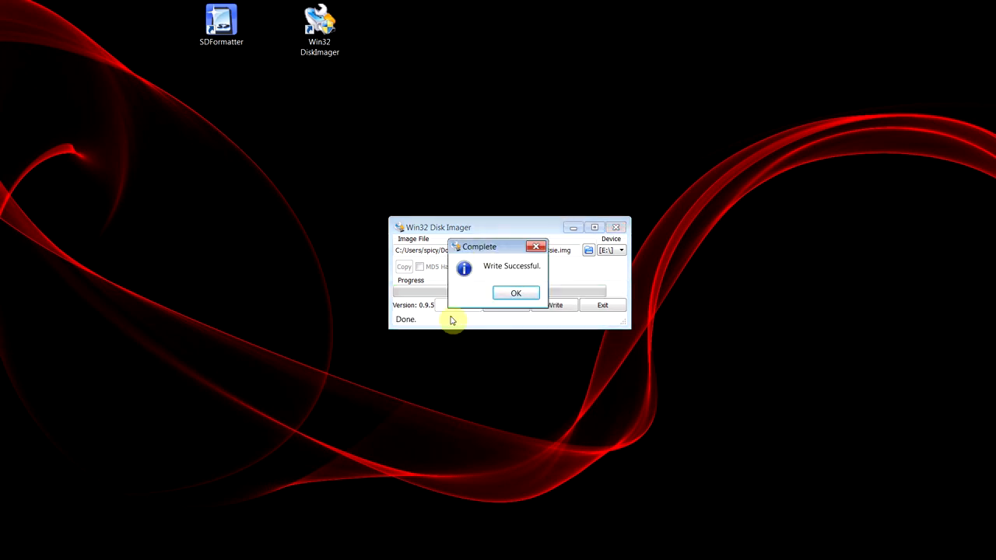
left_click(515, 294)
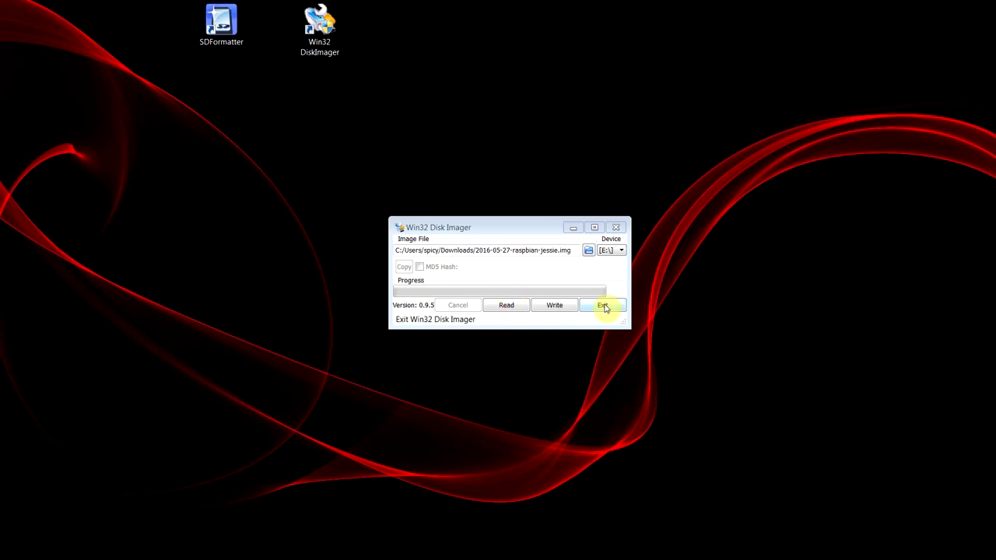
left_click(603, 304)
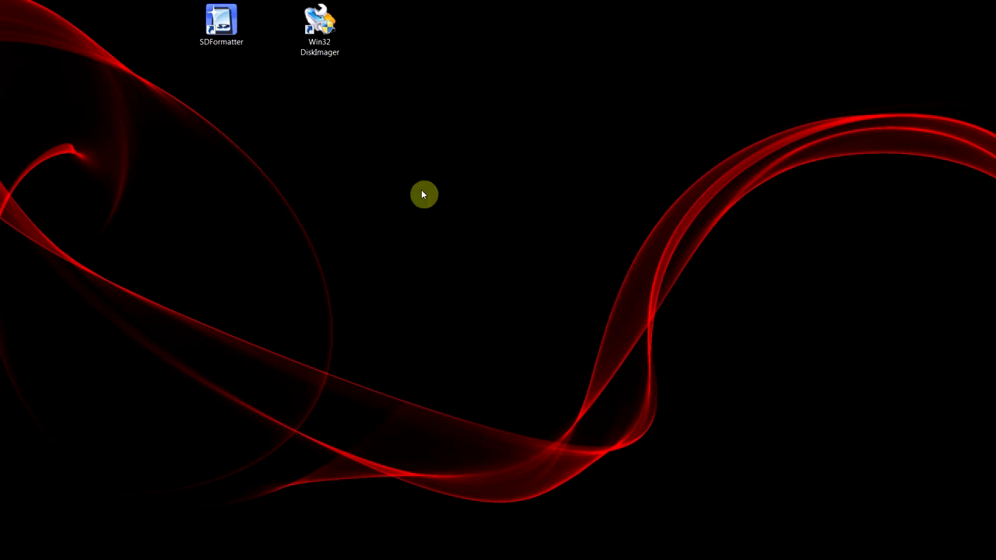
mouse_move(421, 183)
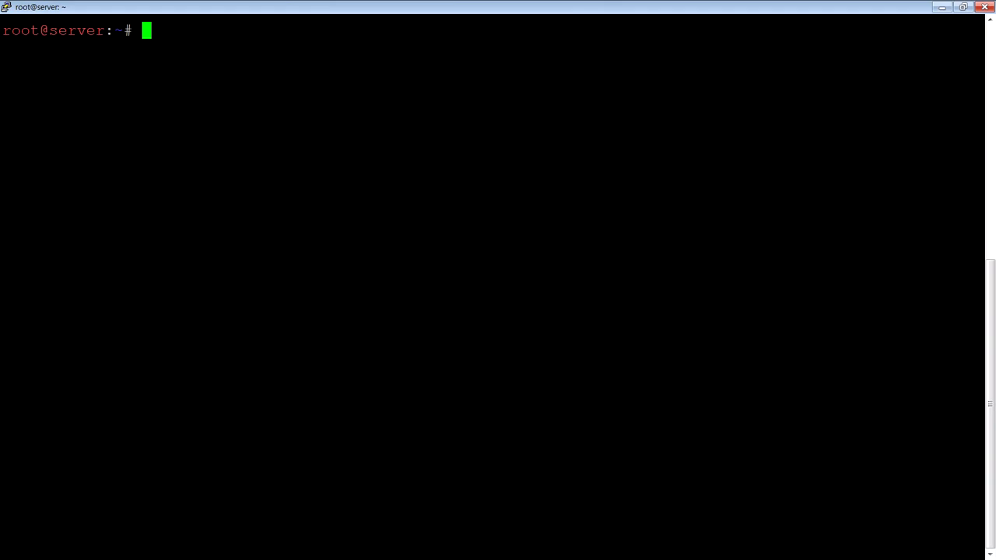
type("ssh")
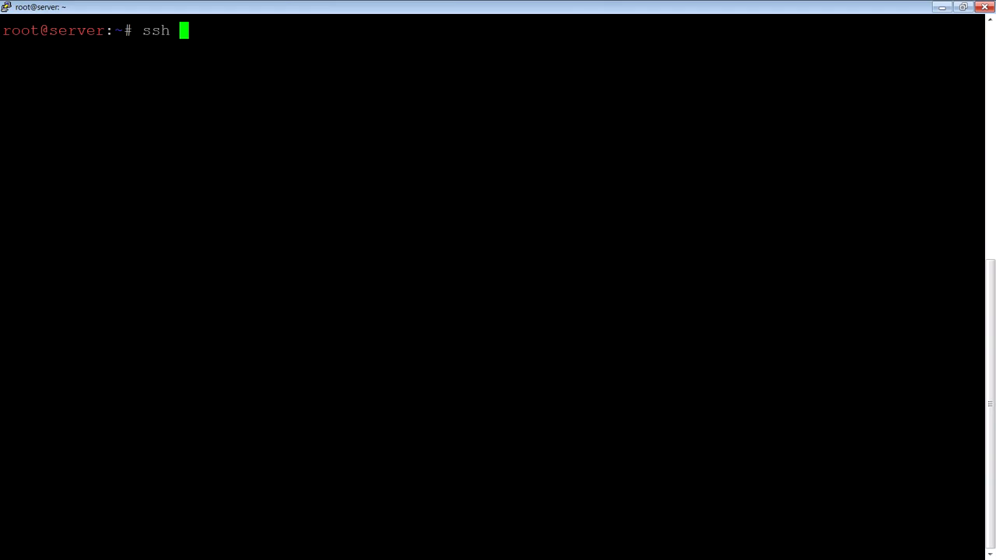
type("pi@1")
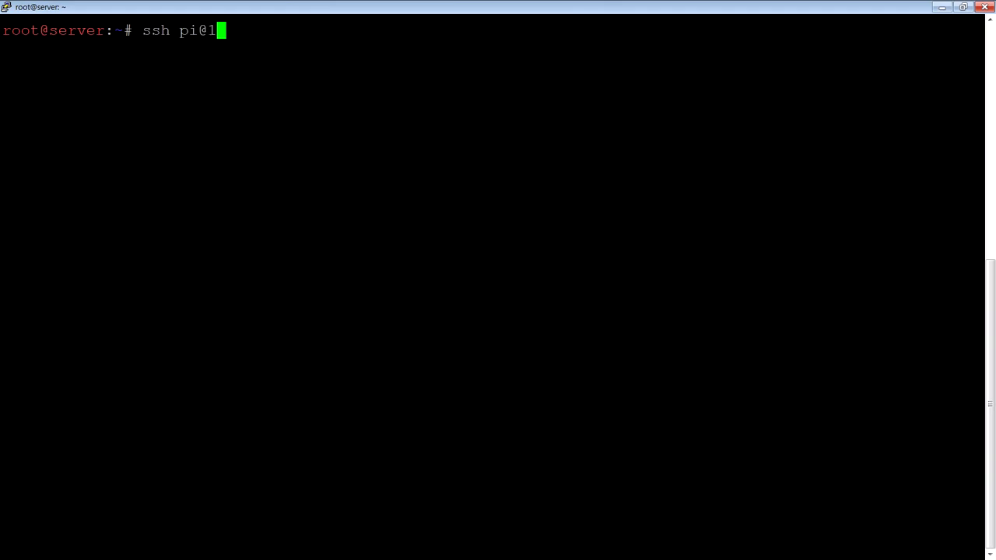
type("92.168.1.6")
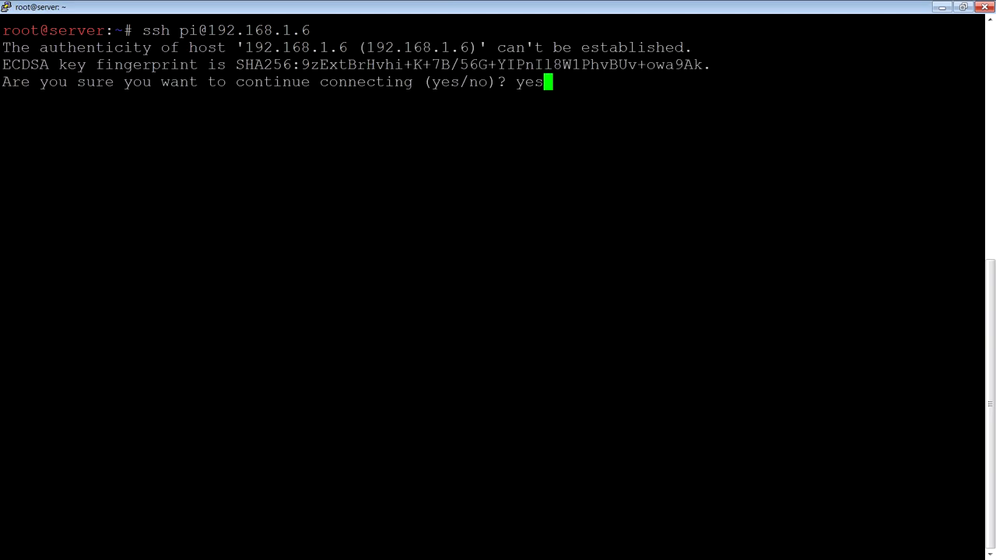
key("Return")
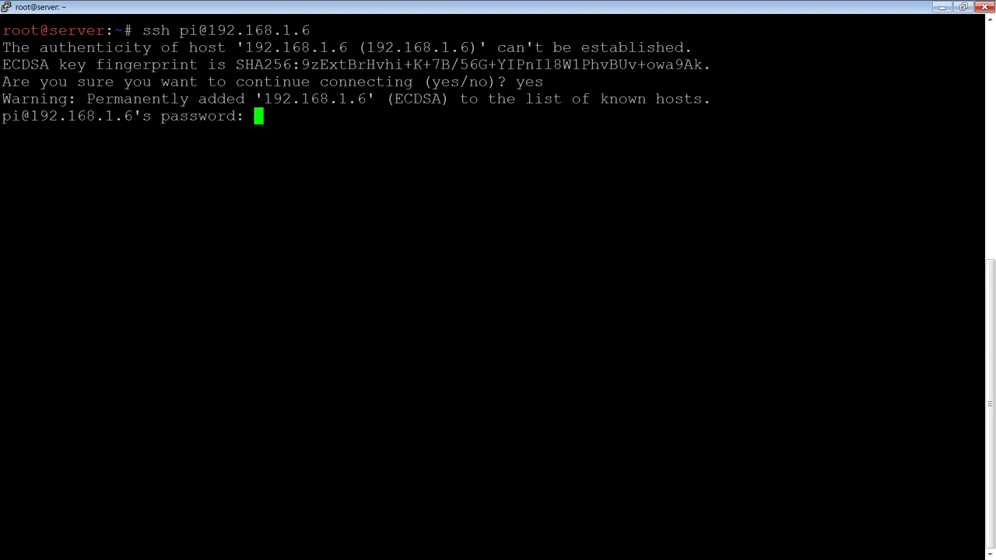
key("Return")
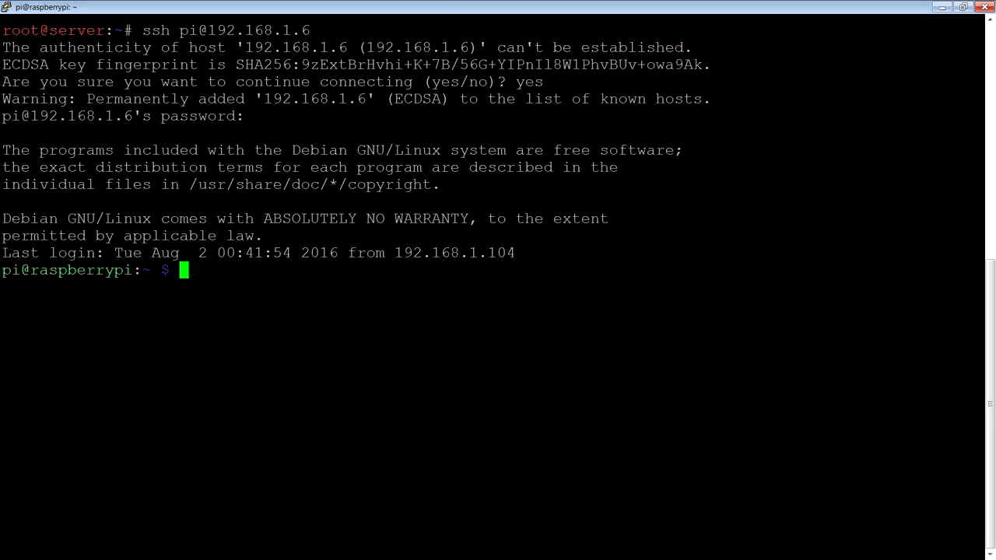
Step: Launch the configuration tool with 'sudo raspi-config'
type("sudo")
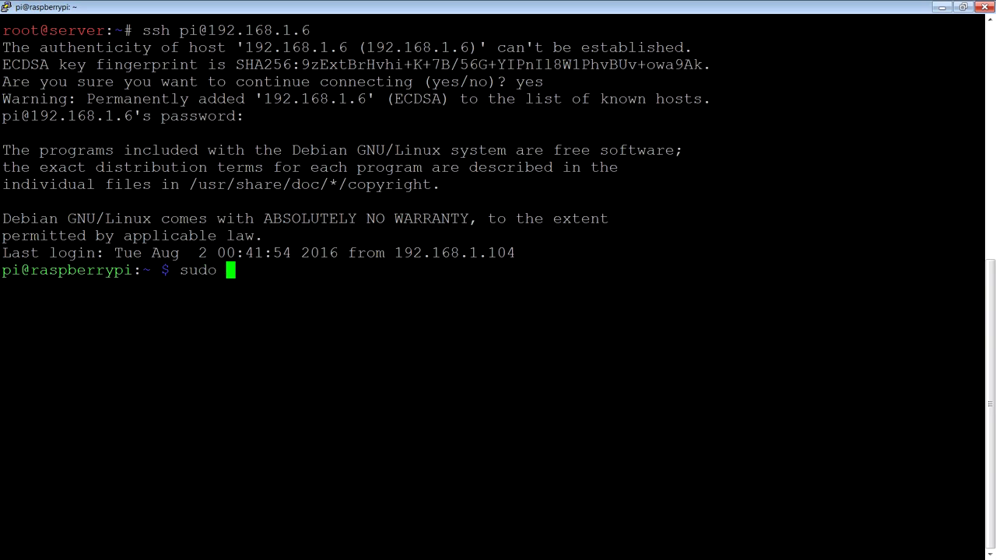
type("raspi-config")
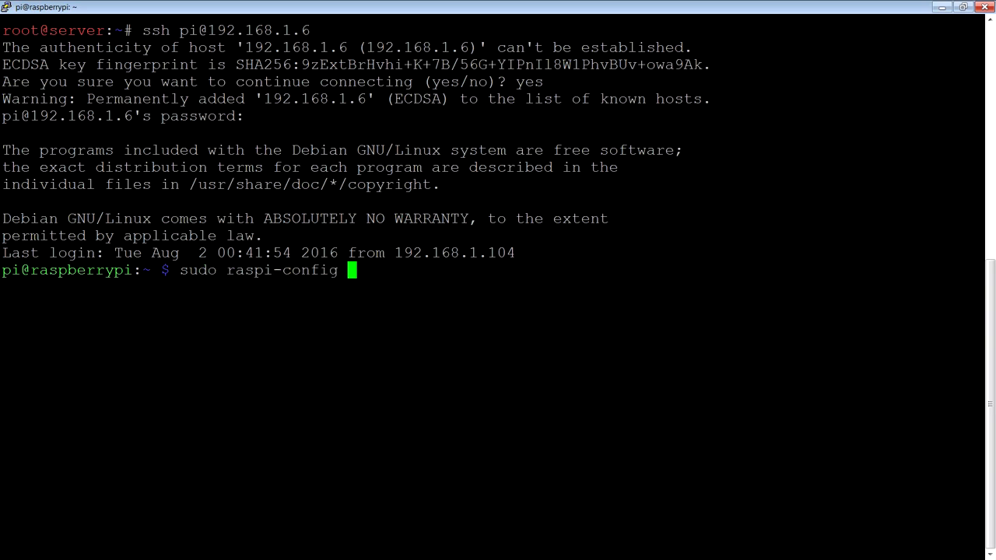
key("Return")
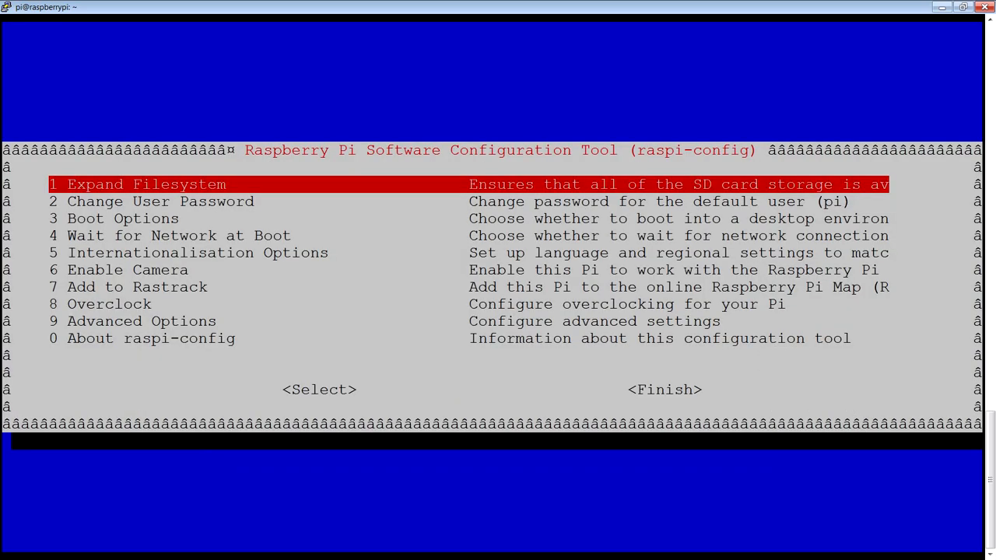
Step: Set the hostname to tvserver under raspi-config Advanced Options, then reopen Advanced Options
key("Down")
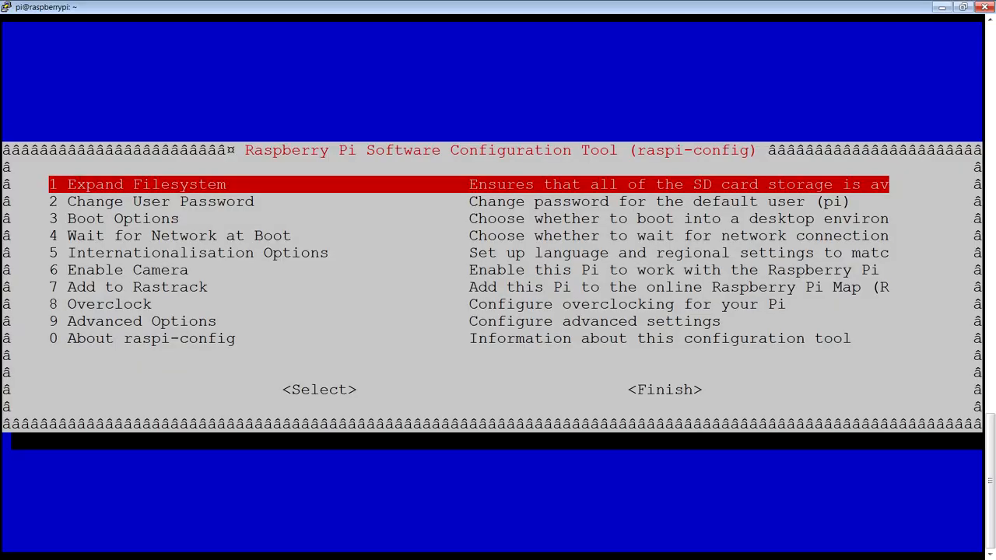
key("Down")
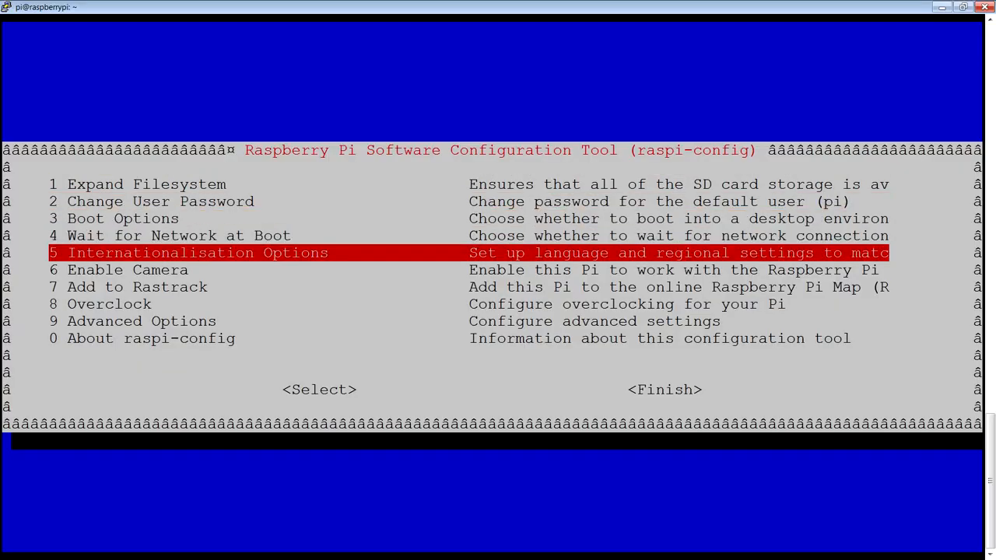
key("Return")
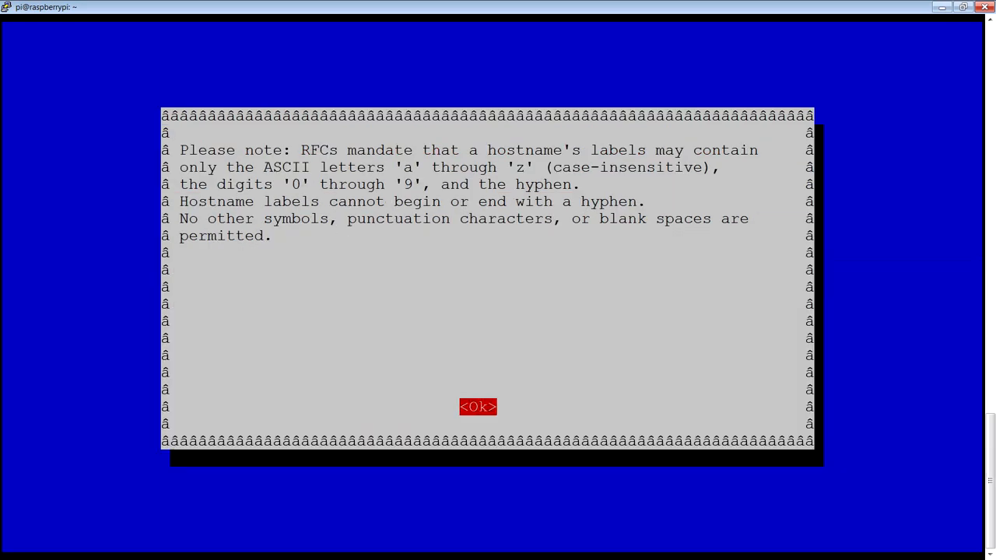
left_click(477, 406)
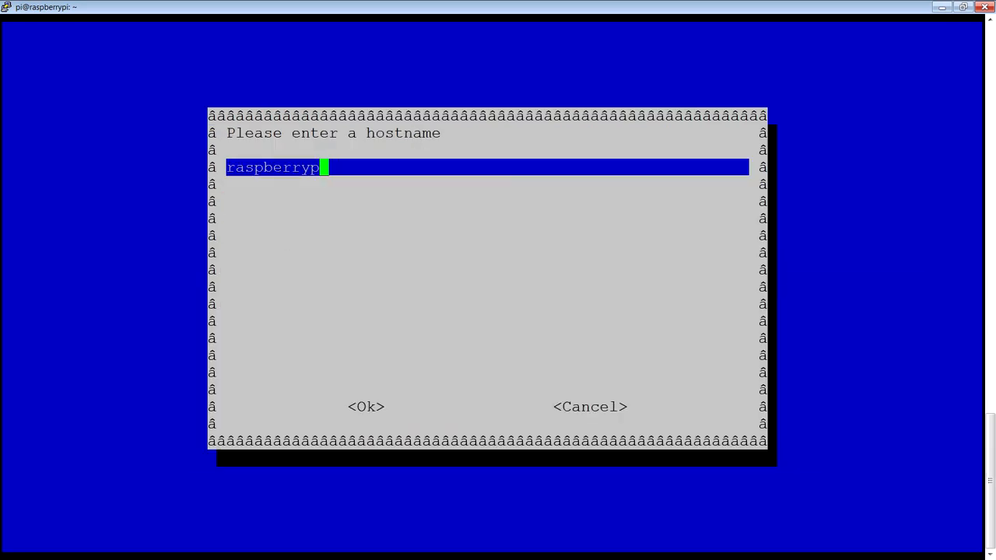
type("tvserver")
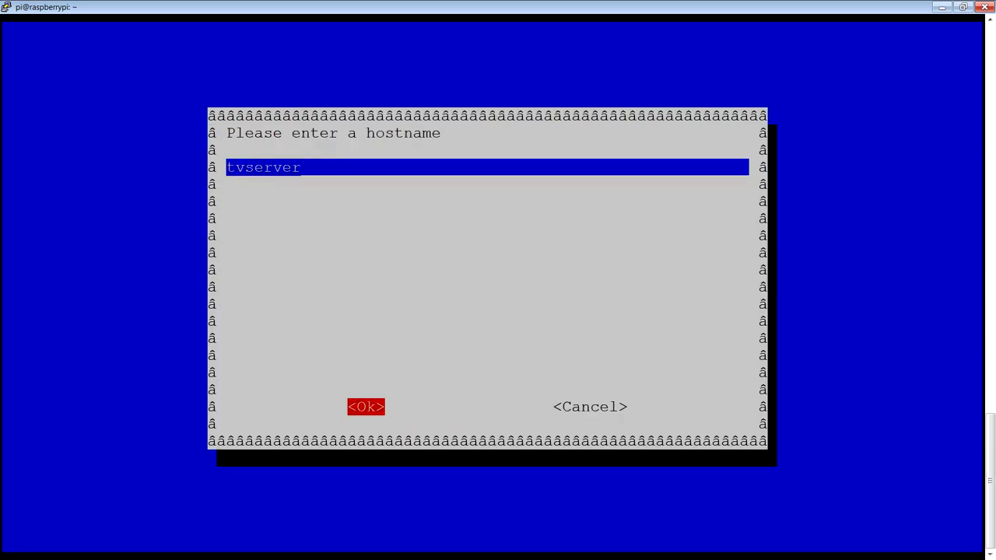
left_click(366, 406)
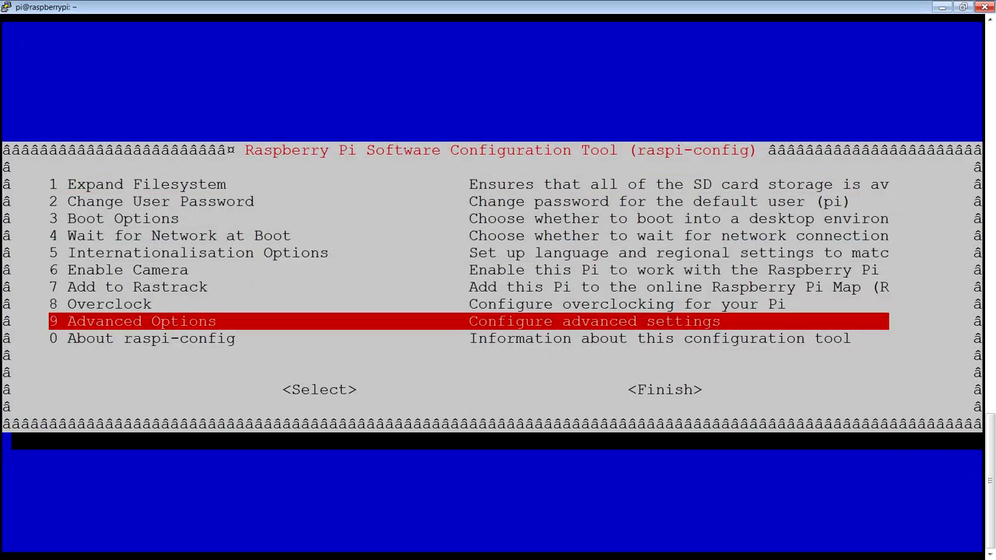
key("Return")
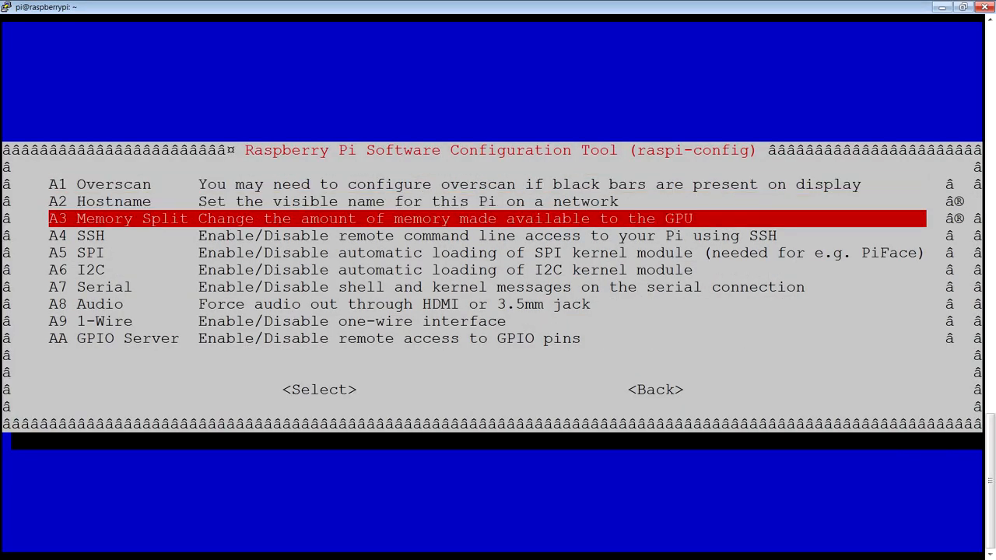
key("Down")
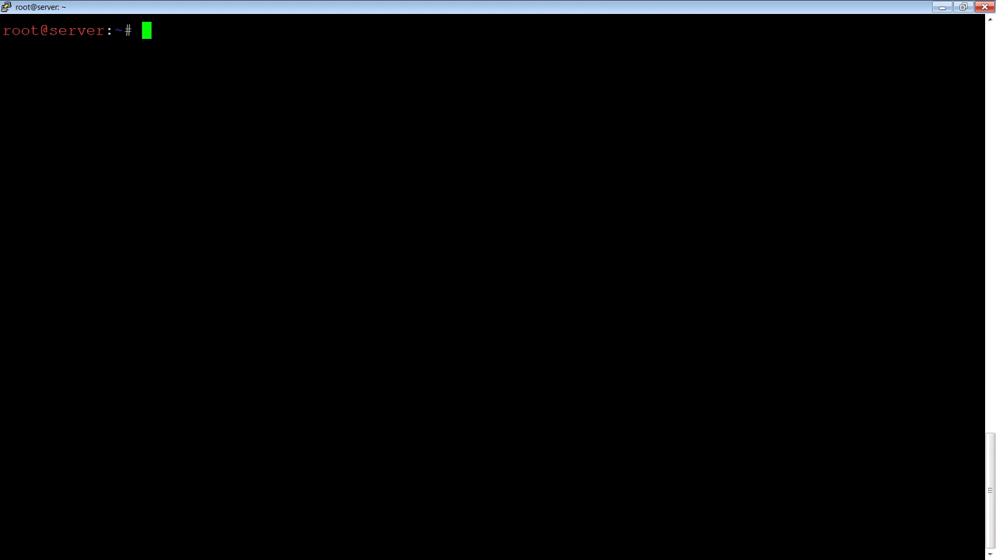
type("ssh pi@192.168.1.6")
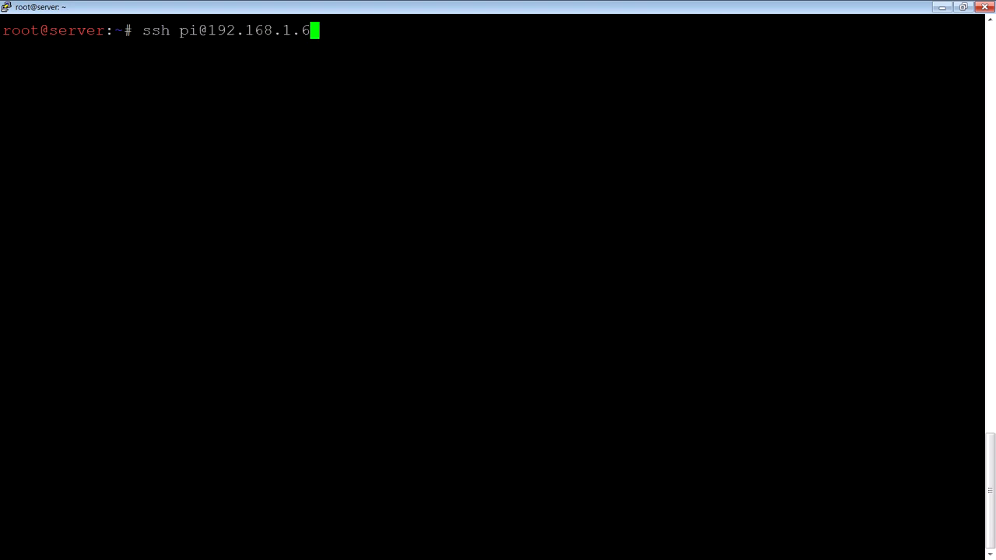
key("Return")
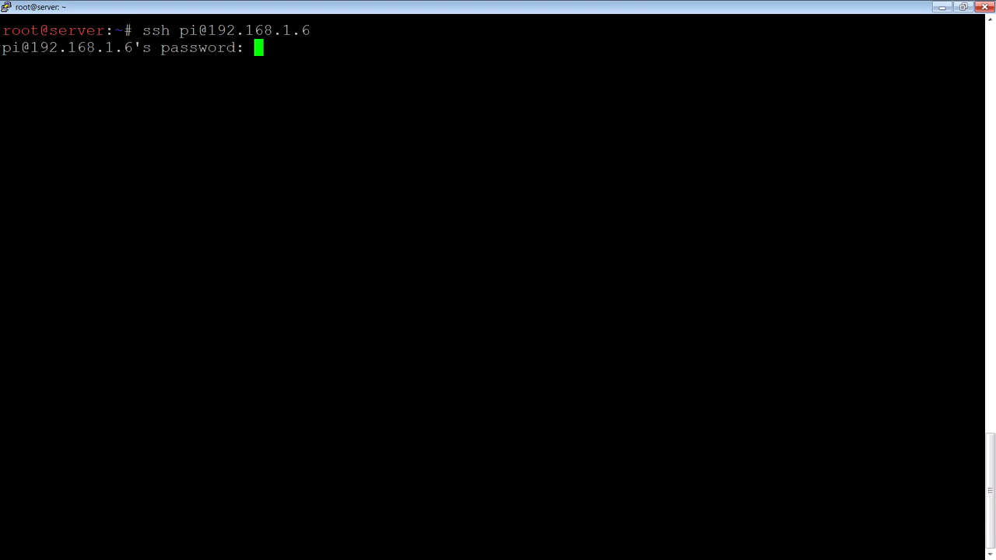
key("Return")
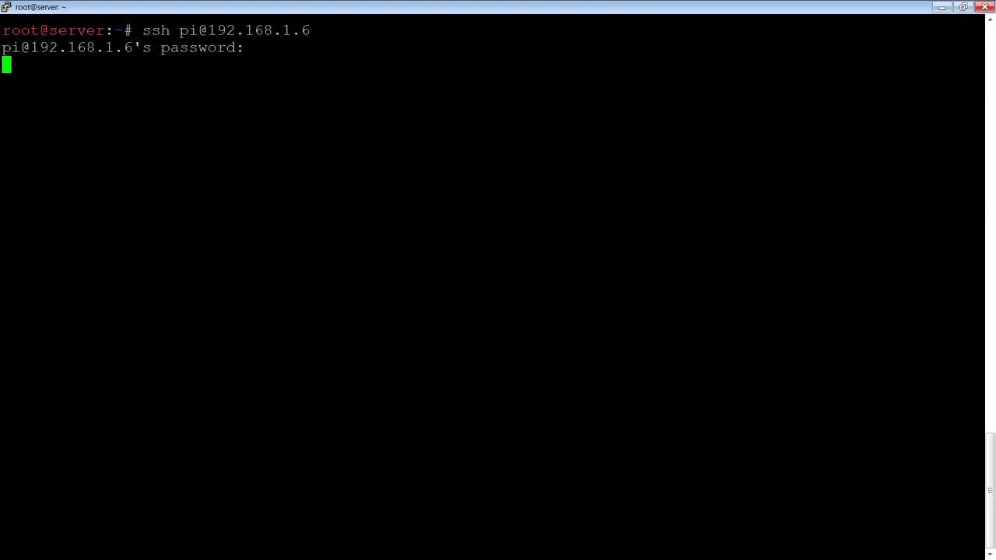
key("Return")
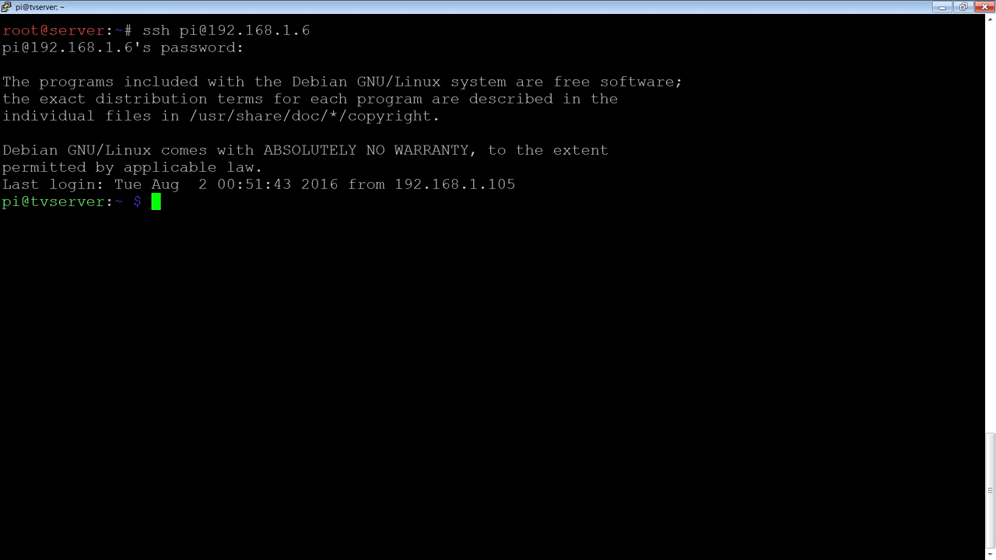
Step: Run 'dmesg | grep dvb' and copy the missing firmware name dvb-usb-it9135-02.fw
type("dmesg |")
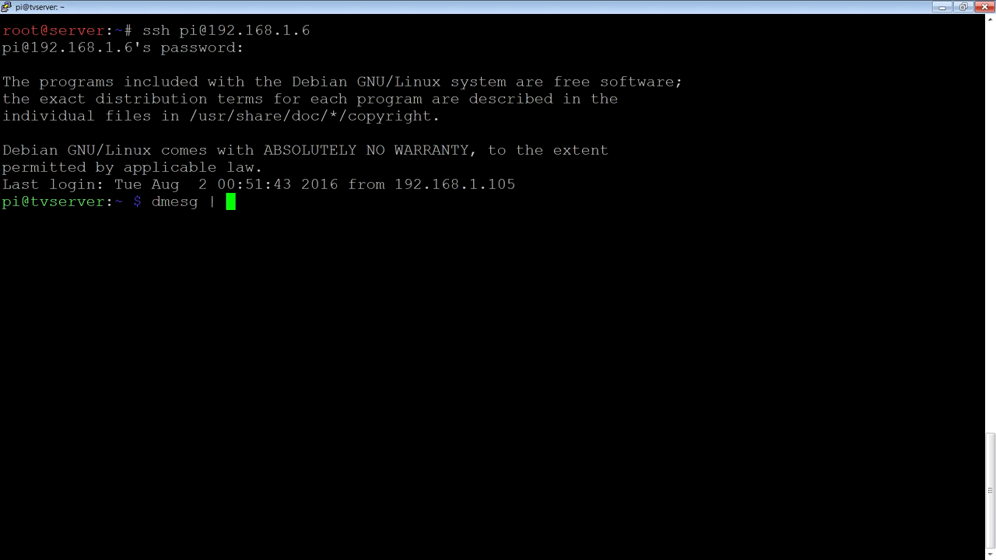
type("grep")
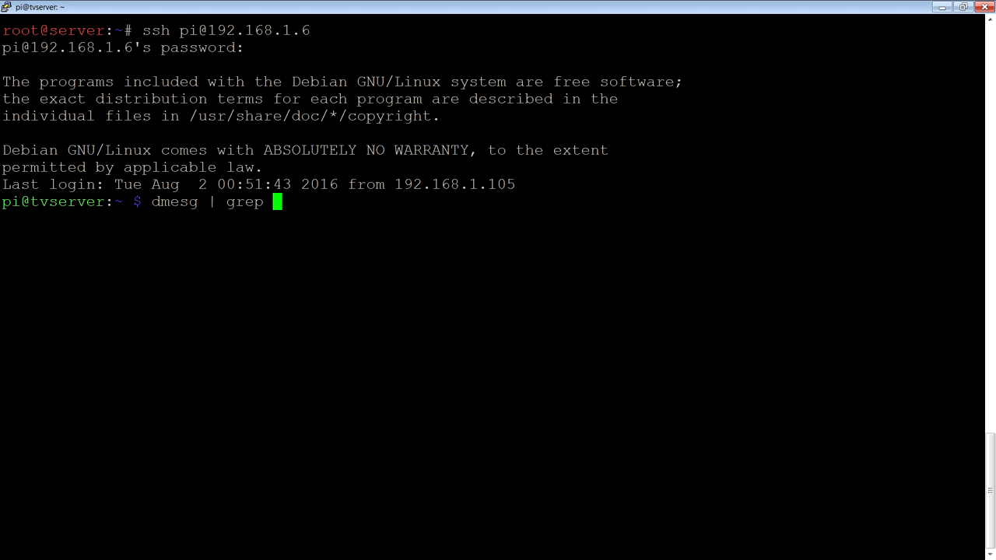
key("Return")
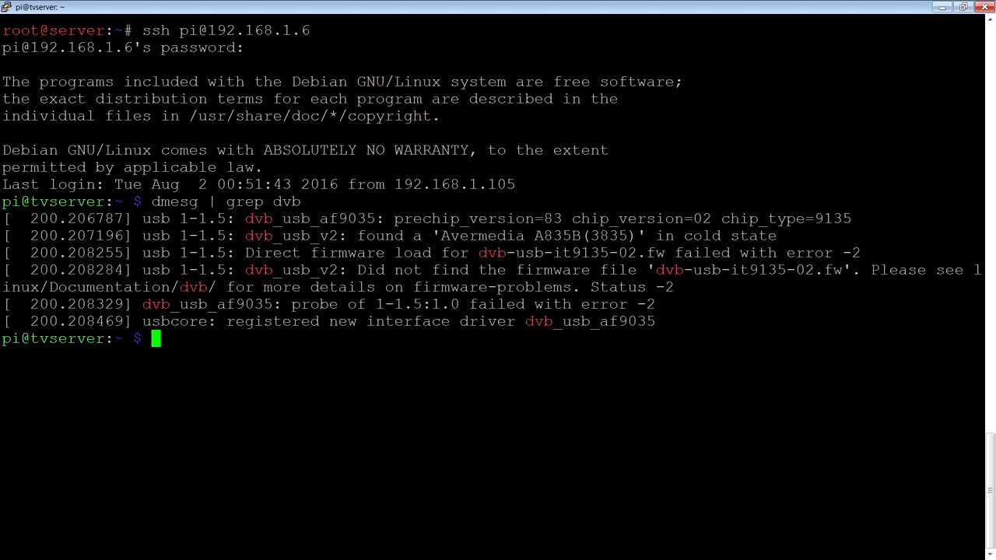
mouse_move(657, 270)
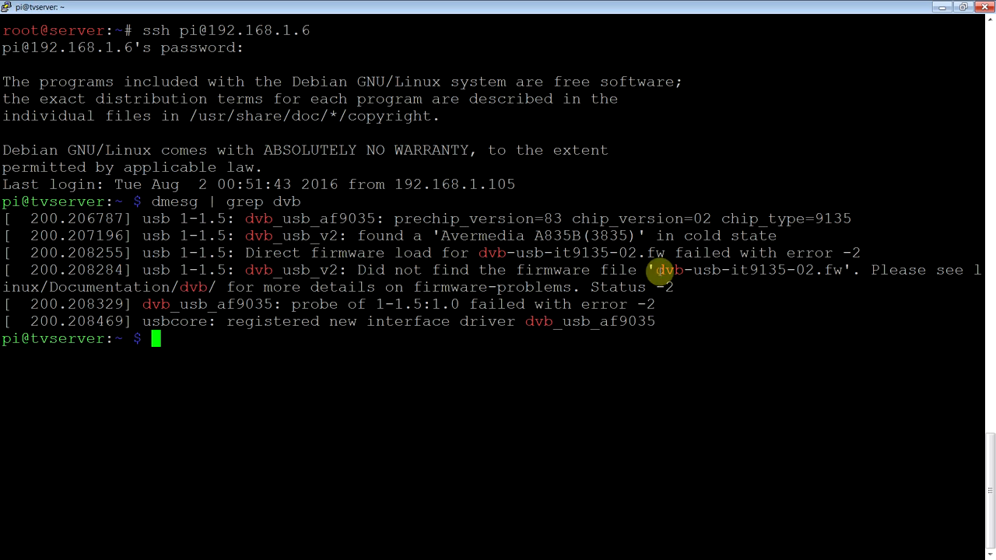
left_click_drag(657, 270, 856, 270)
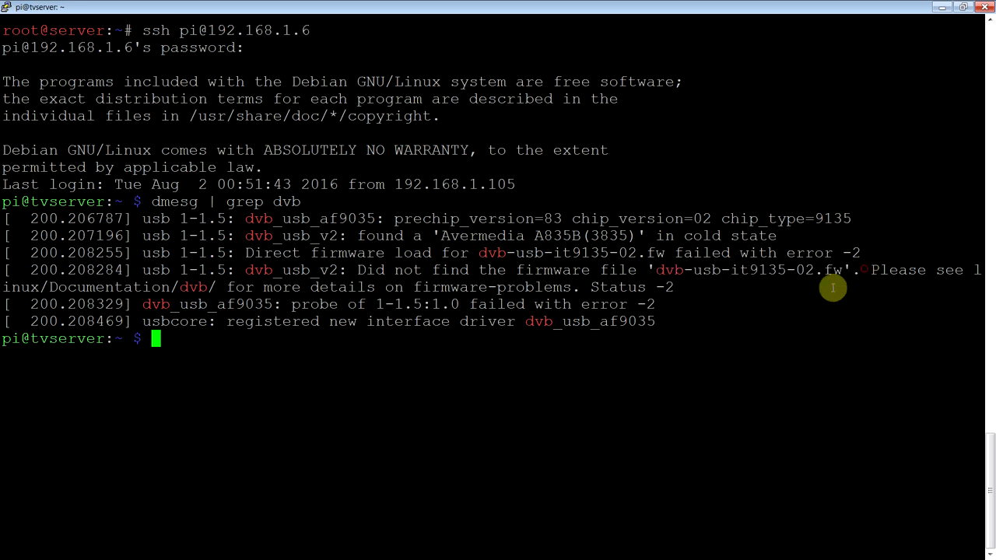
mouse_move(624, 375)
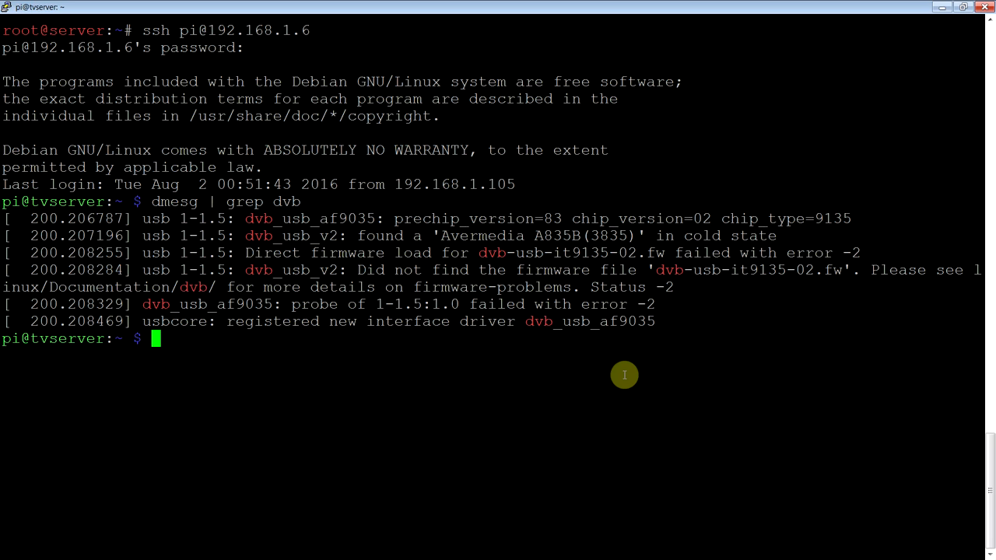
type("exit")
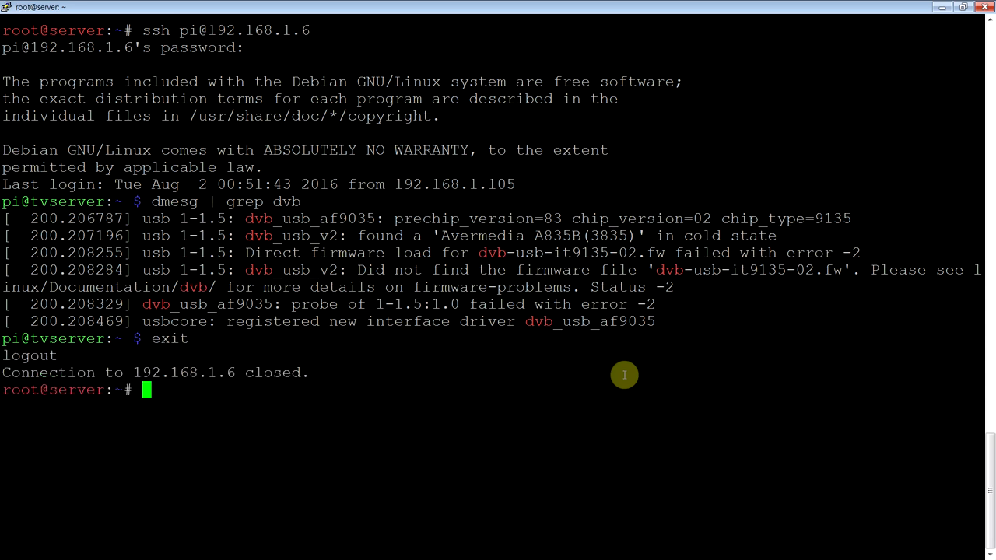
type("scp")
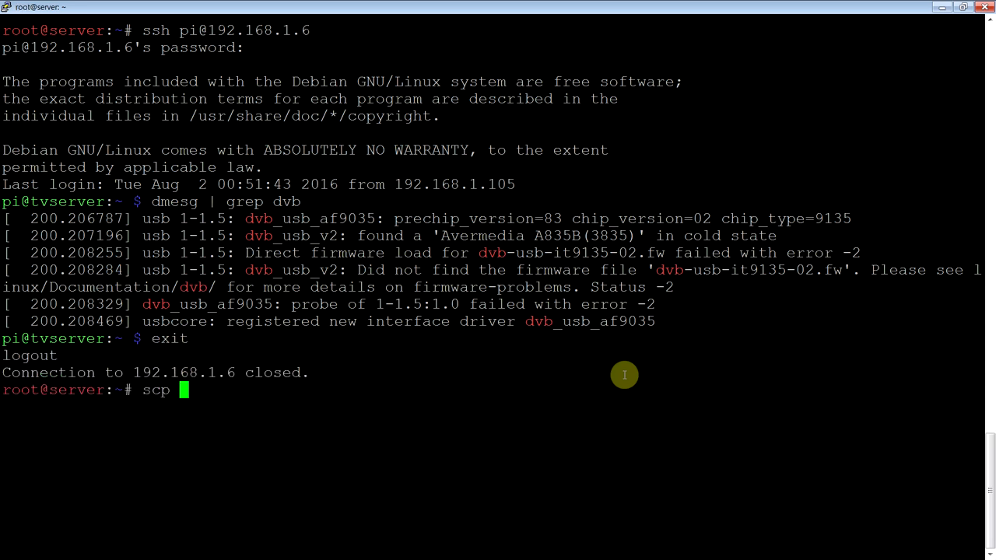
type("dvb-usb-it9135-02.fw")
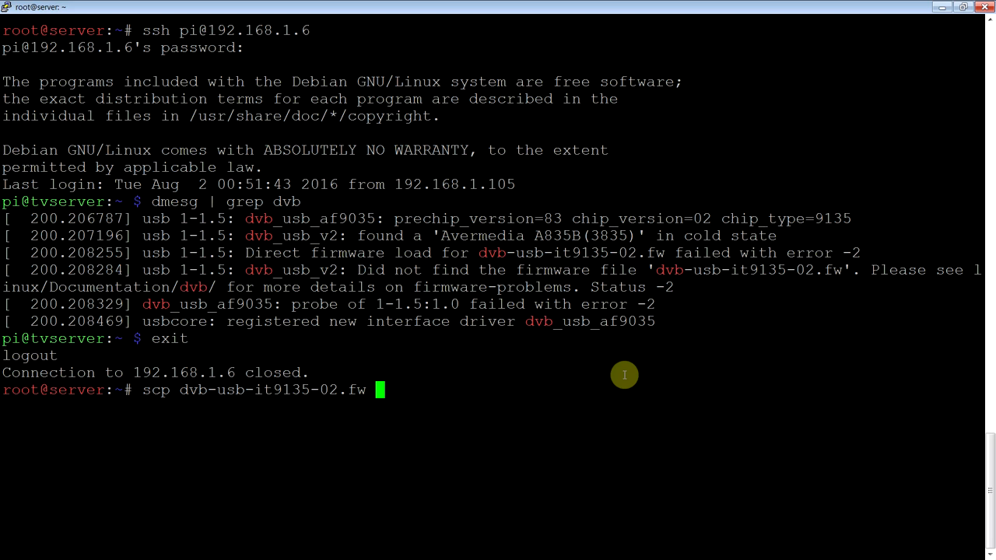
type("pi@")
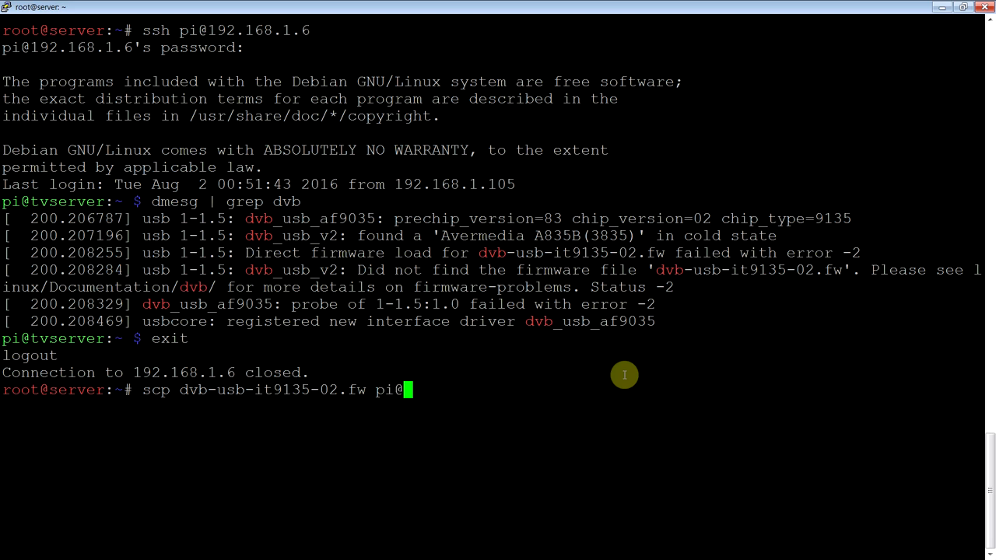
type("192.168.1.6:/")
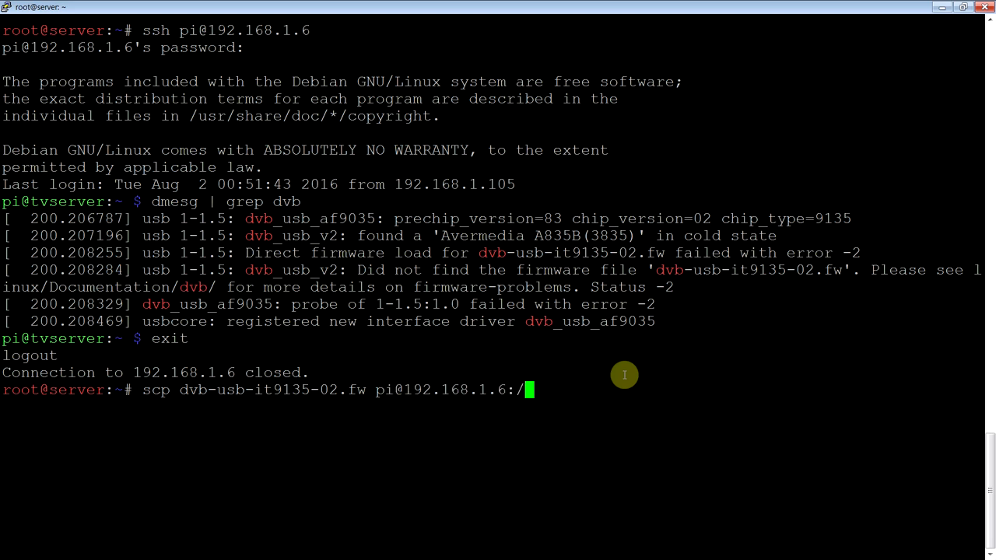
key("Return")
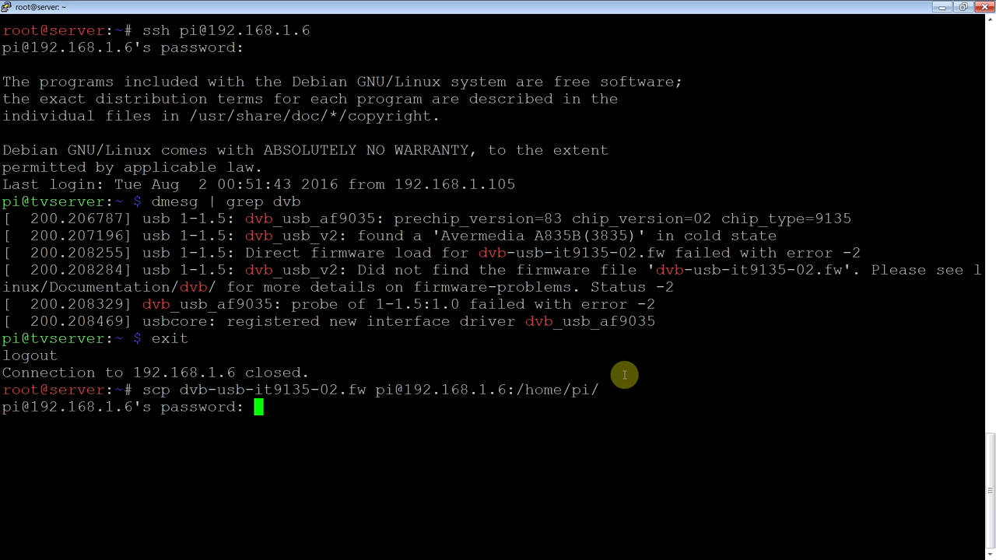
key("Return")
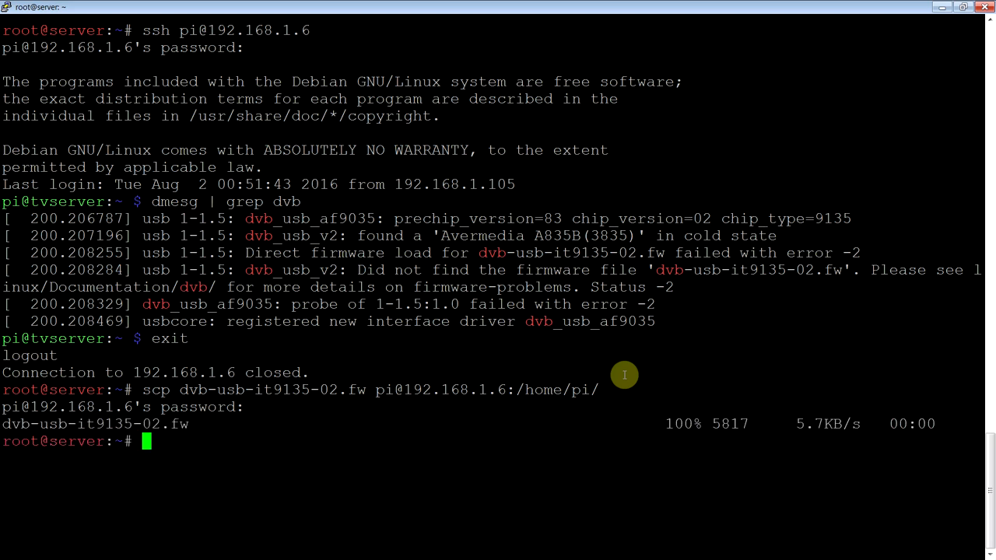
type("ssh pi@192.168.1.6")
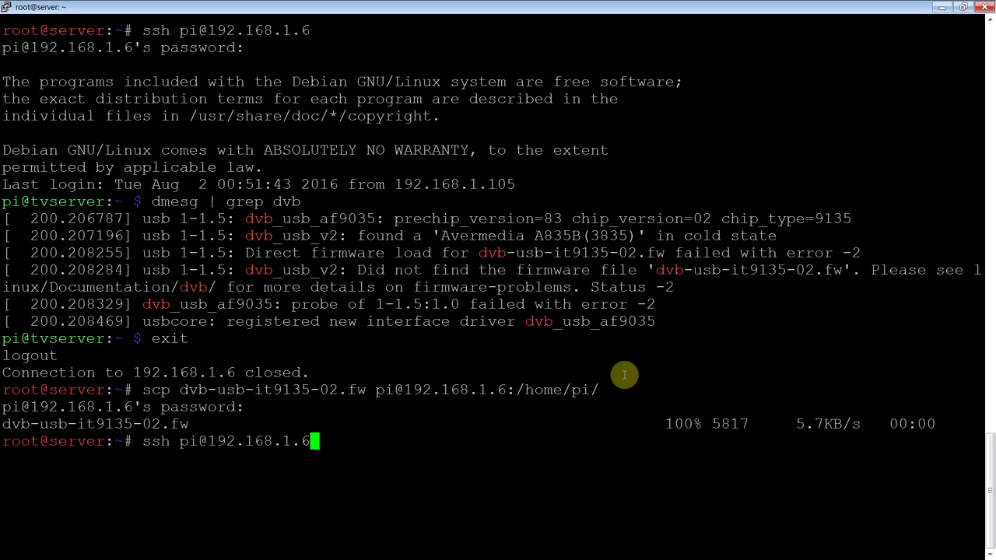
key("Return")
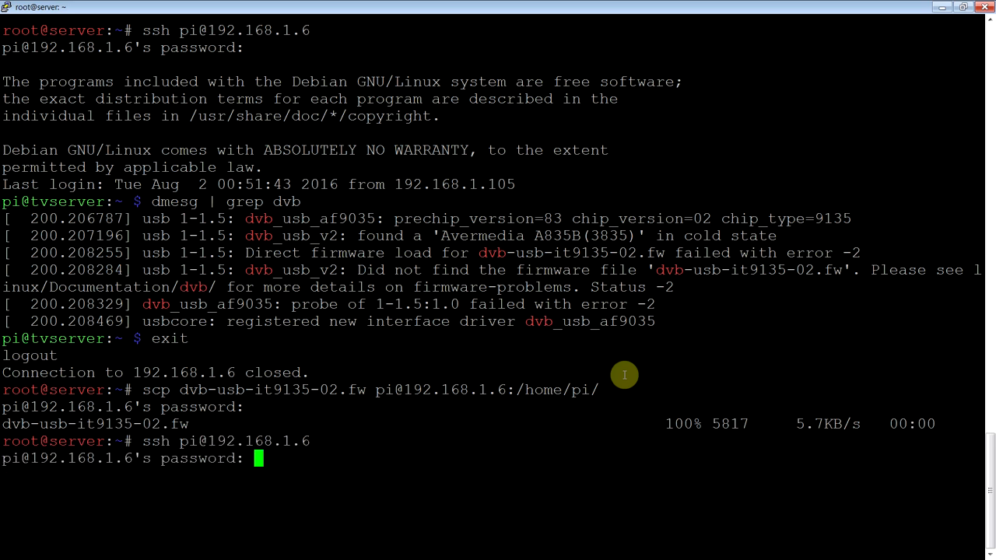
key("Return")
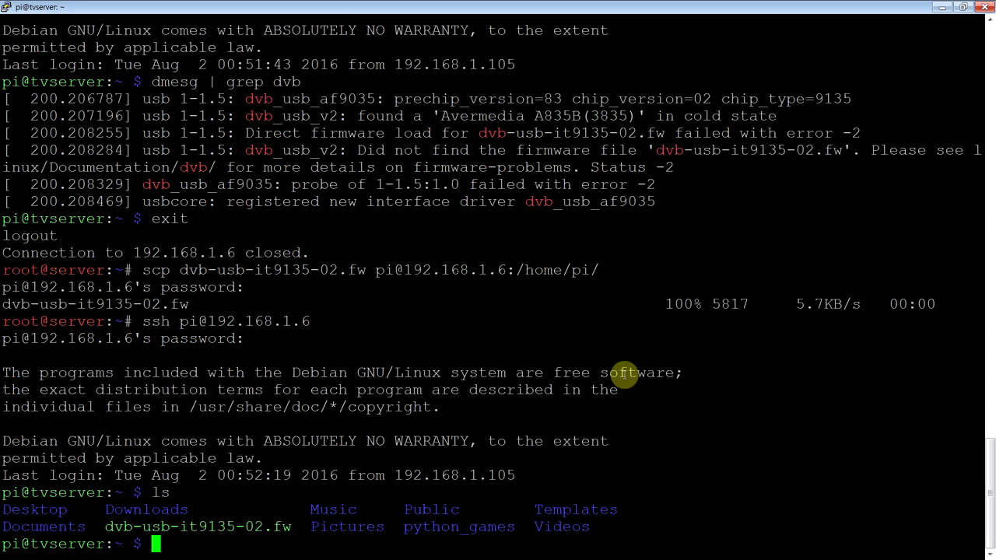
Step: Move dvb-usb-it9135-02.fw into /lib/firmware/ with sudo and reboot the Pi
type("sudo")
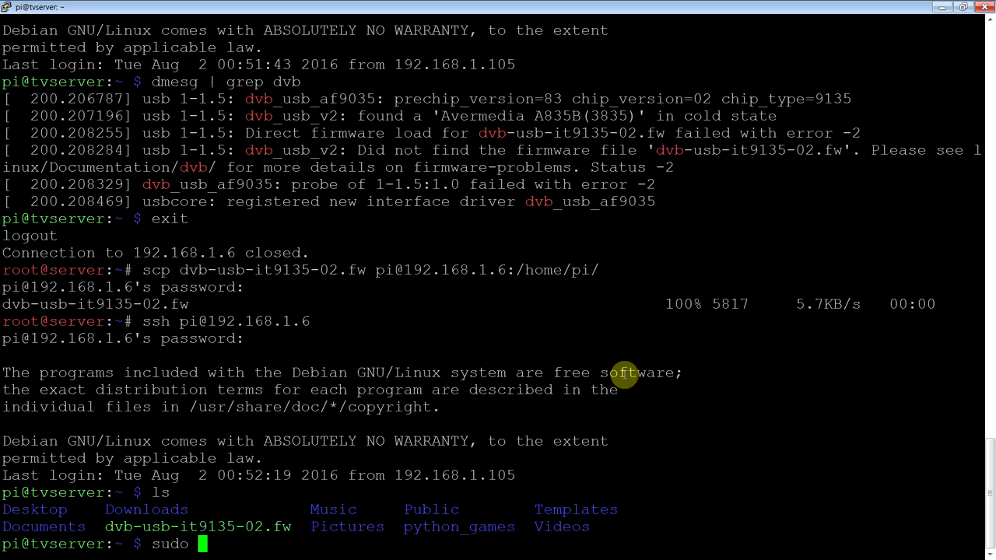
type("mv dvb-usb-it9135-02.fw")
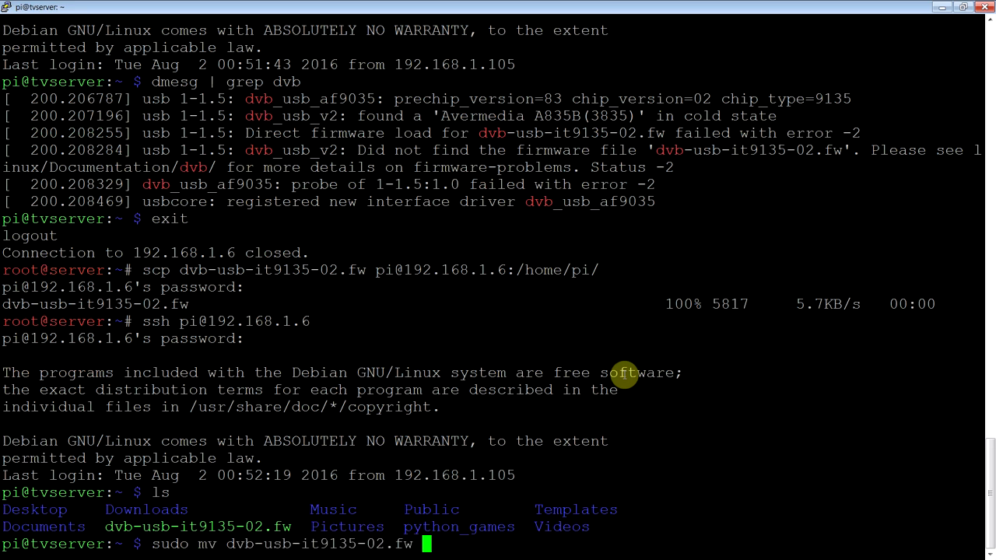
type("/lib/firmware/")
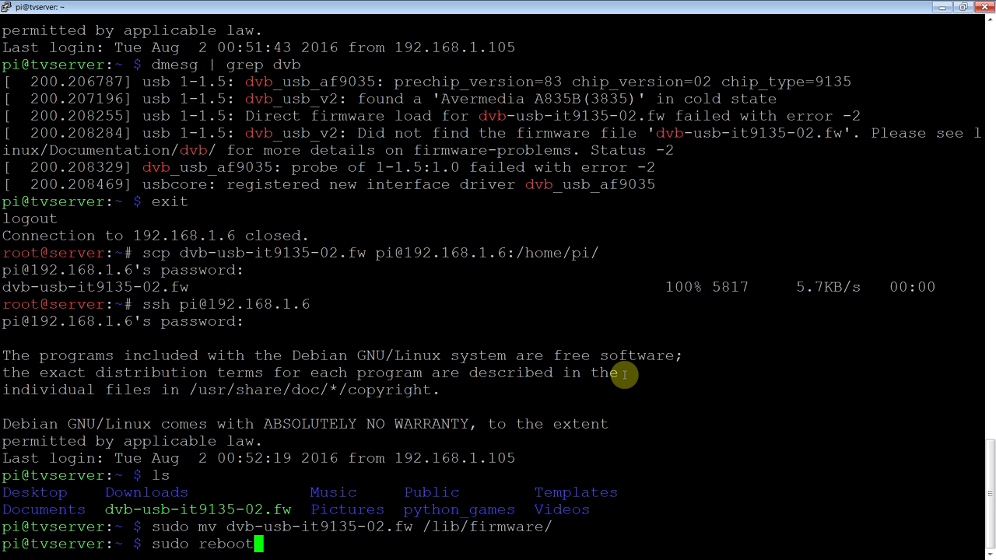
key("Return")
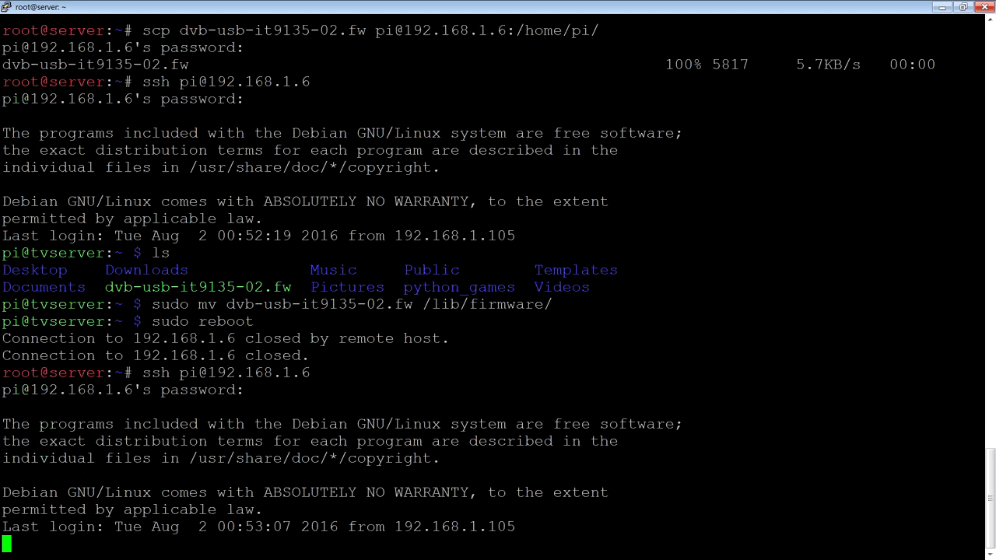
Step: Rerun 'dmesg | grep dvb' and list /dev/dvb/ to confirm adapter0 is present
type("dmesg | grep dvb")
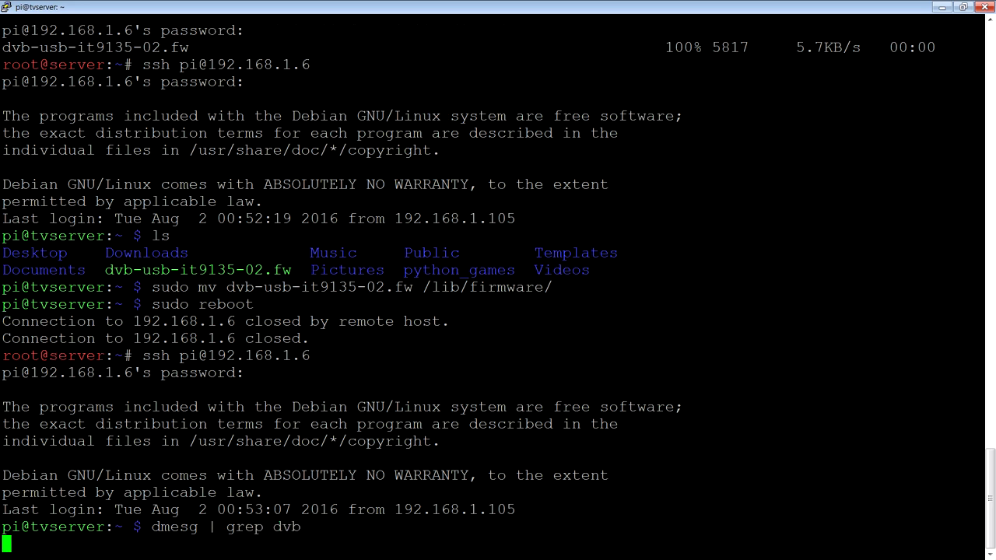
key("Return")
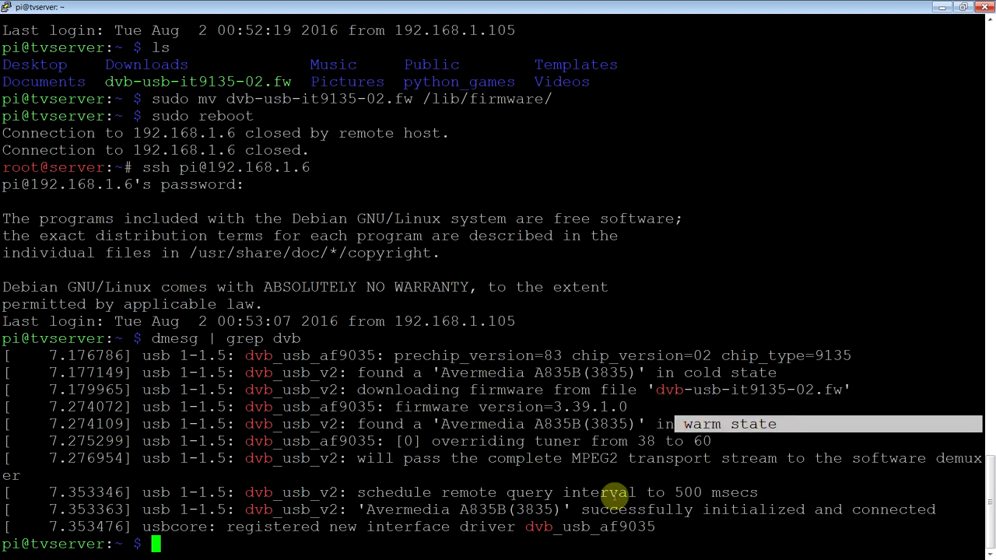
mouse_move(457, 539)
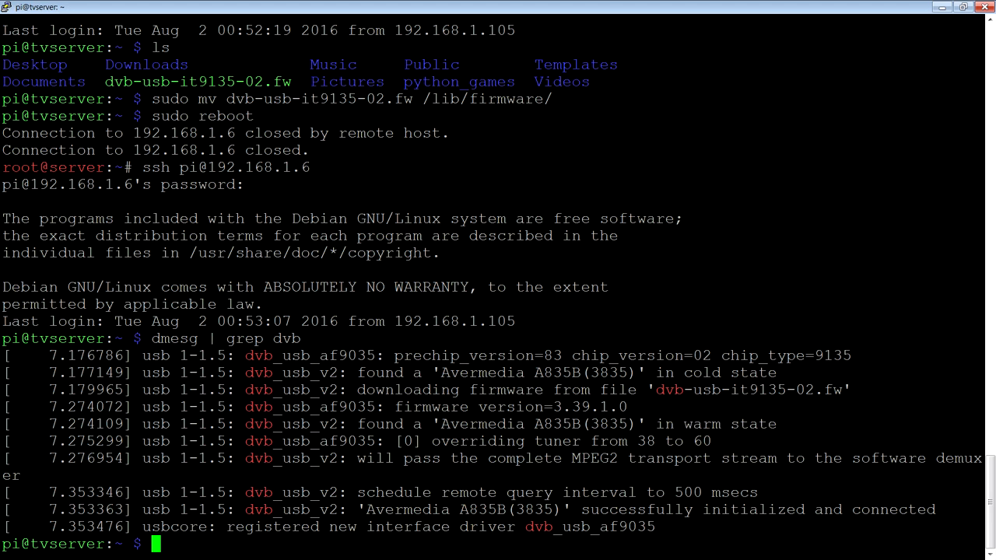
type("ls /dev/")
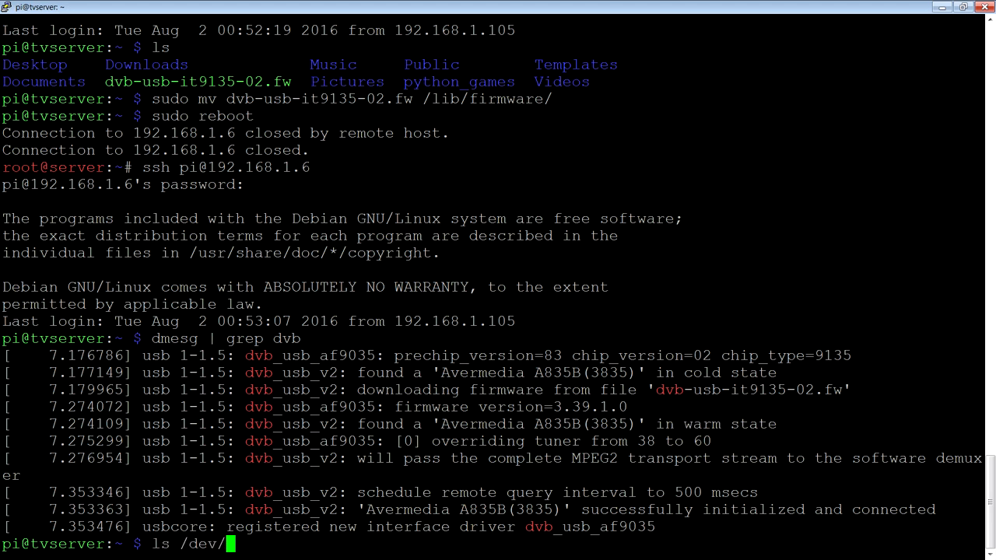
key("Return")
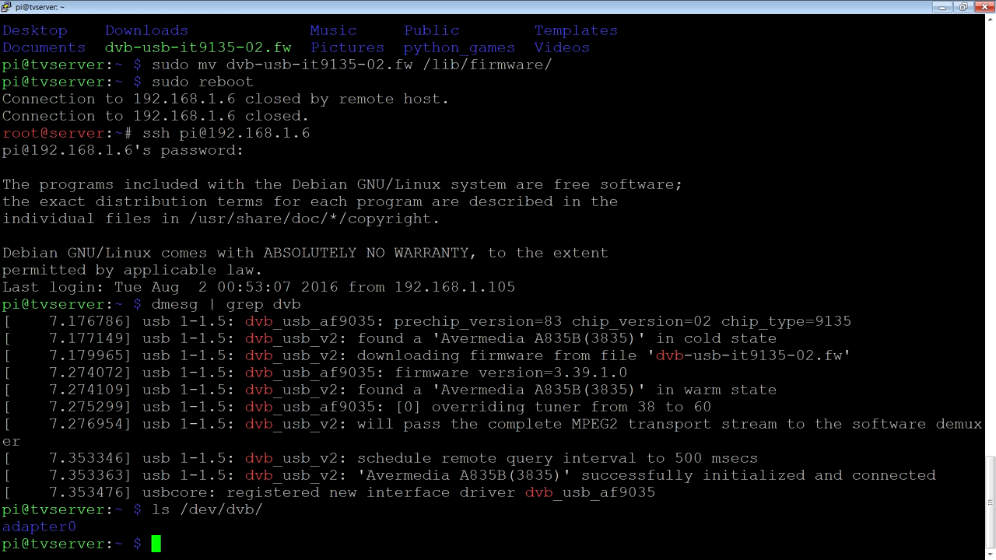
Step: Refresh the Pi's package lists with 'sudo apt-get update'
type("sudo")
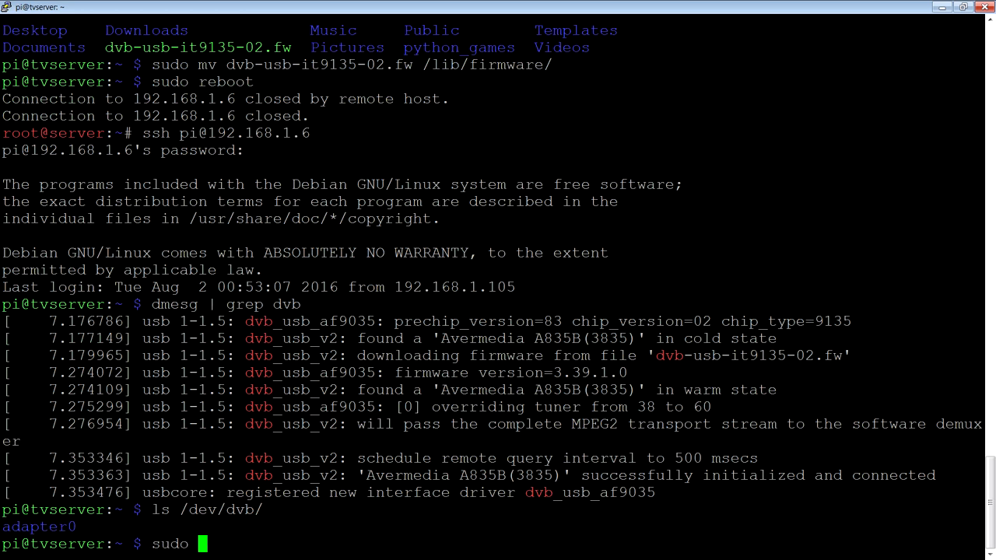
type("apt-get upd")
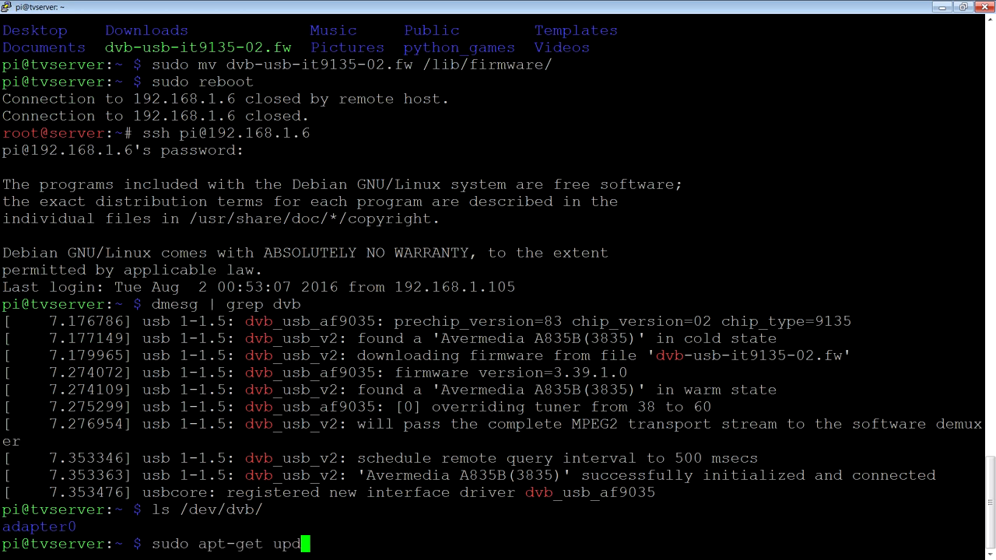
key("Return")
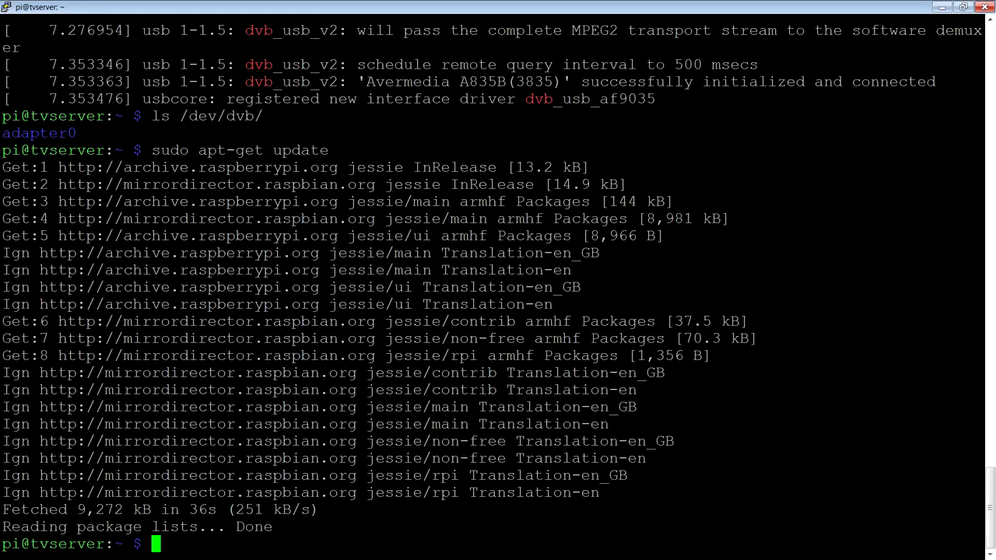
Step: Install dvb-apps and its dependencies with 'sudo apt-get install dvb-apps'
type("sudo apt-get")
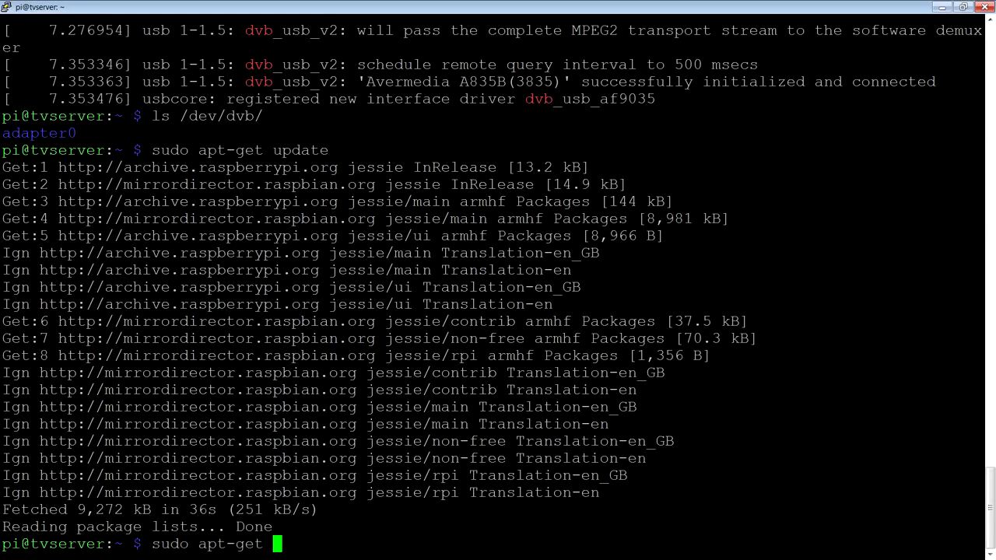
type("install d")
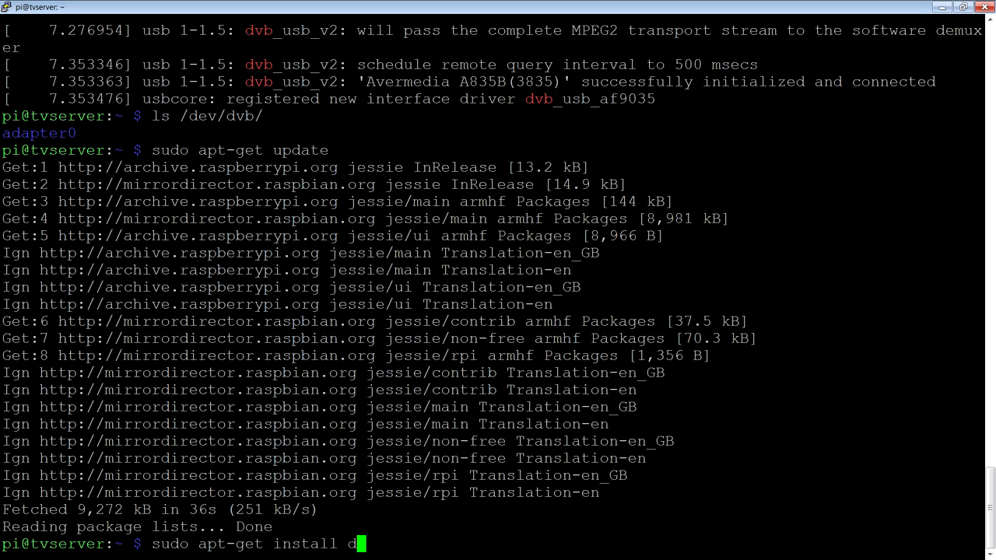
key("Return")
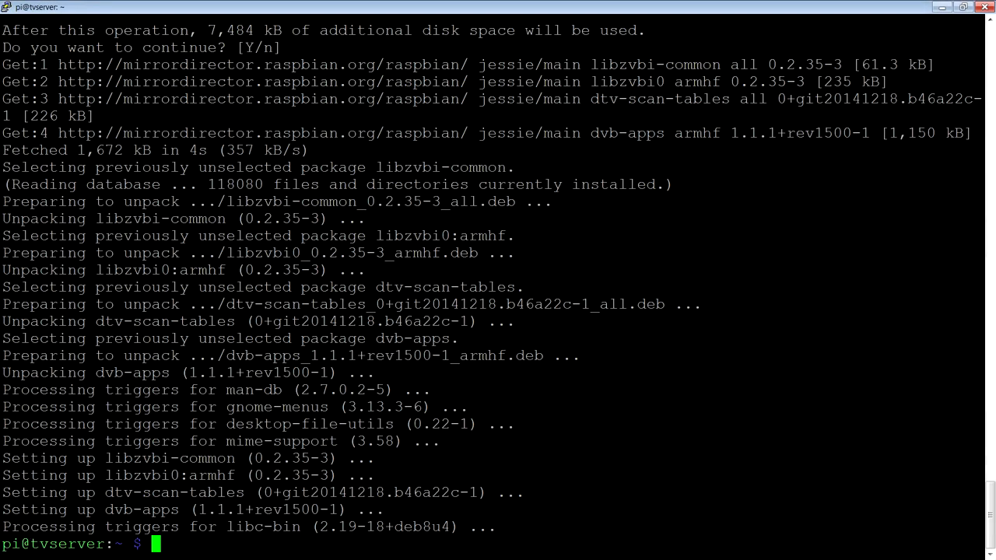
Step: Install dvblast with 'sudo apt-get install dvblast', then change to /usr/share/dvb/
type("sudo a")
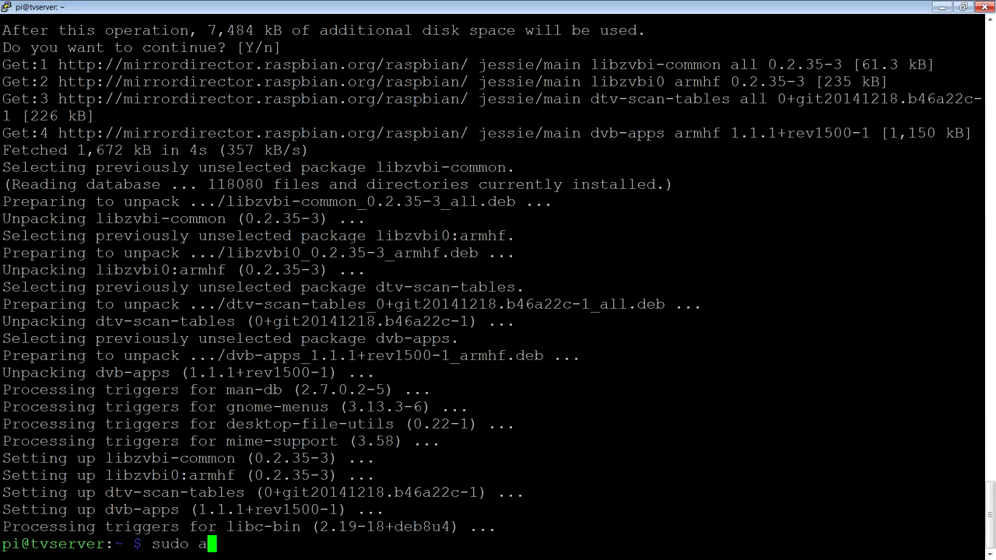
type("pt-get install dvblast")
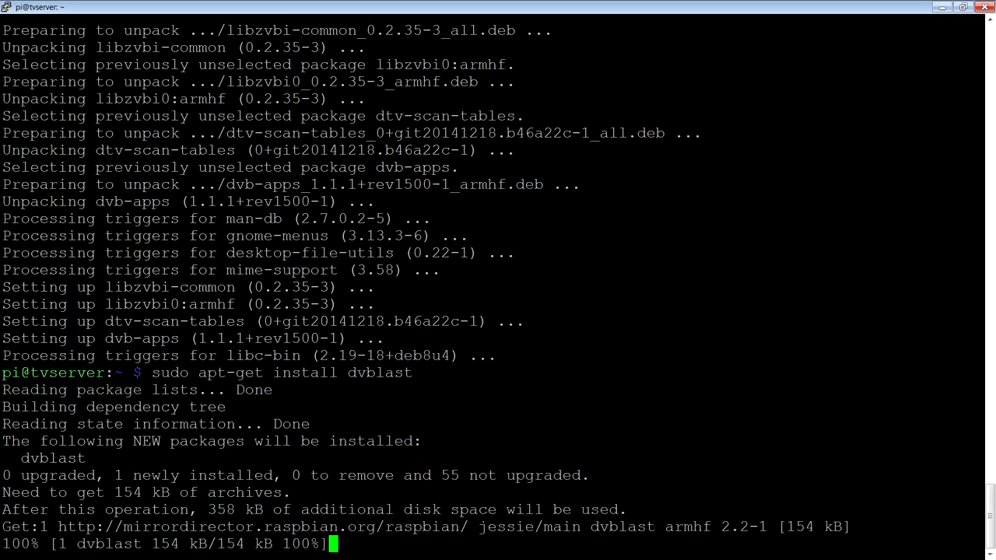
scroll("down", 3)
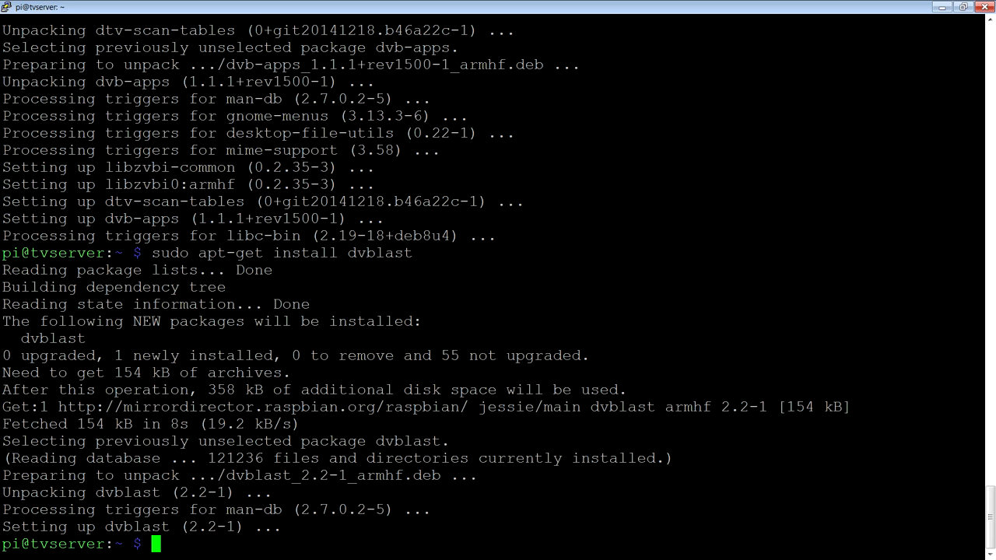
type("cd /usr/")
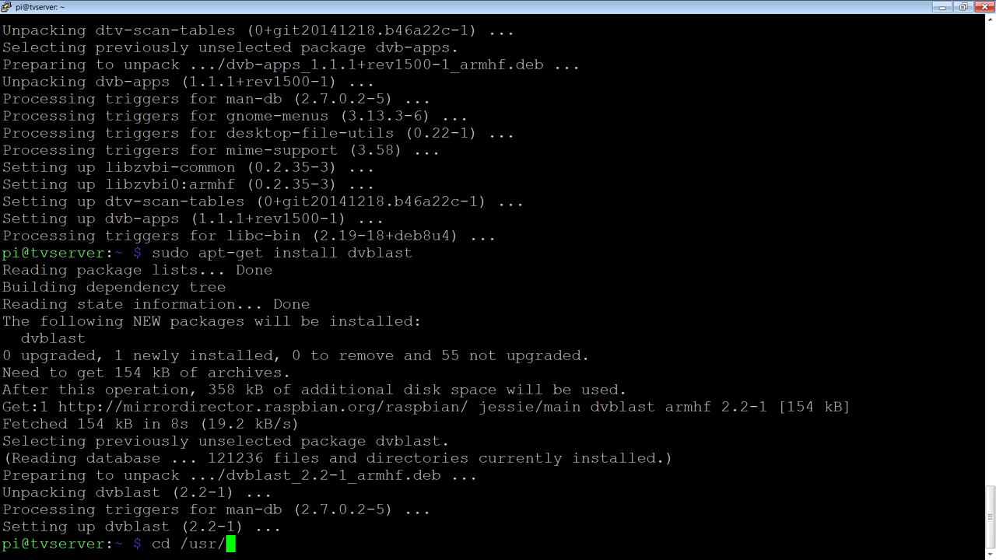
type("share/dvb/")
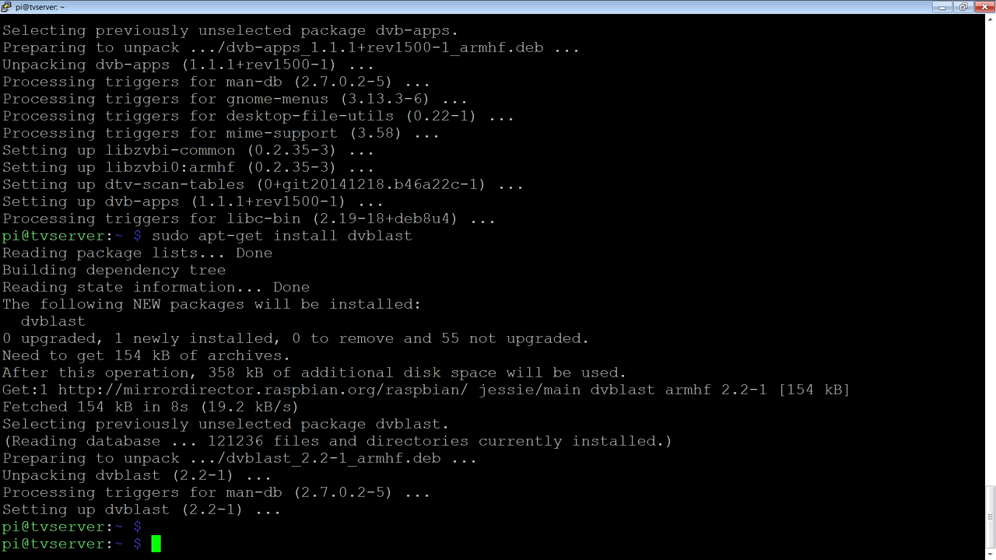
mouse_move(171, 542)
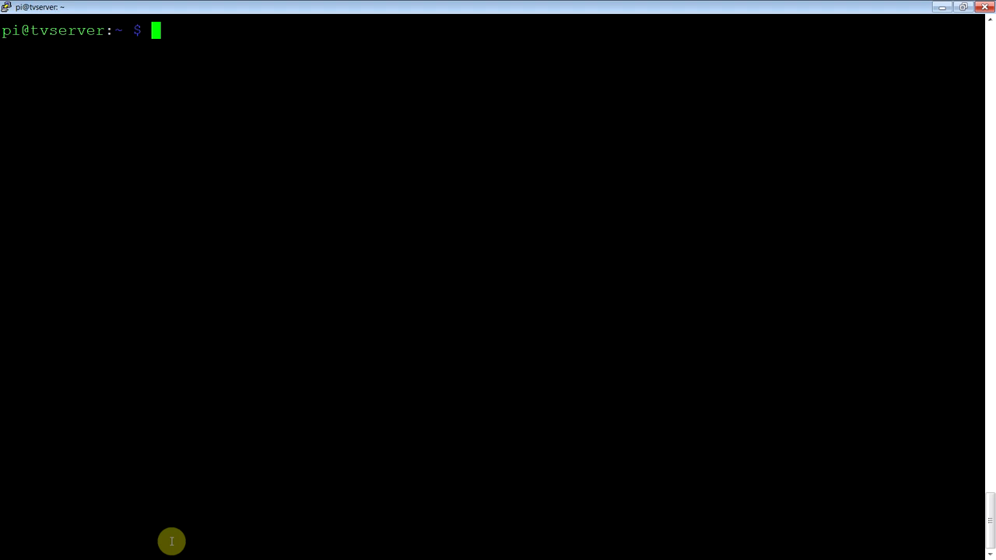
Step: List the regional DVB-T scan table files in /usr/share/dvb/dvb-legacy/dvb-t/
type("ls /usr/")
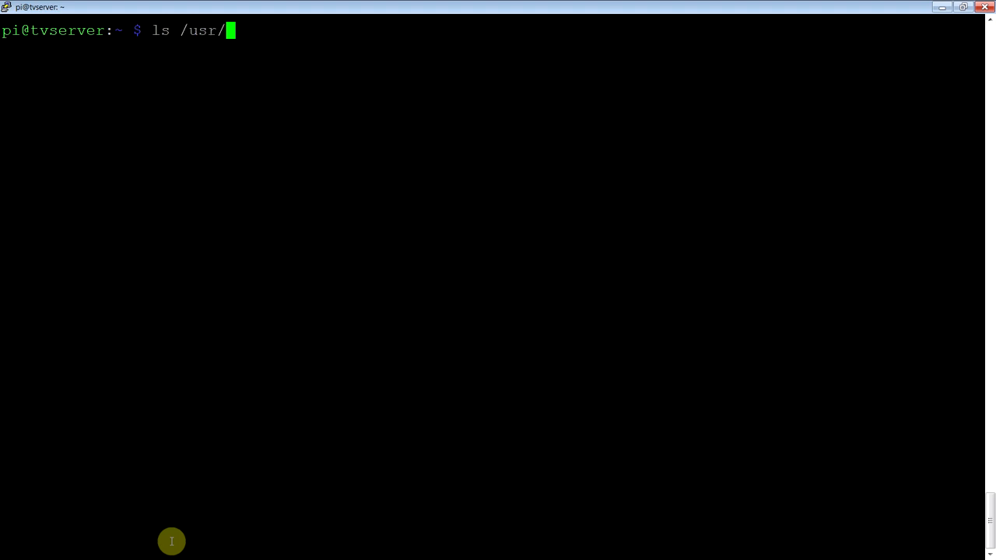
type("share/dvb/dvb-")
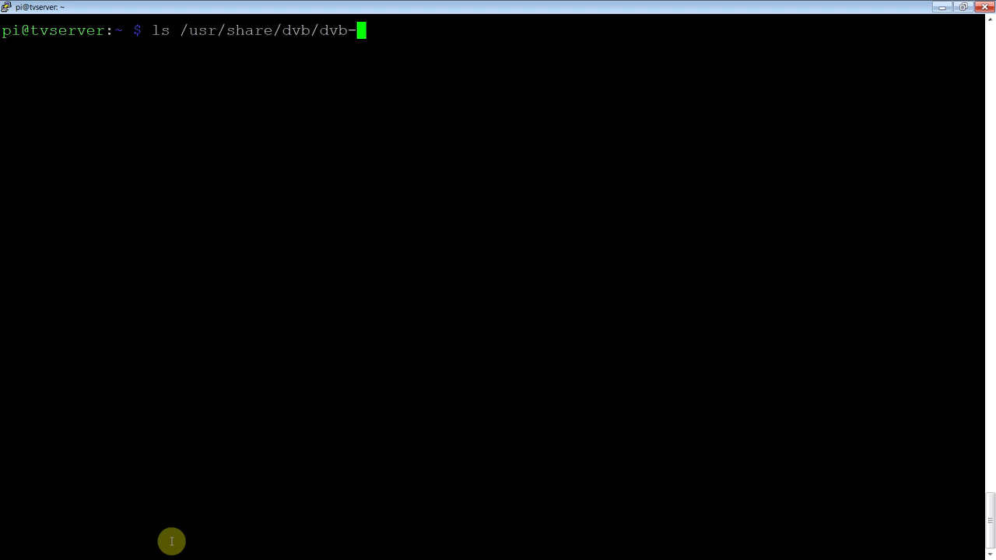
type("legacy/dvb")
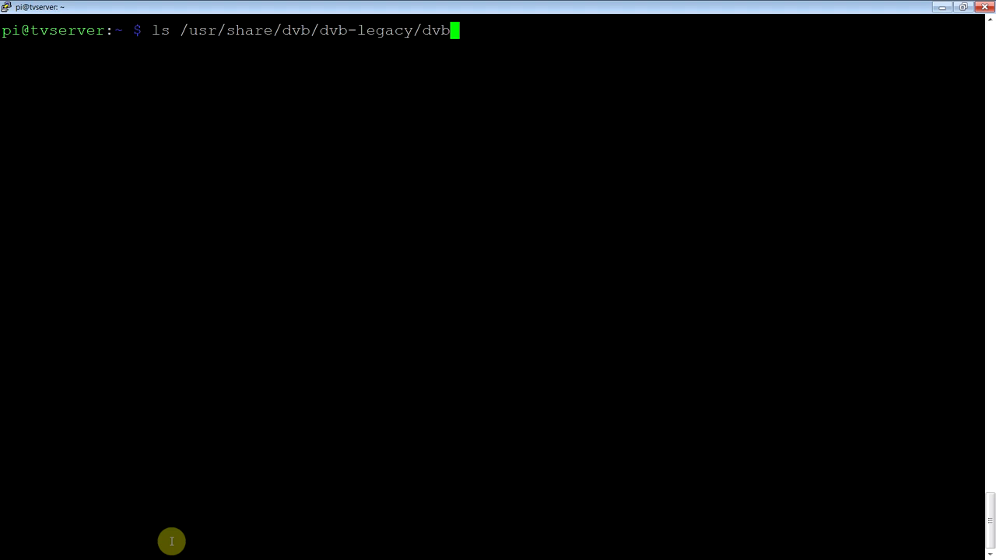
type("-t/")
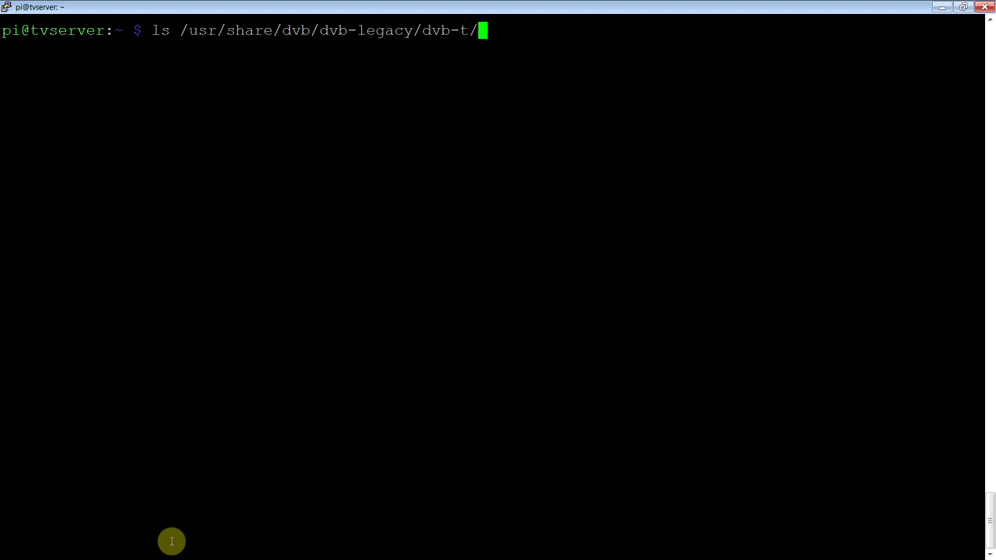
key("Return")
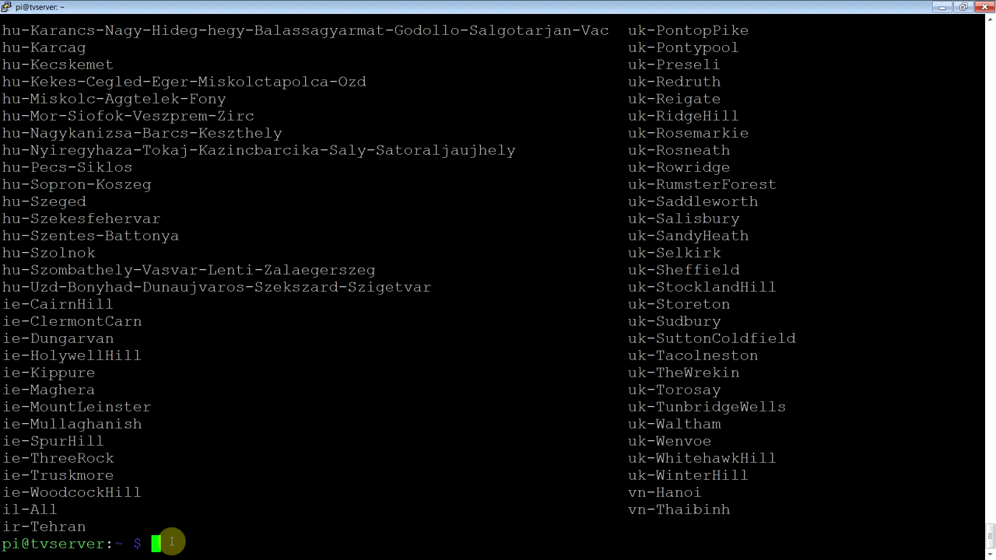
mouse_move(635, 360)
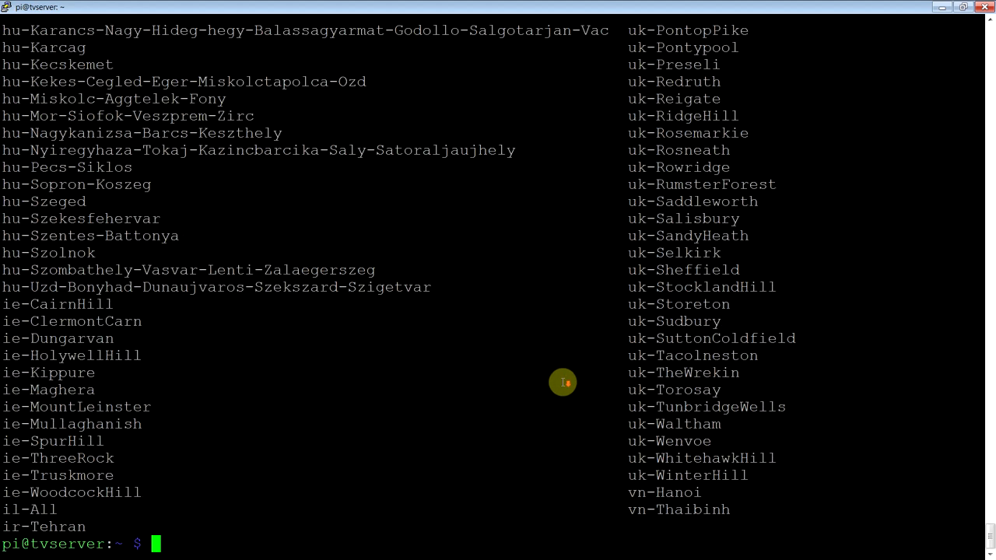
Step: Display the au-Brisbane DVB-T scan table with more, showing its six frequency lines
type("ls /usr/share/dvb/dvb-legacy/dvb-t/")
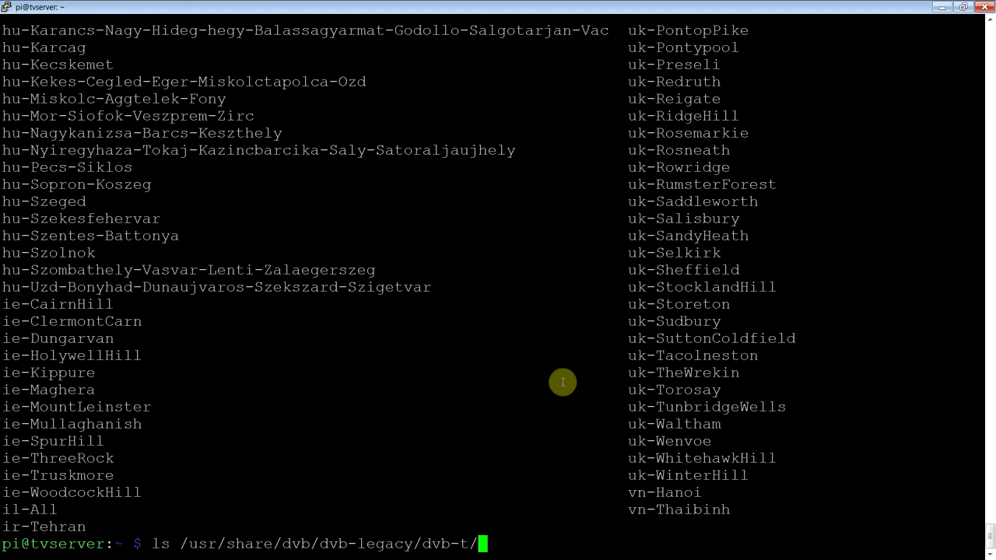
type("more /")
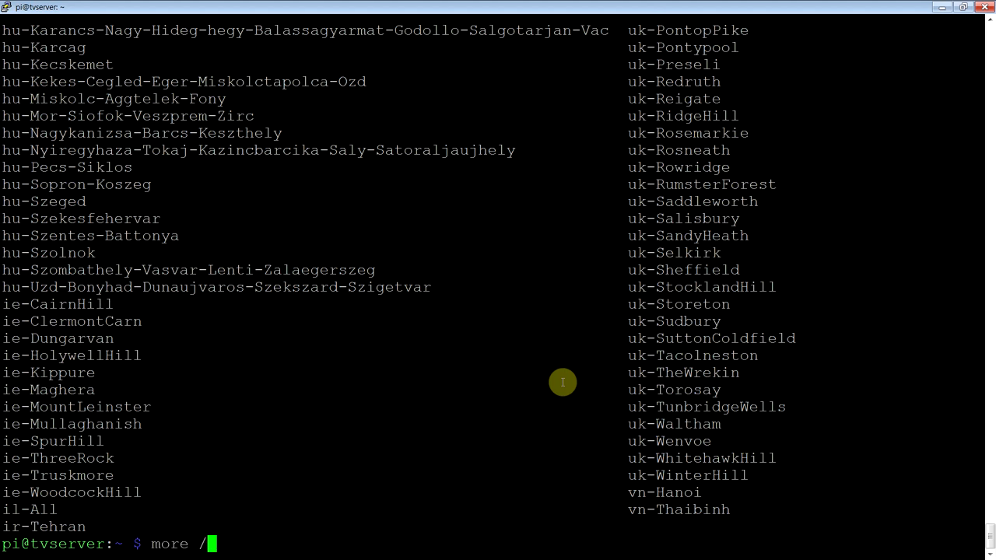
type("usr/")
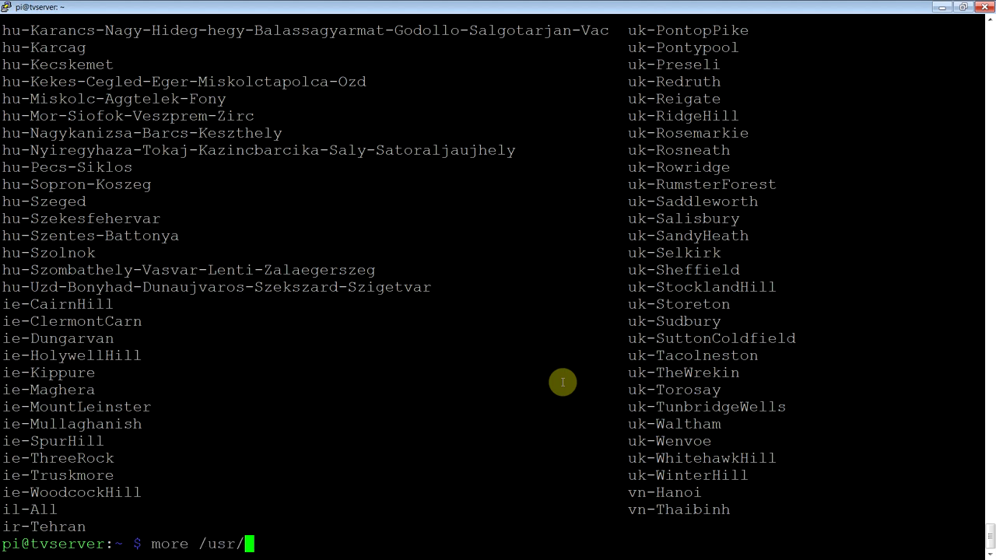
type("share/dvb/dvb-l")
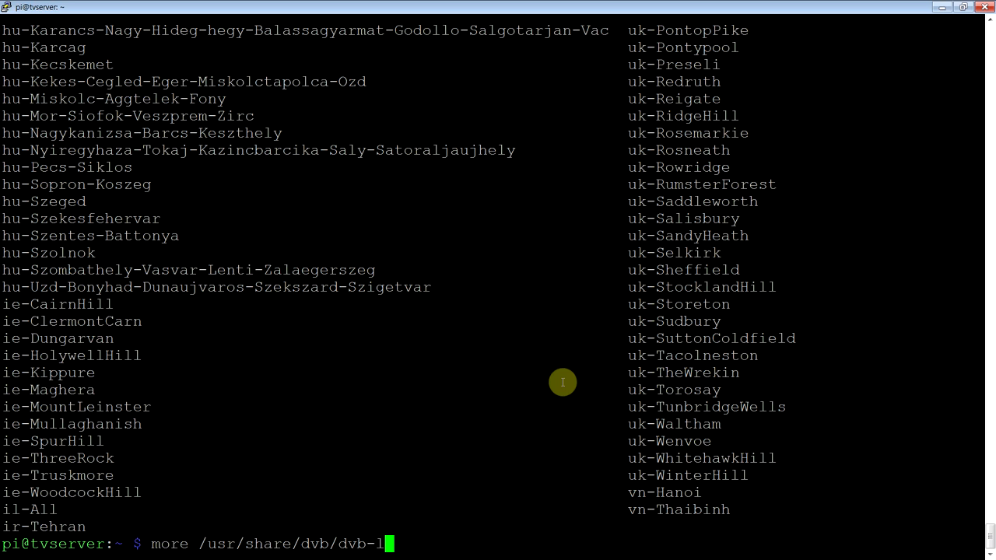
type("egacy/dvb-t/au-Brisbane")
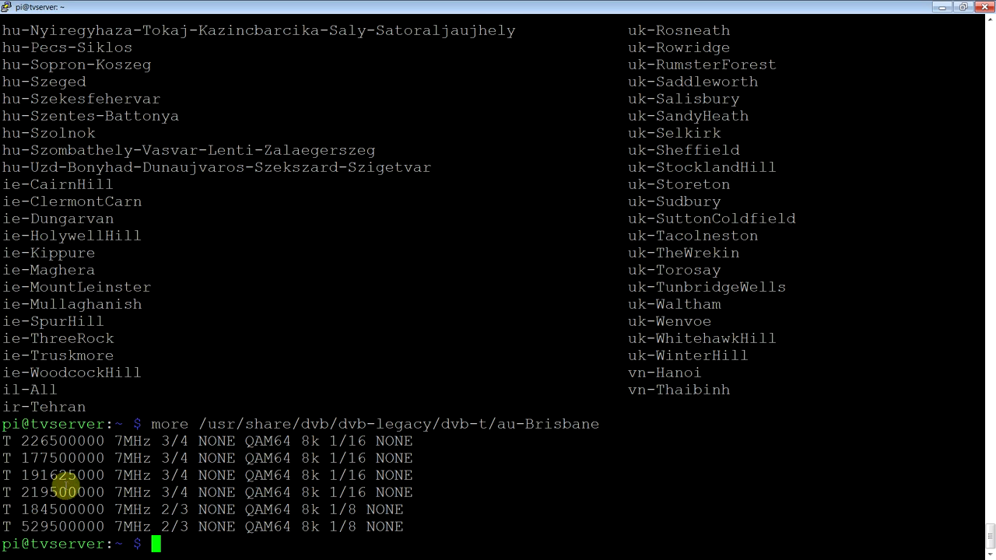
mouse_move(573, 467)
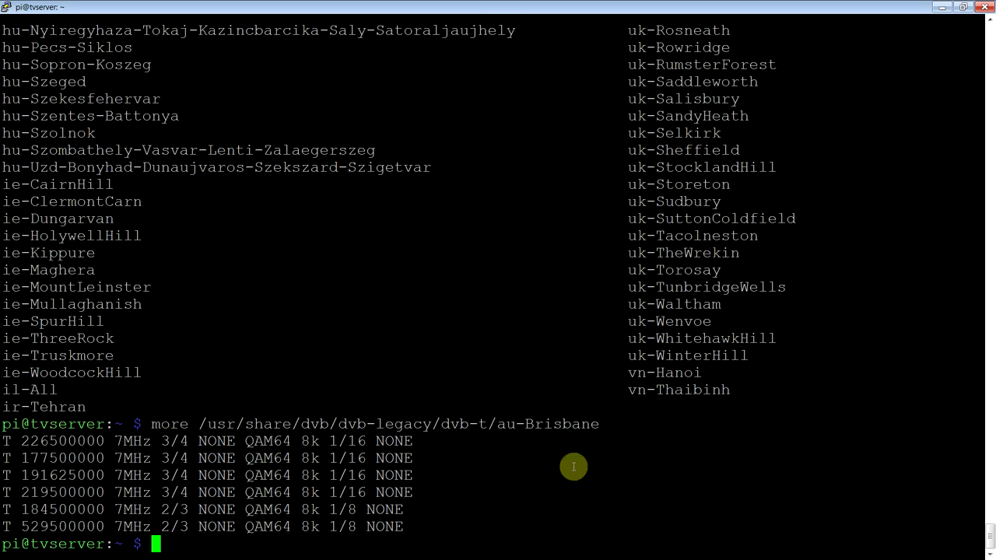
mouse_move(786, 455)
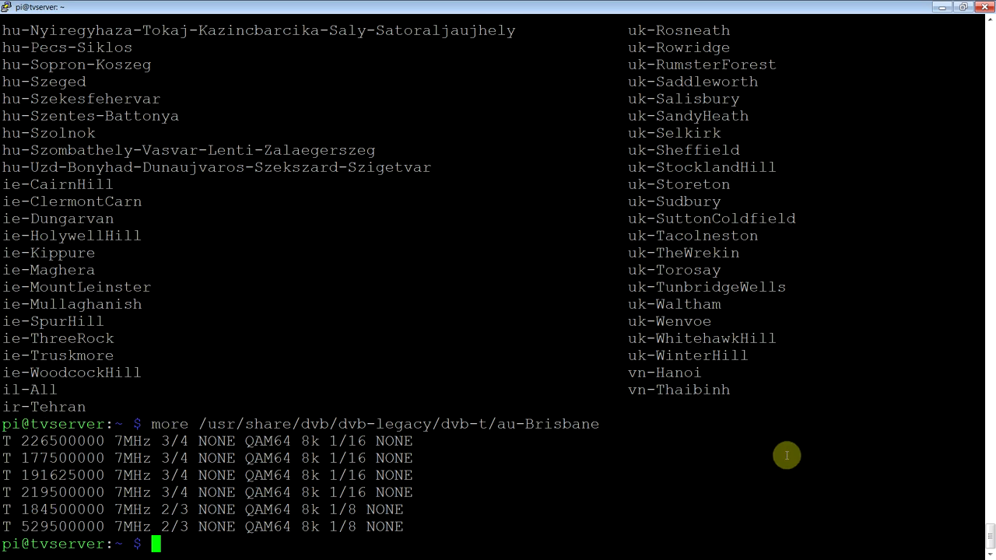
Step: Scan the au-Brisbane frequency file and review the ABC, Seven, Nine, TEN and SBS channels found
type("scan")
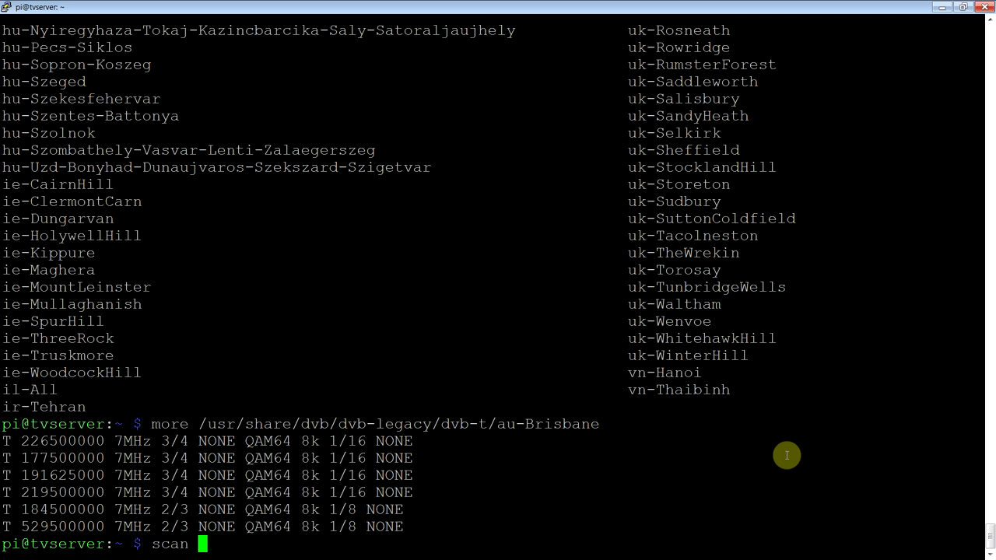
type("/usr/s")
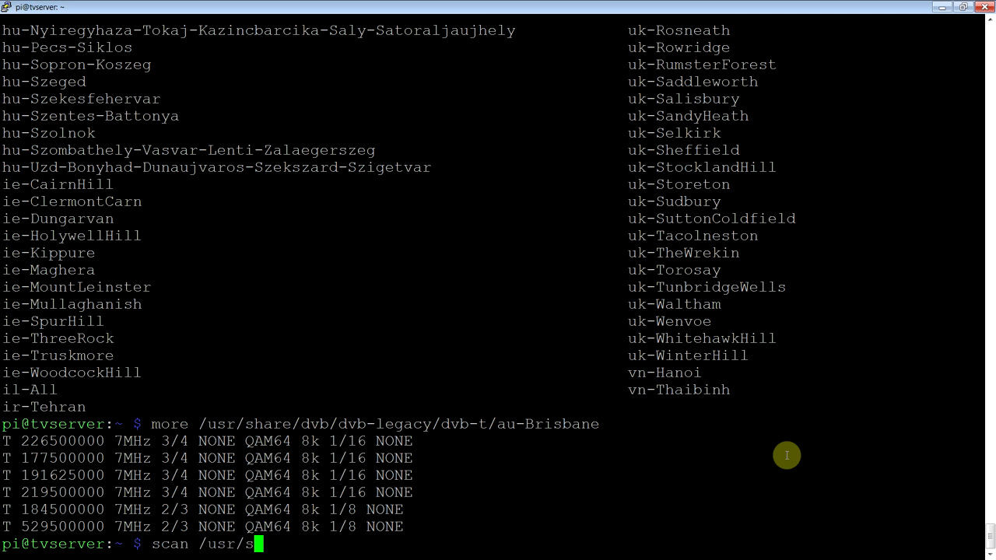
type("hare/dvb/dvb")
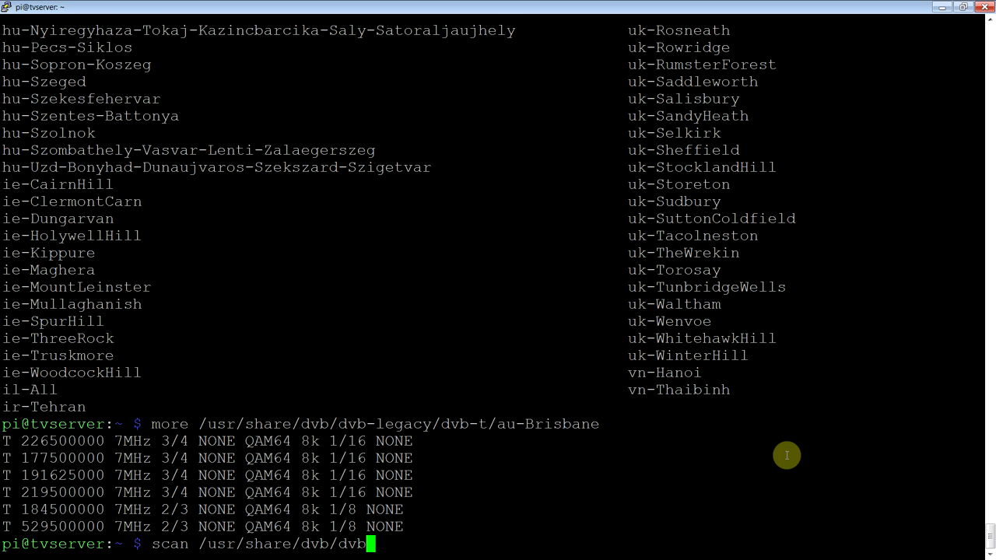
type("-legacy/dvb-t")
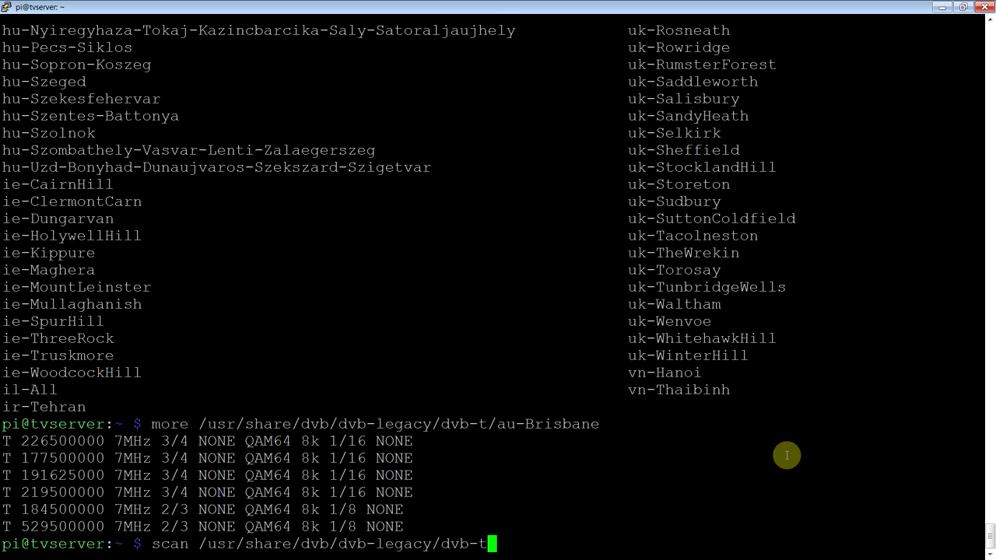
type("/au-Brisbane")
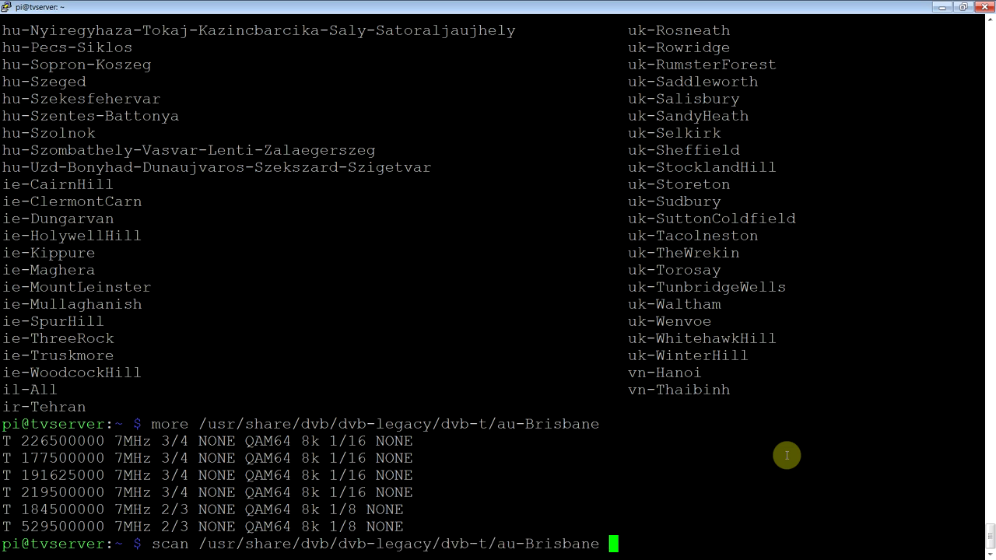
key("Return")
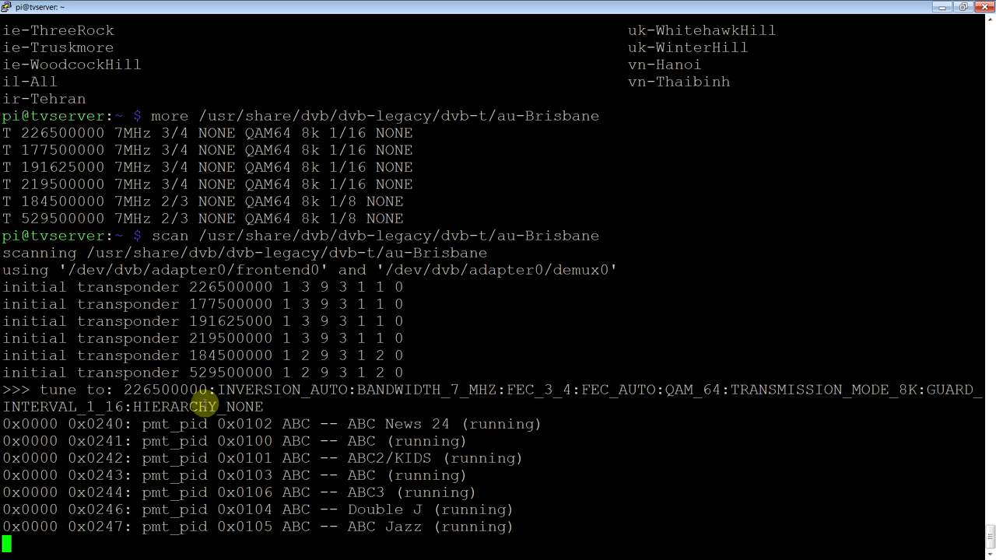
mouse_move(355, 475)
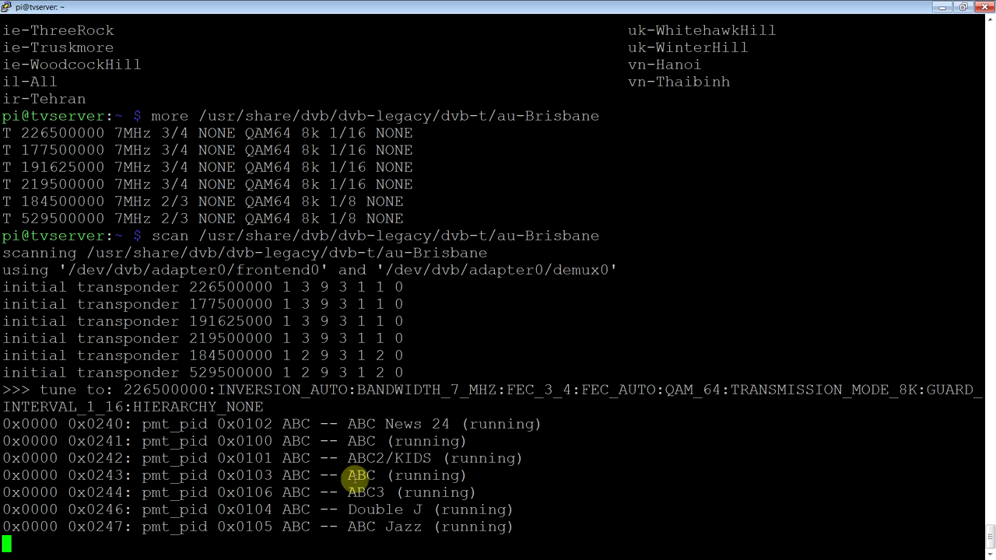
mouse_move(565, 461)
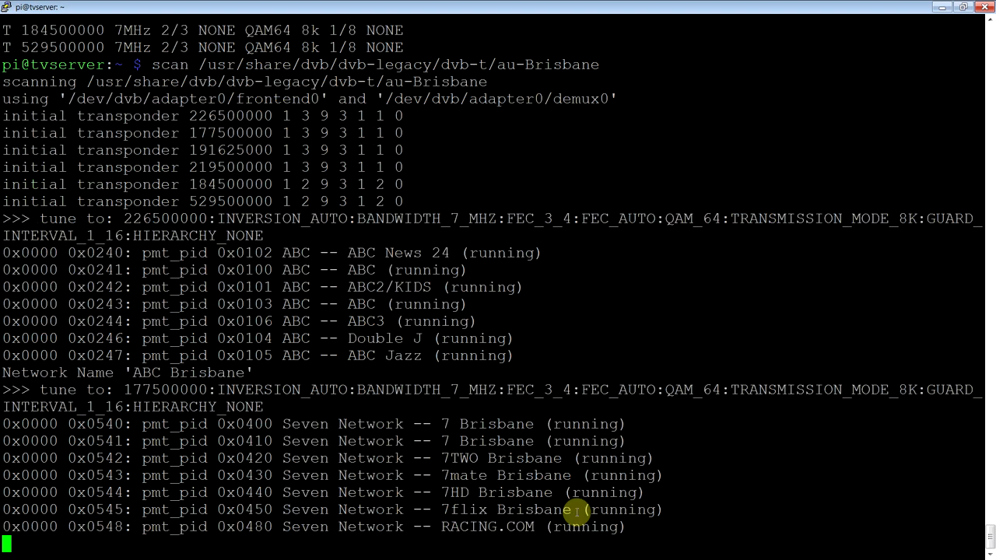
mouse_move(466, 458)
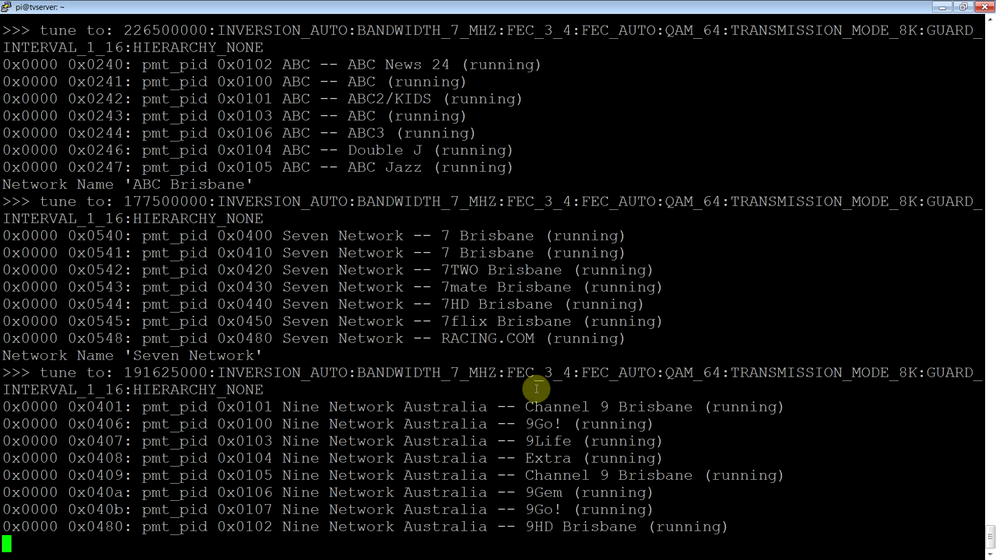
mouse_move(584, 454)
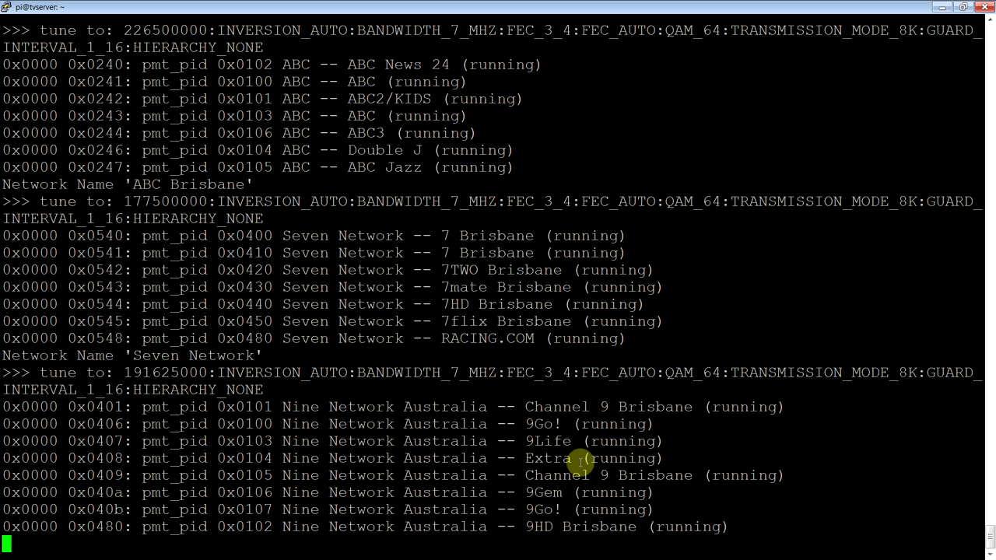
scroll("down", 3)
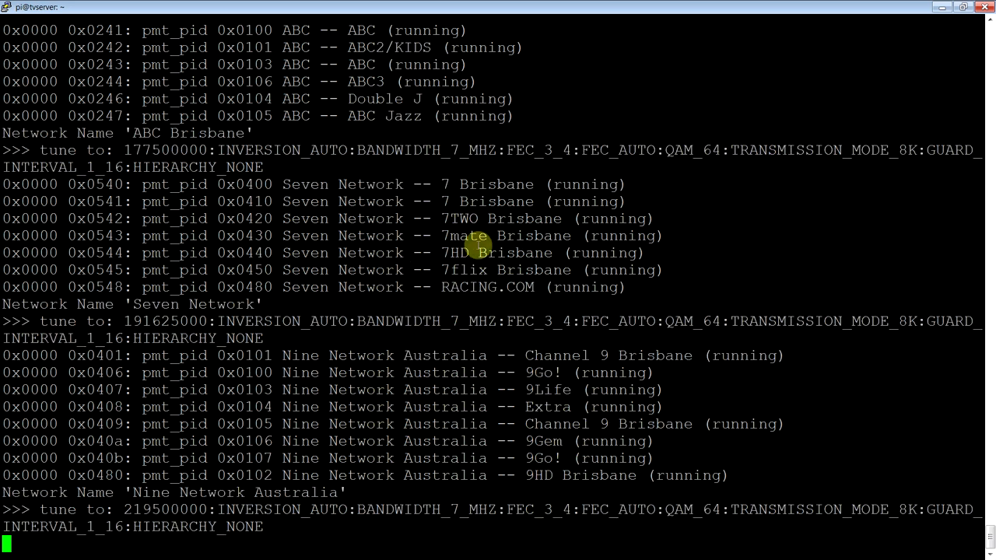
scroll("down", 3)
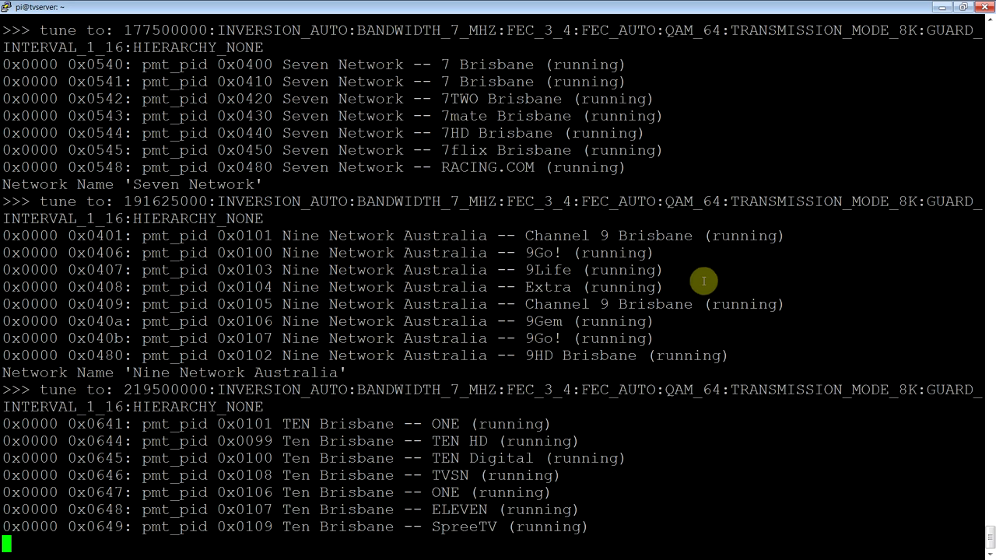
mouse_move(712, 459)
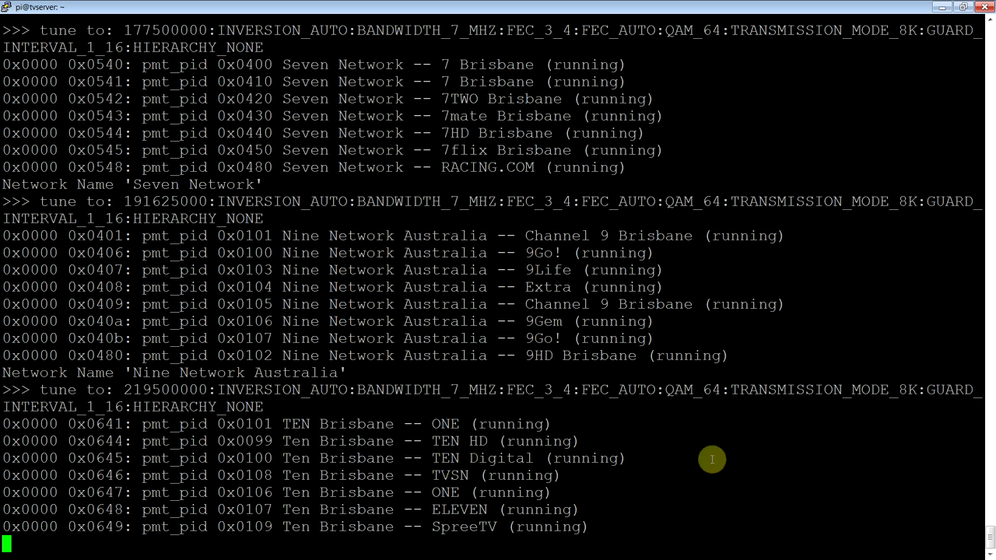
scroll("down", 3)
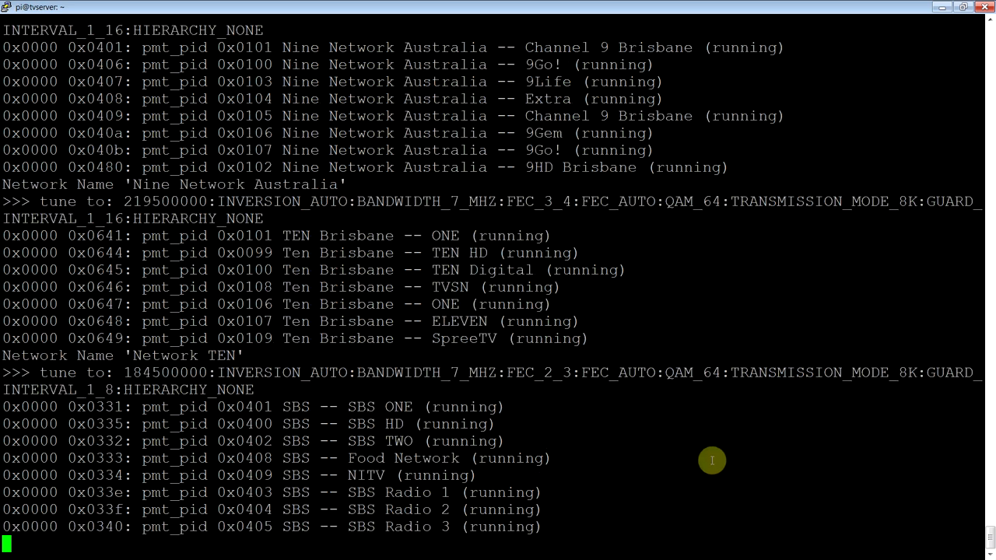
scroll("down", 3)
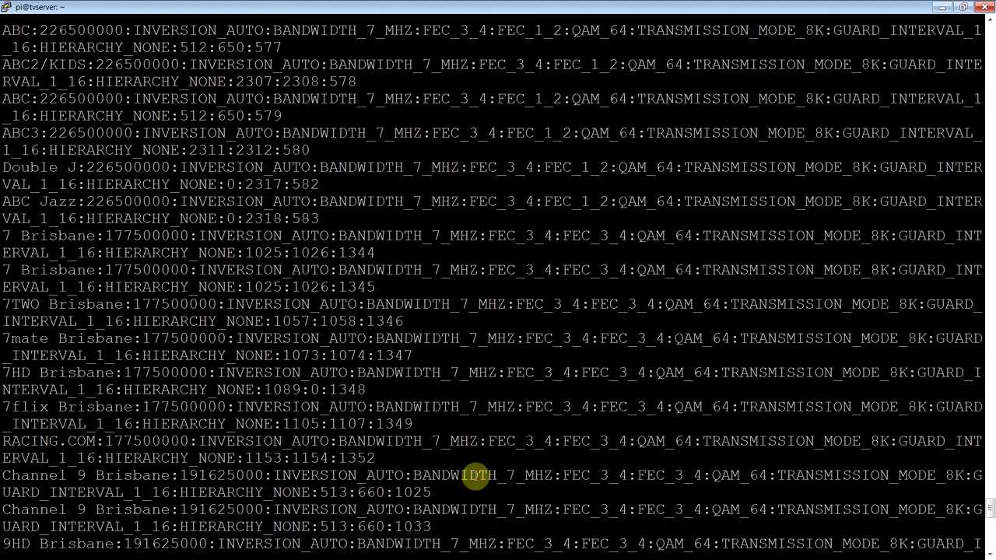
scroll("down", 3)
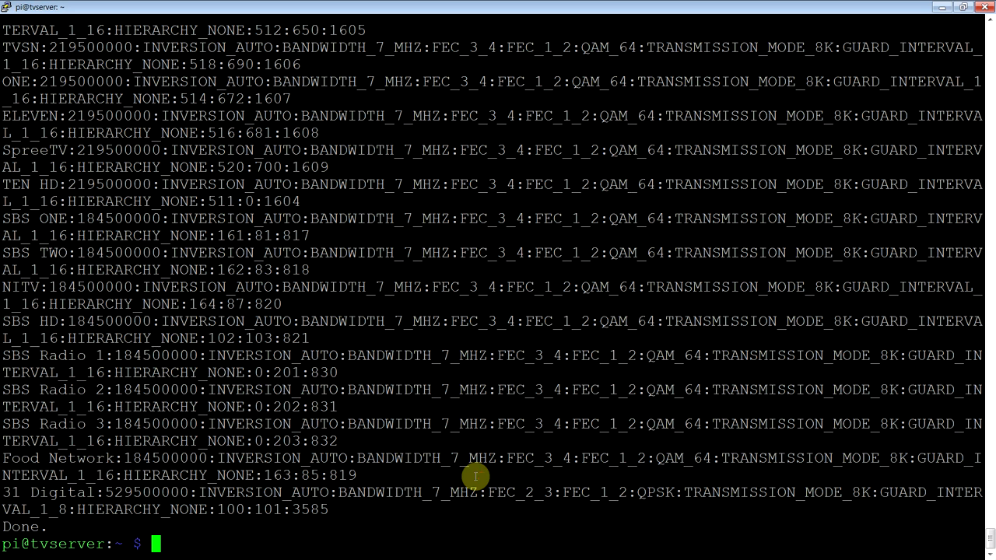
mouse_move(19, 218)
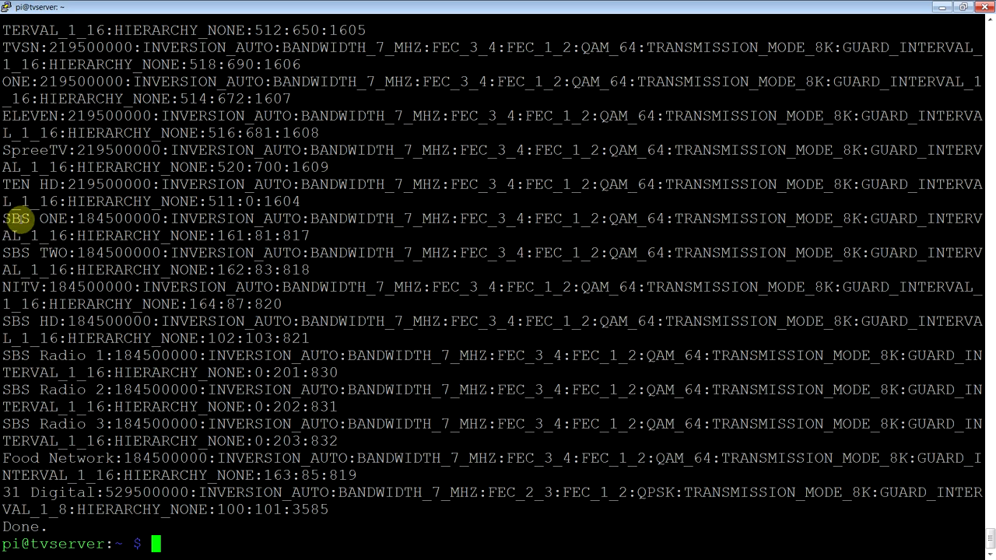
scroll("up", 3)
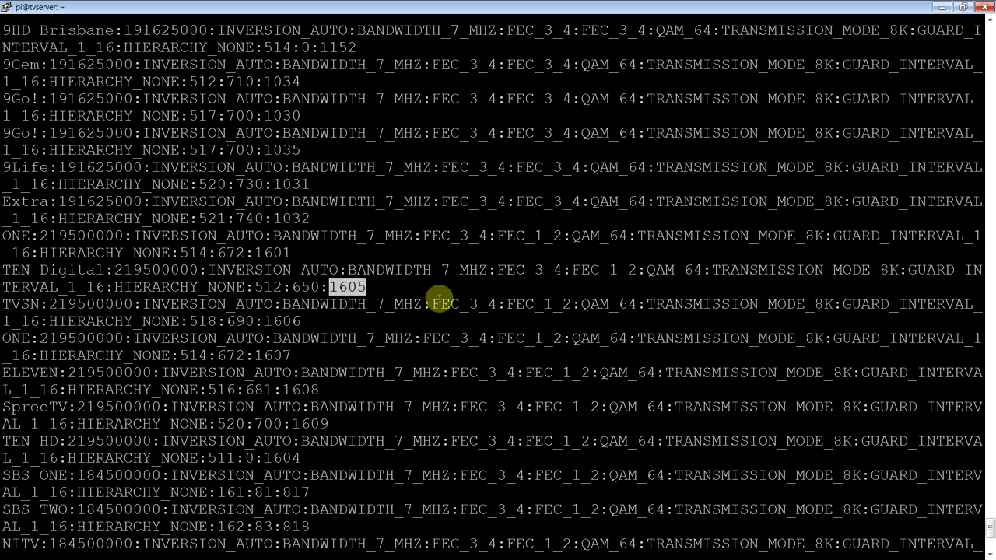
mouse_move(14, 268)
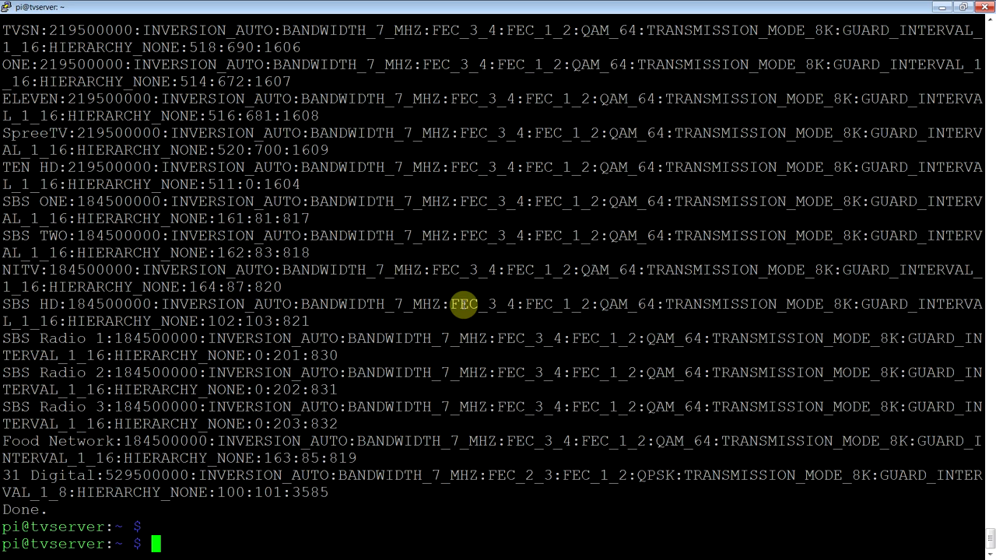
Step: Rerun the au-Brisbane scan with output redirected to channels.conf, dumping 38 services
type("scan /usr/share/dvb/dvb-legacy/dvb-t/au-Brisbane")
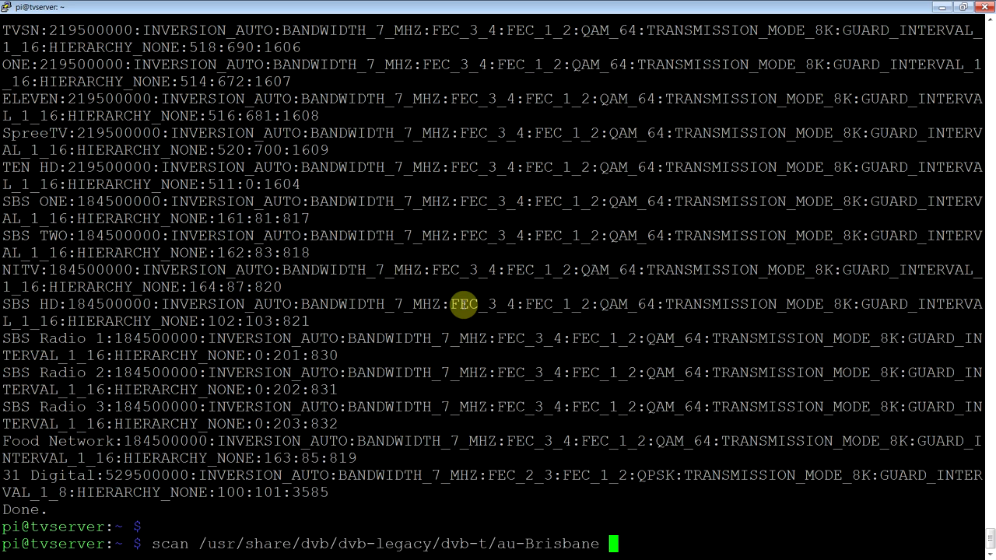
type("> channels.conf")
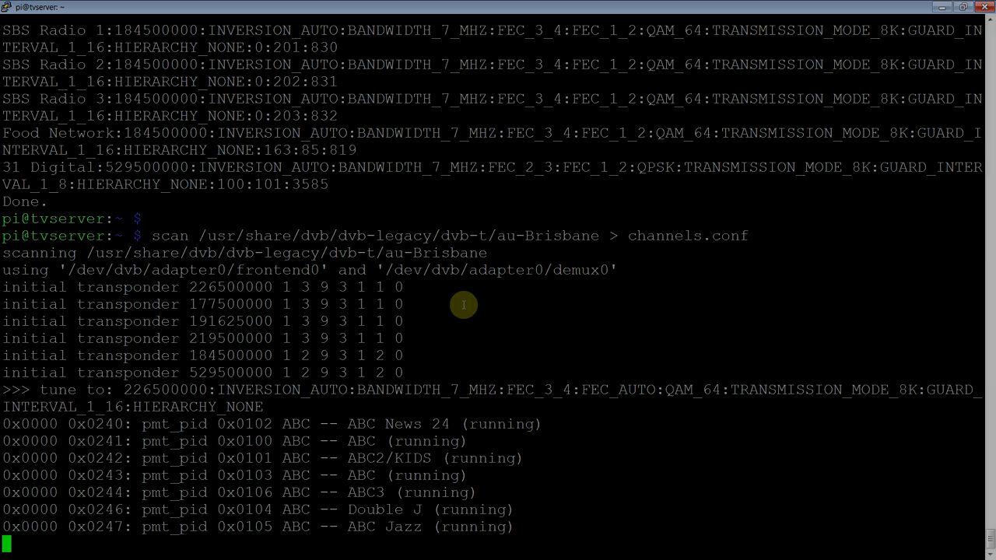
scroll("down", 3)
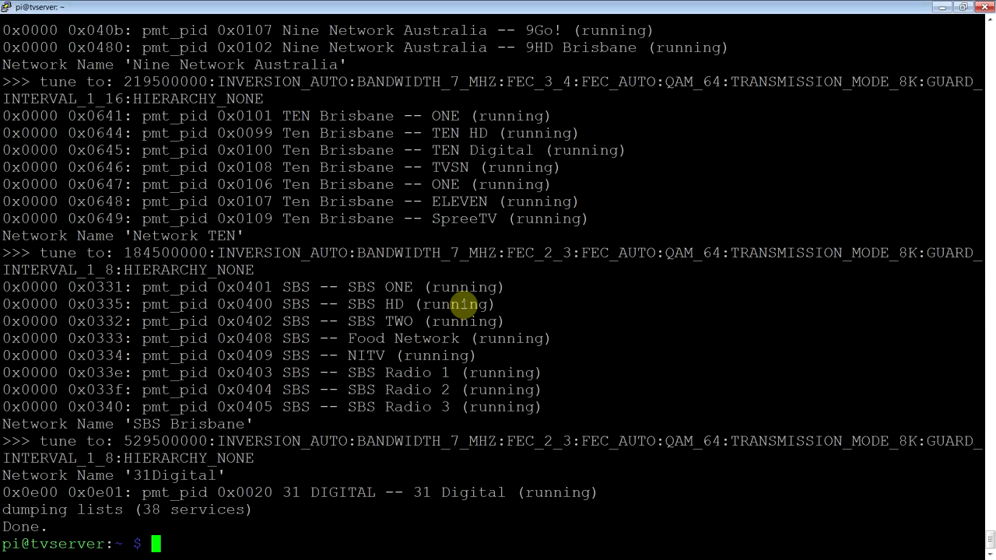
Step: View channels.conf with more, then clear the screen
type("m")
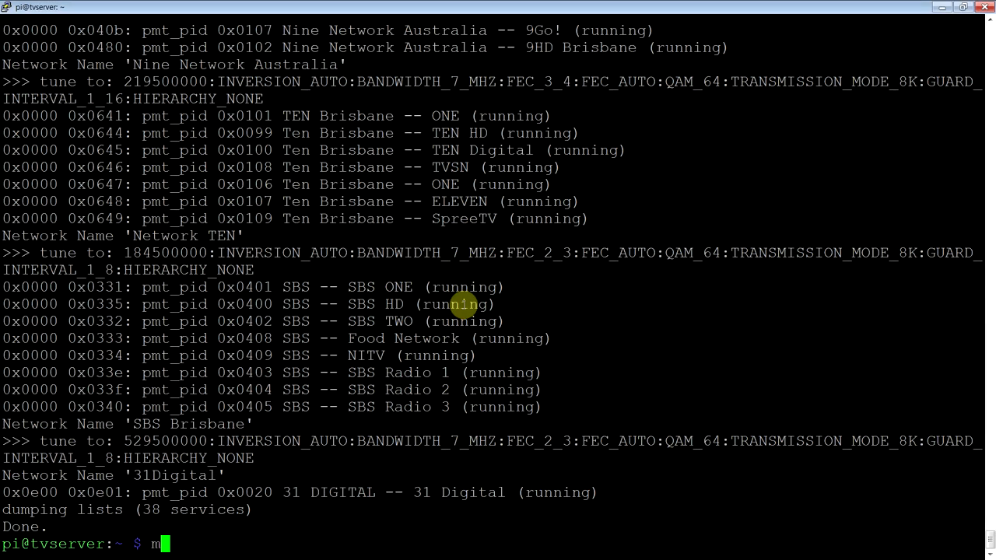
type("ore channels.conf")
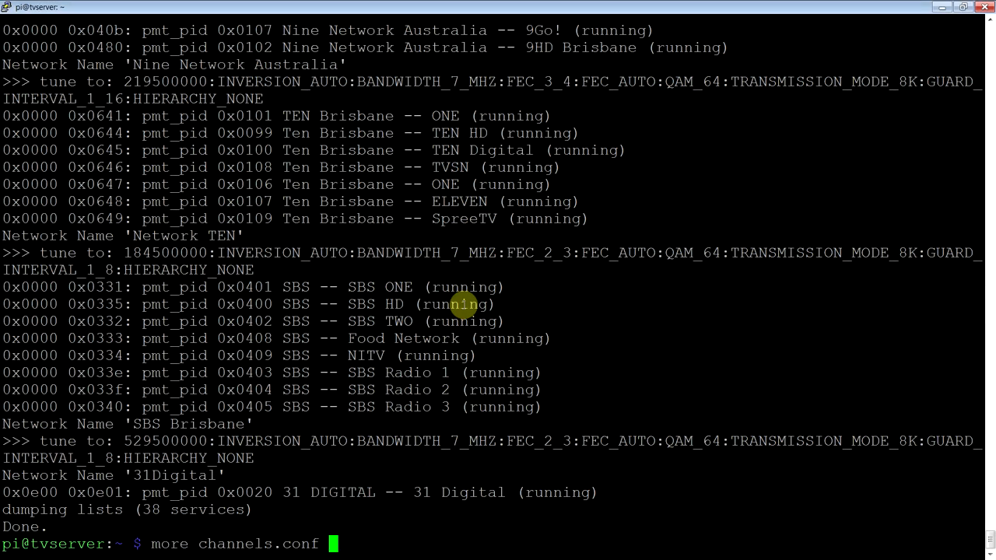
key("Return")
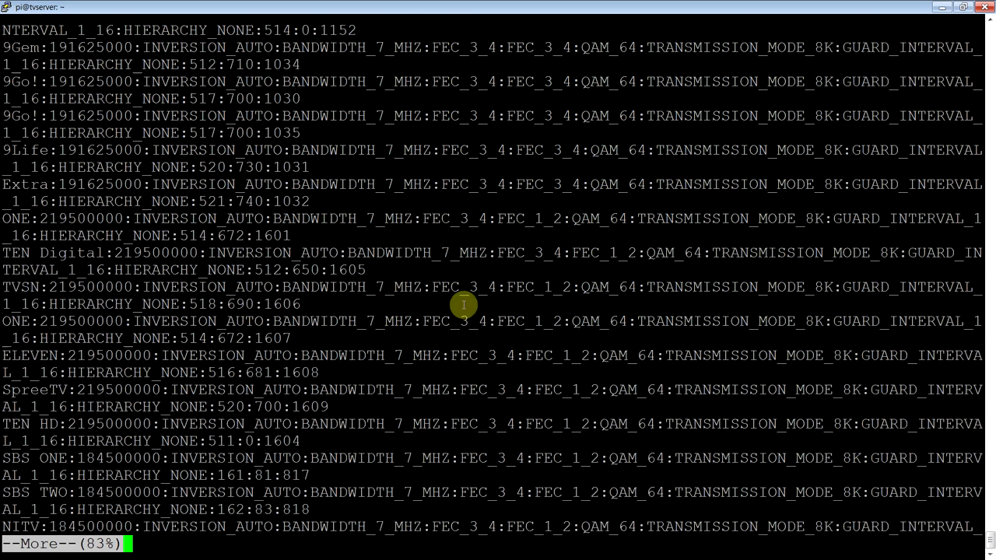
key("space")
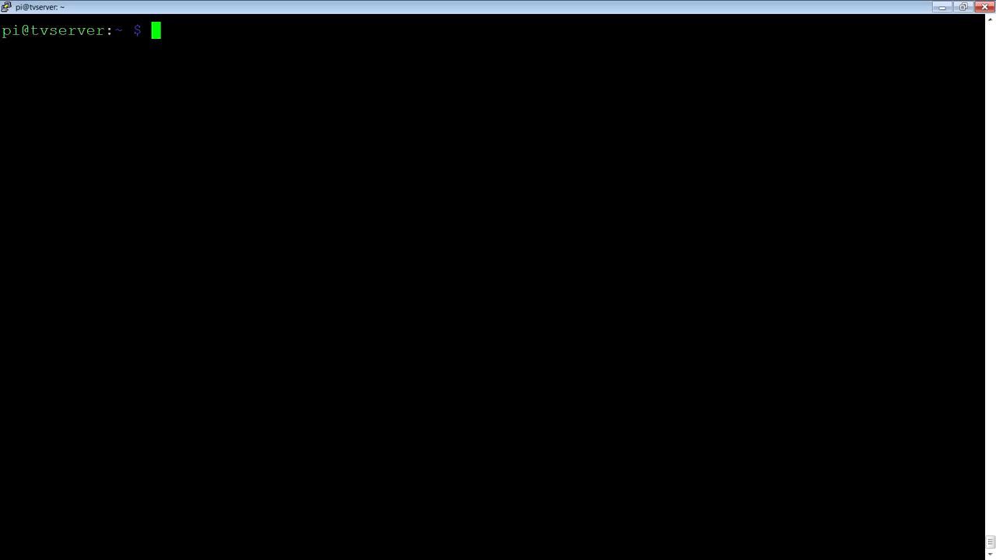
Step: Page through channels.conf to the end and select the 219500000 frequency value
type("more channels.conf")
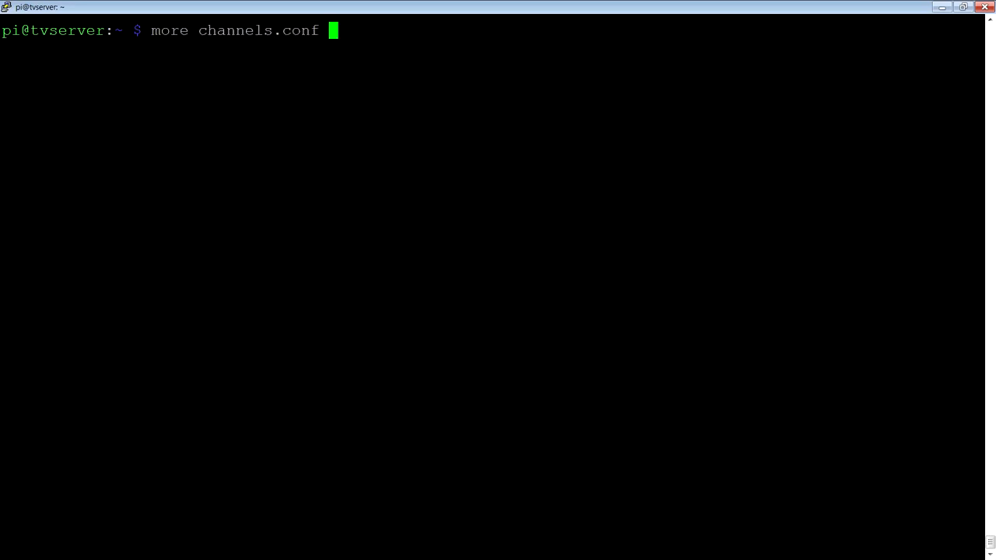
key("Return")
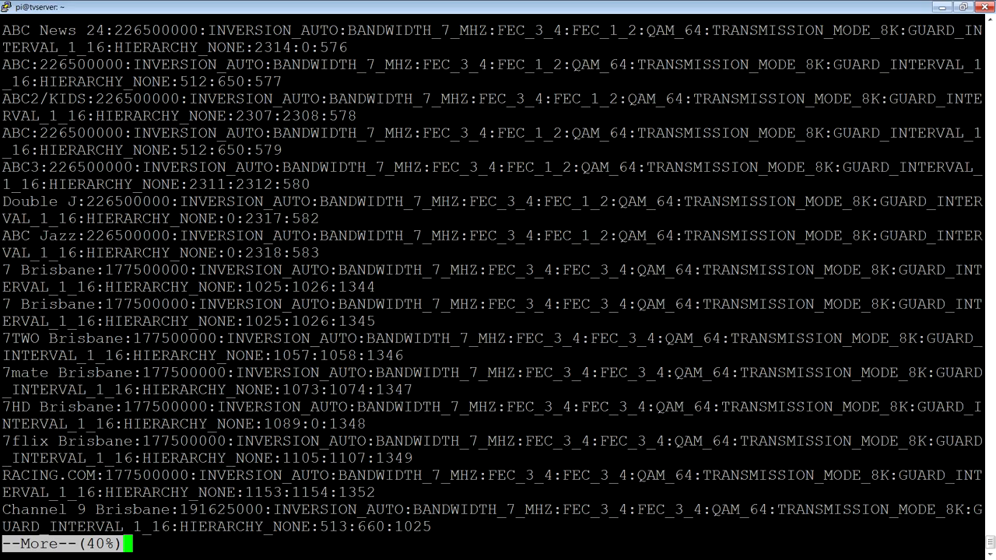
scroll("down", 3)
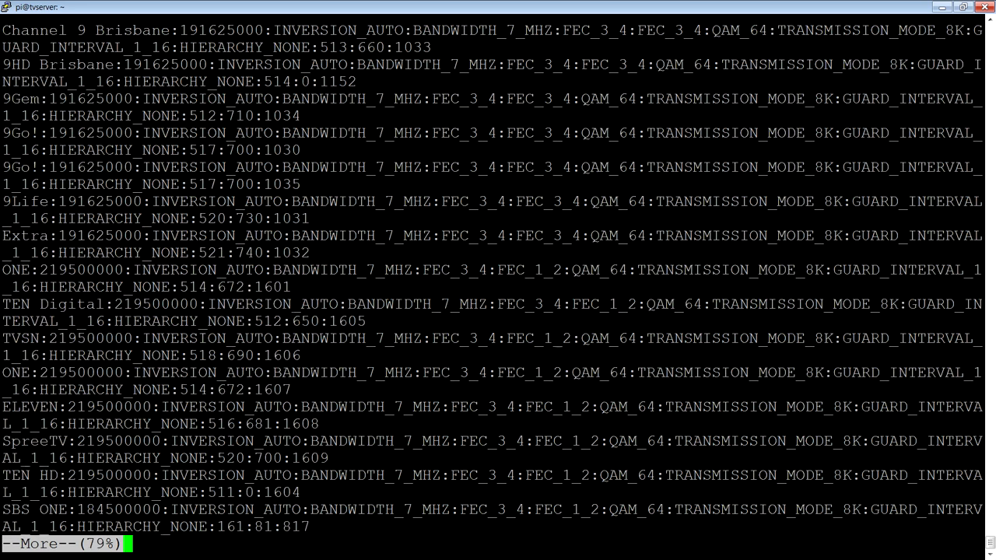
key("space")
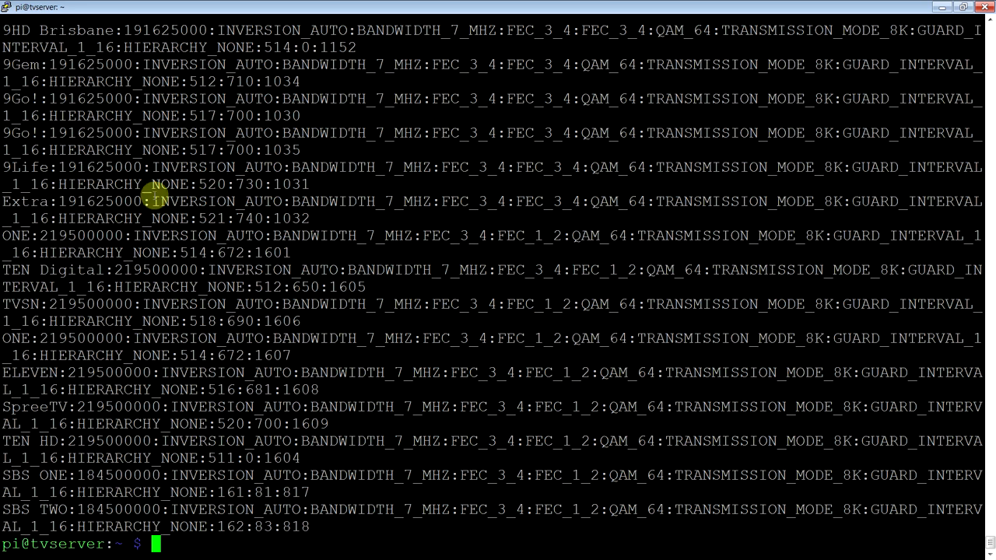
mouse_move(350, 287)
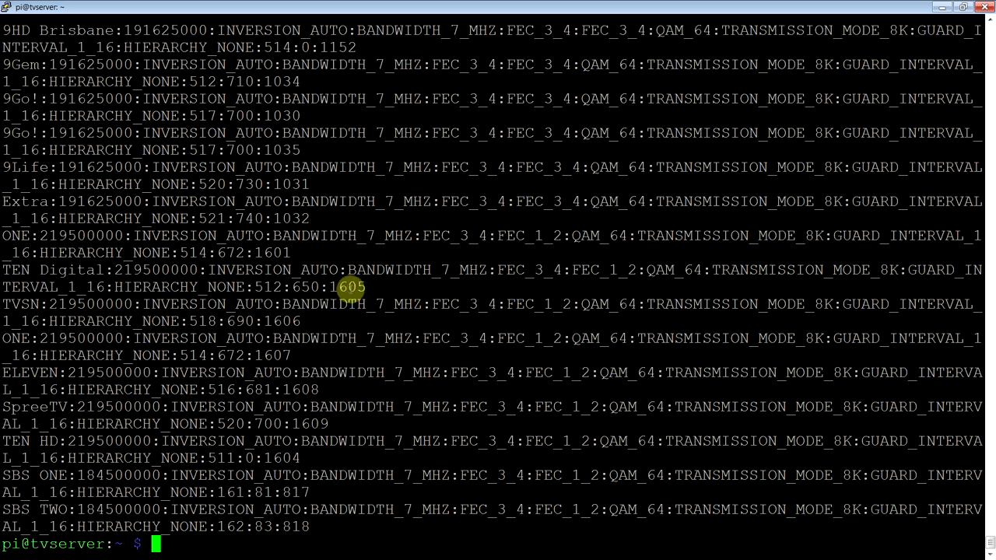
double_click(346, 287)
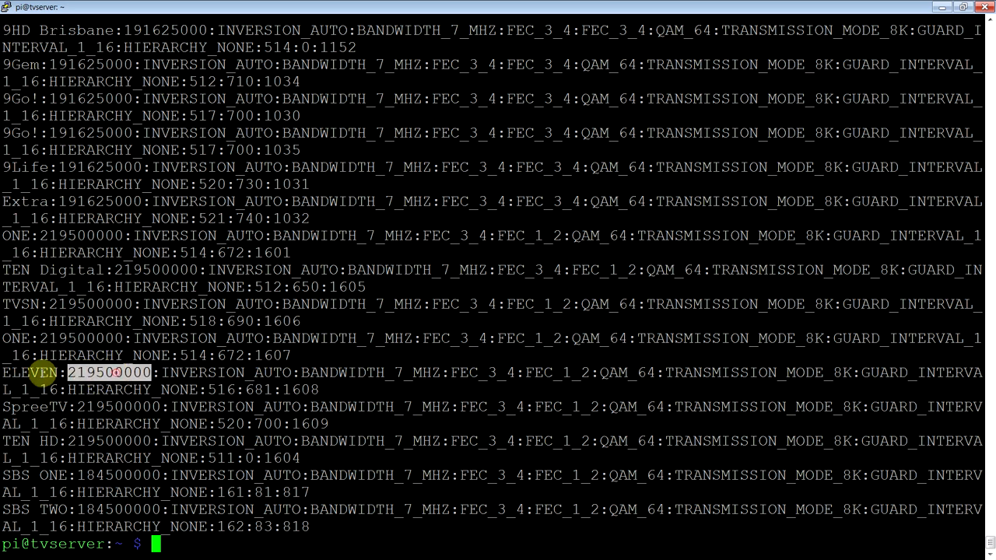
type("v")
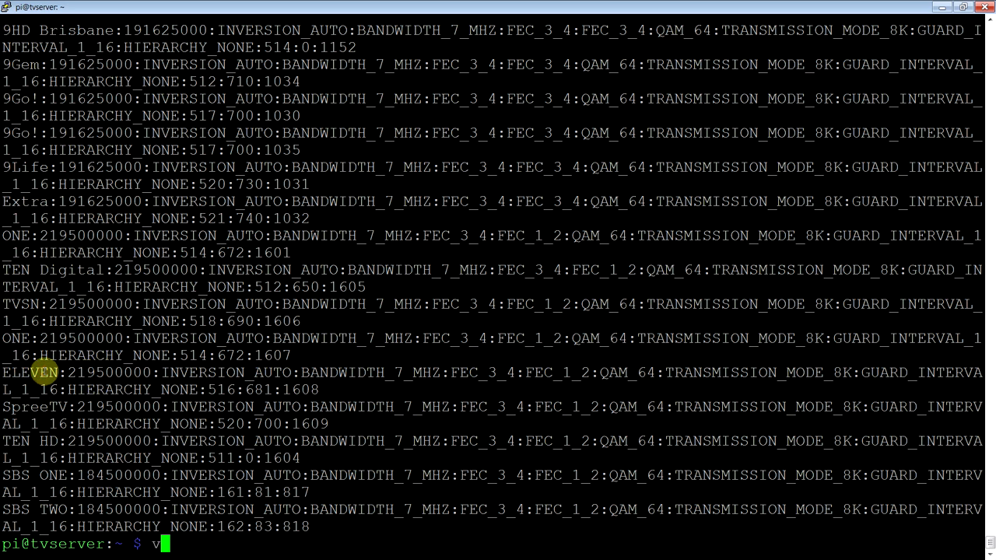
type("i")
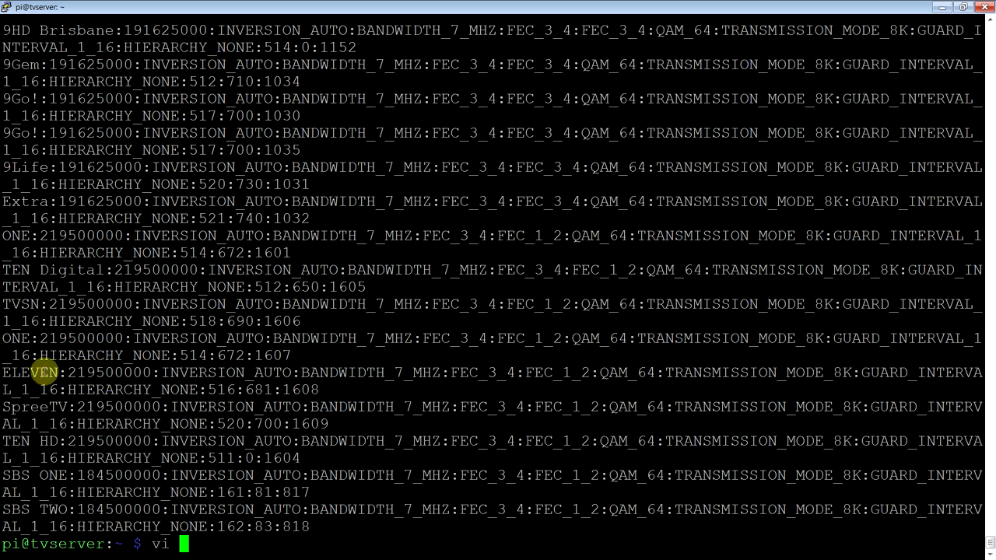
type("config")
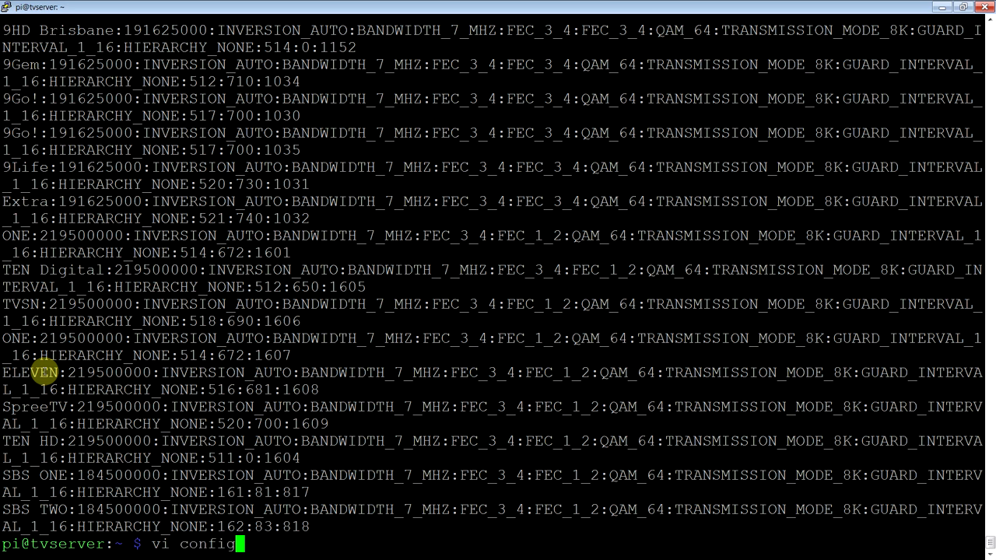
type("-ten")
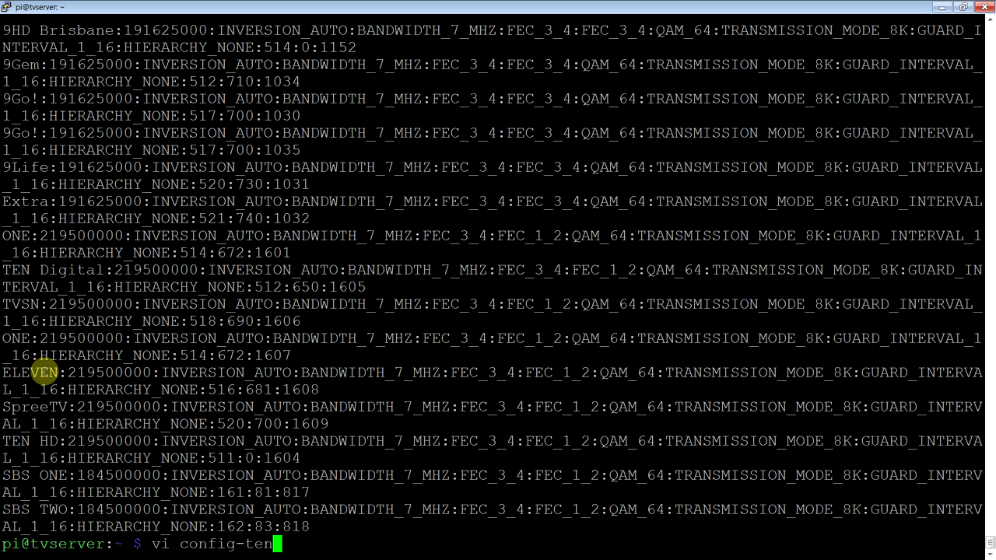
key("Return")
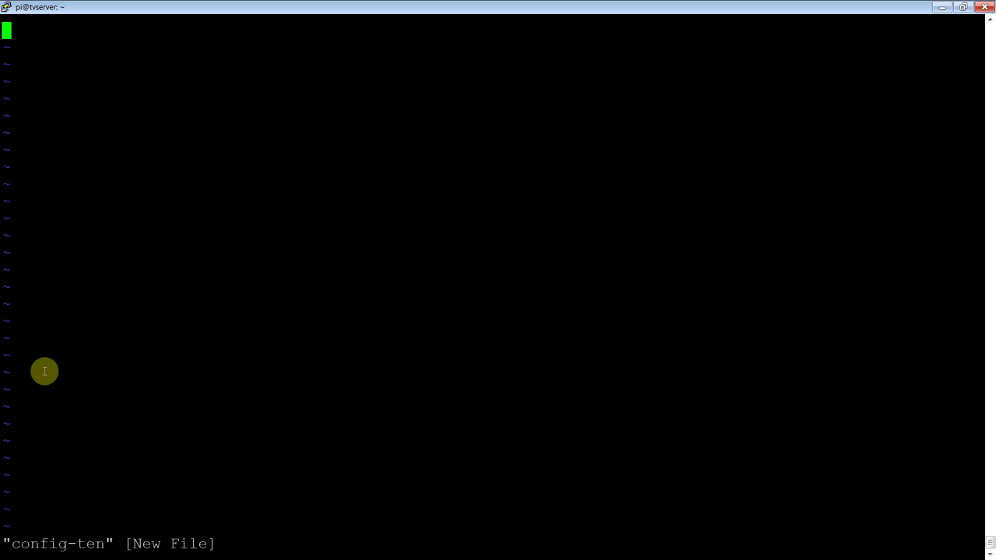
type("225.0")
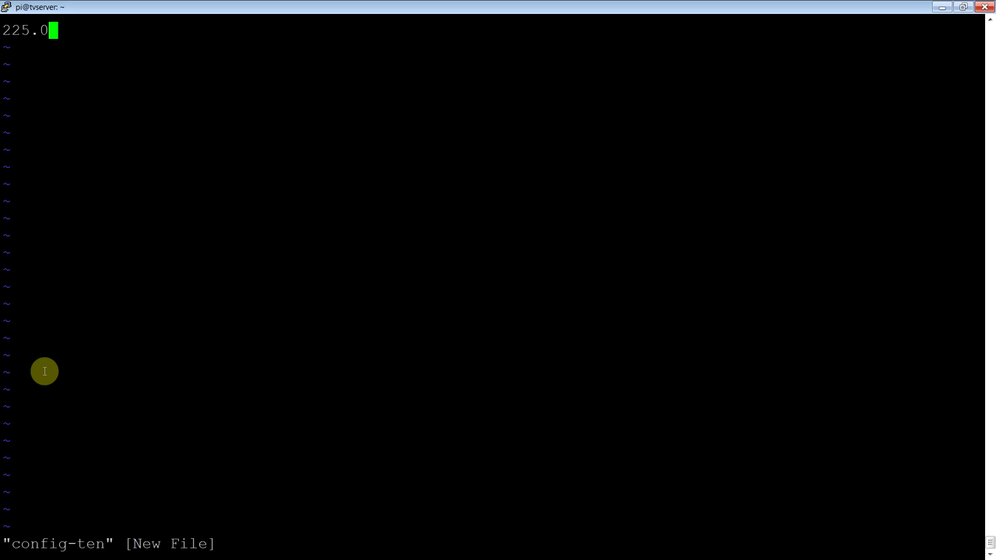
type(".0.41:")
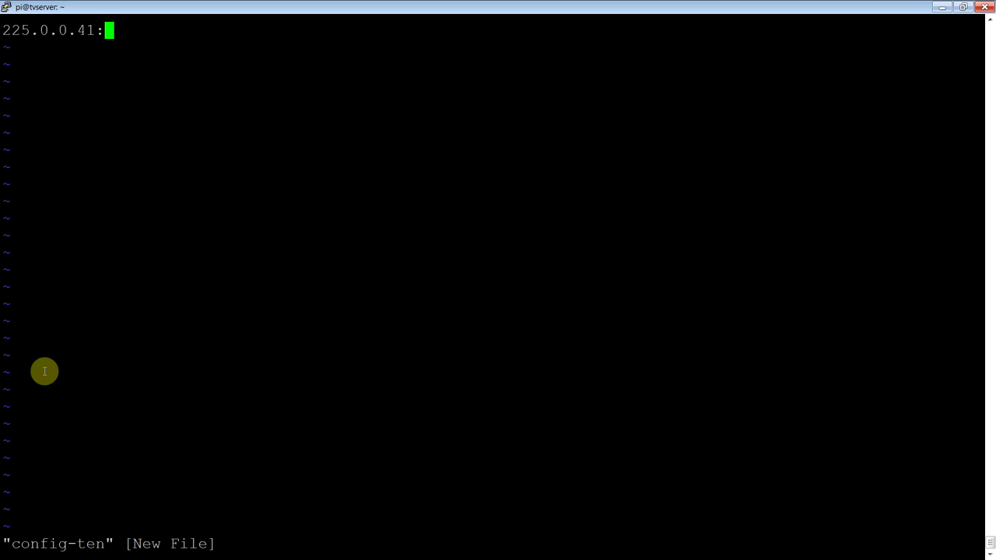
type("20000")
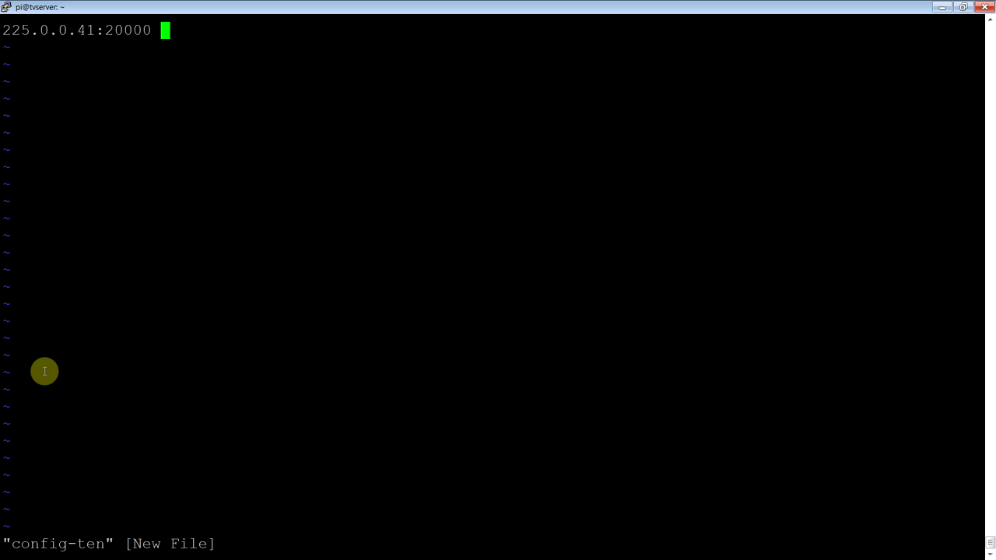
type("1")
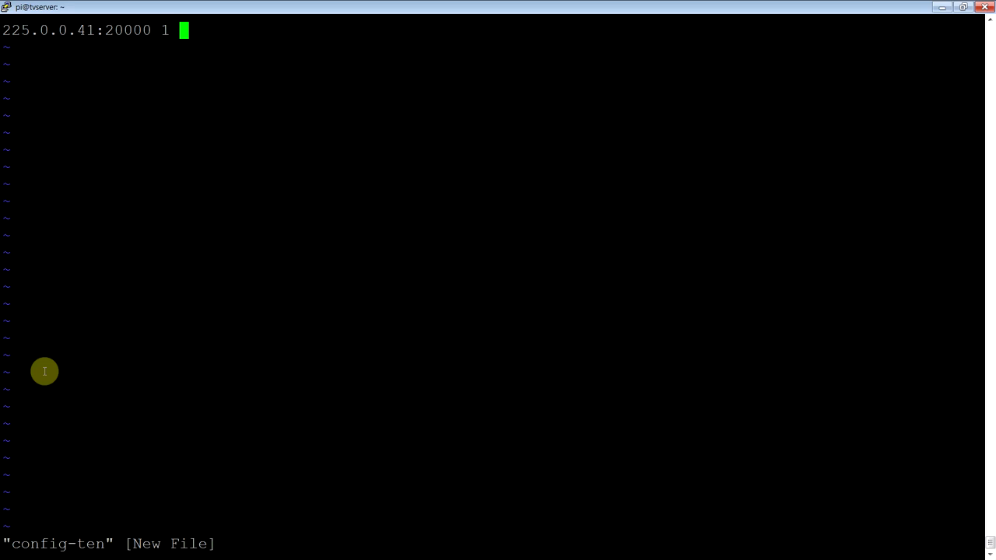
type("16")
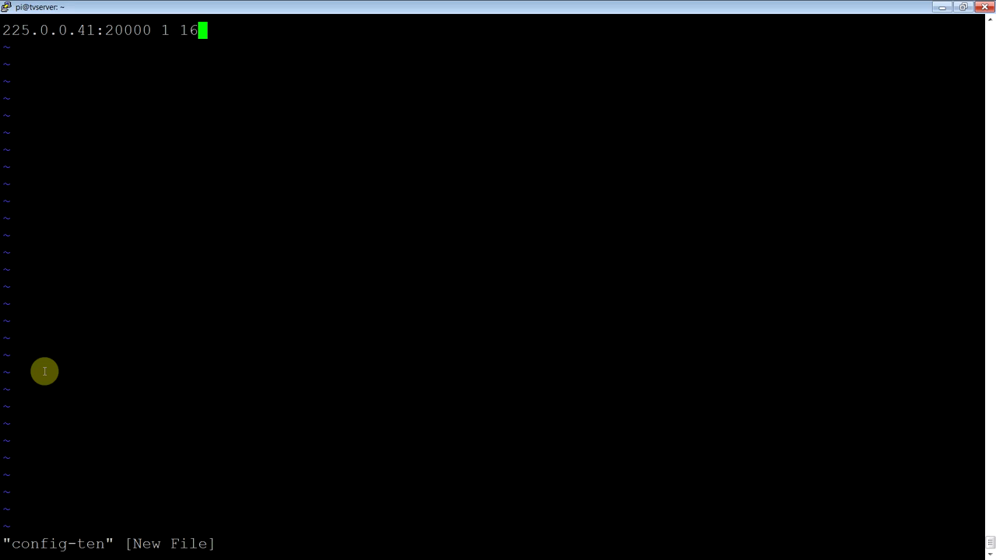
type("05")
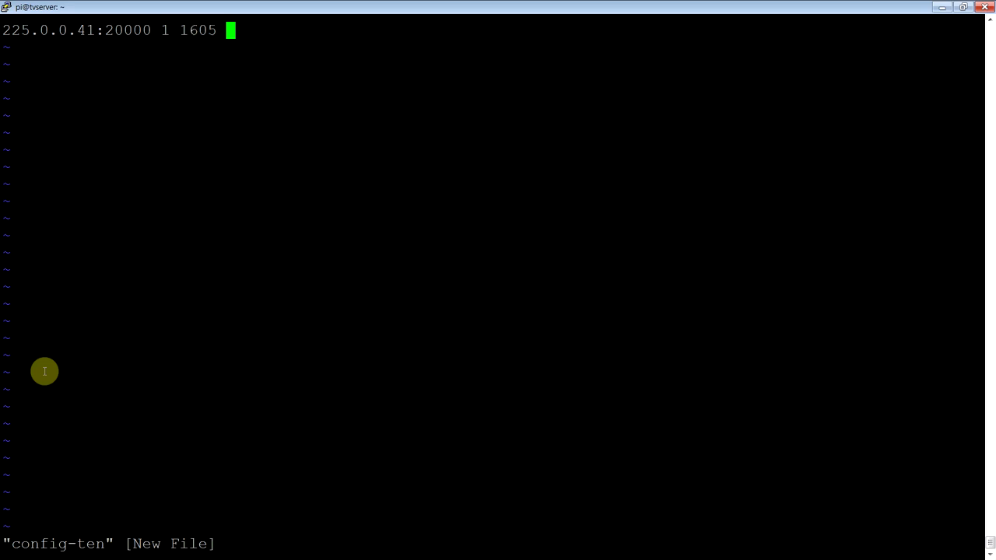
type("# Ten")
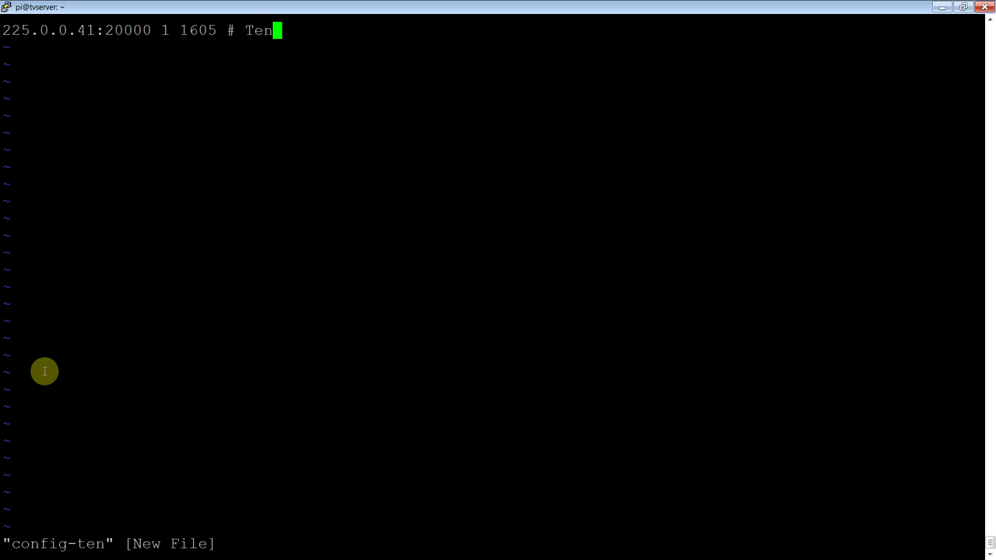
type("225.0")
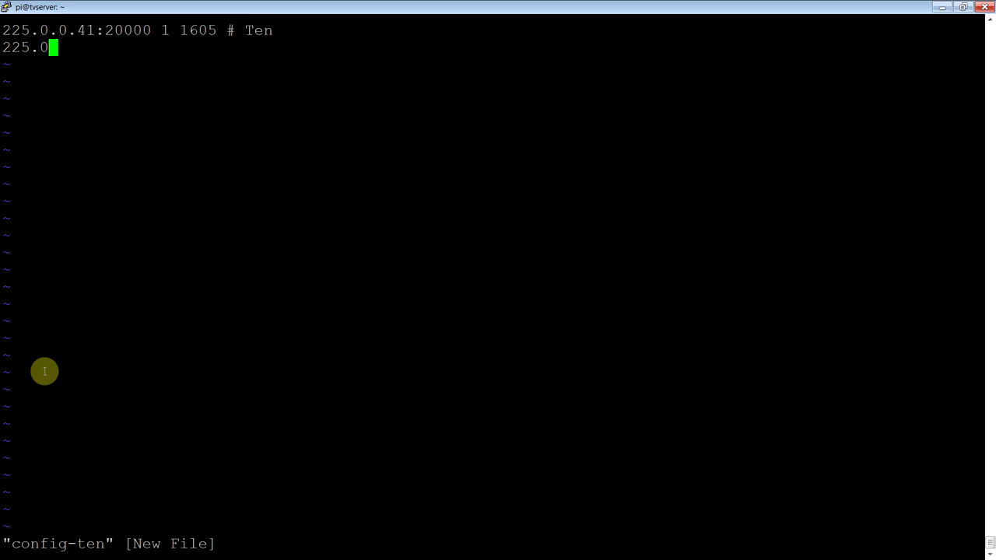
type(".0.42")
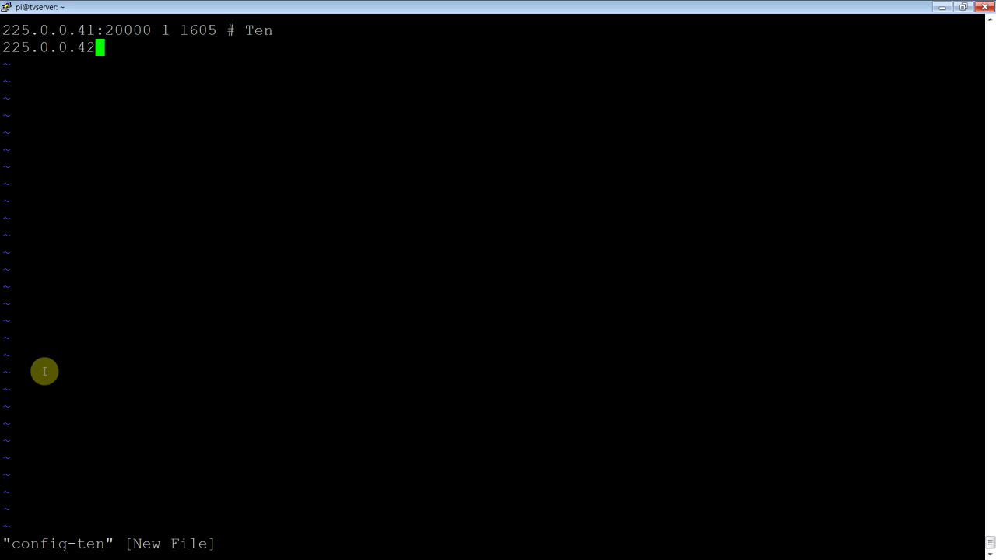
type(":20000 1")
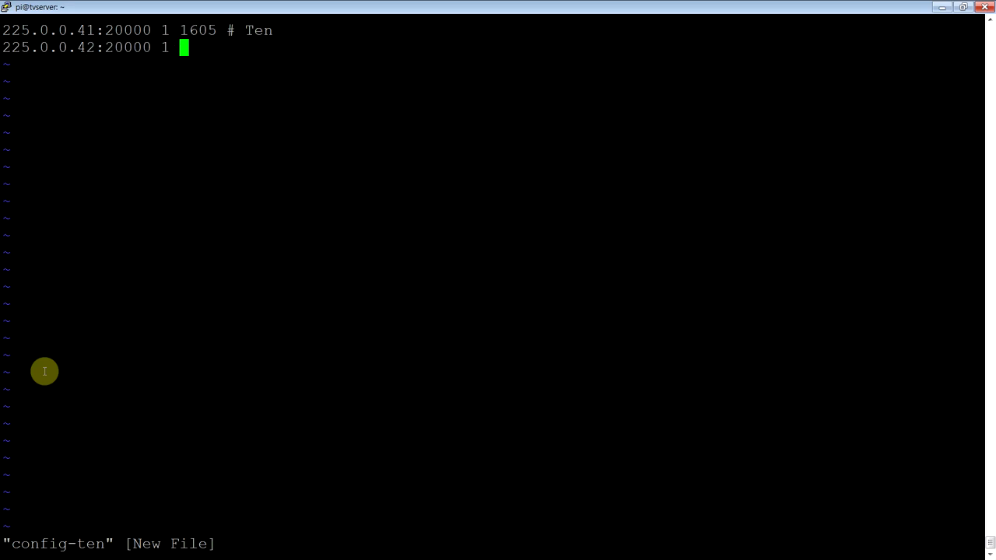
type("16")
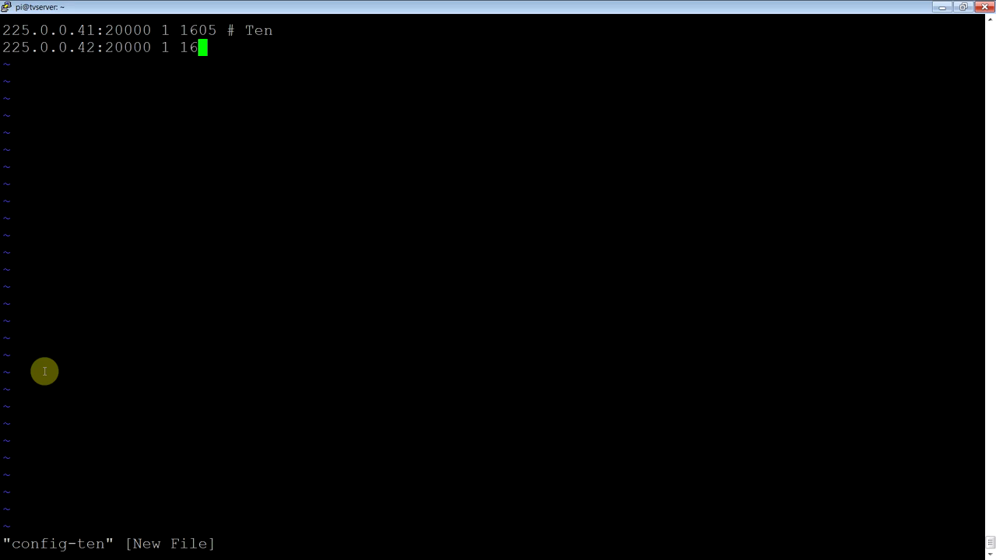
type("08 # Eleven")
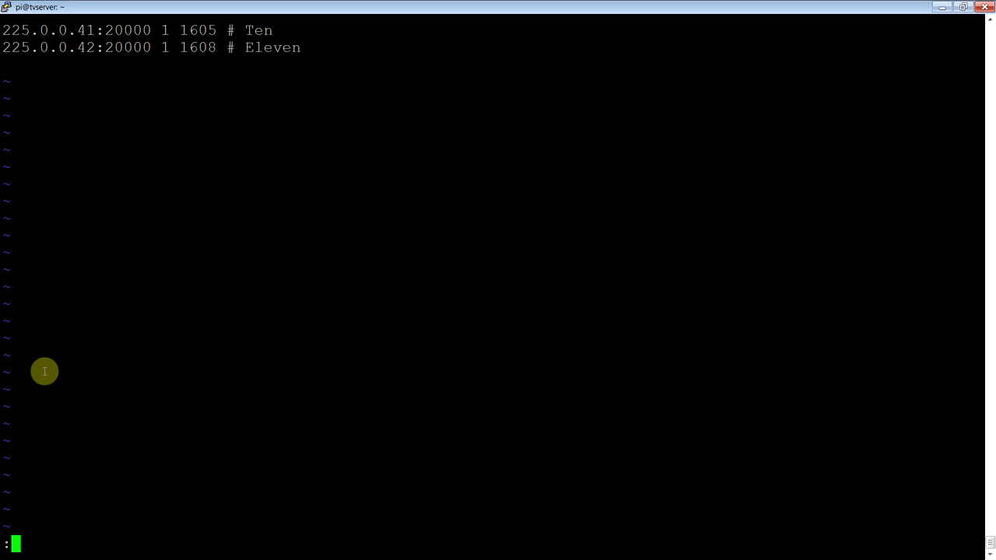
Step: Save config-ten and enter dvblast with adapter 0, frequency 219500000 and config-ten
key("Return")
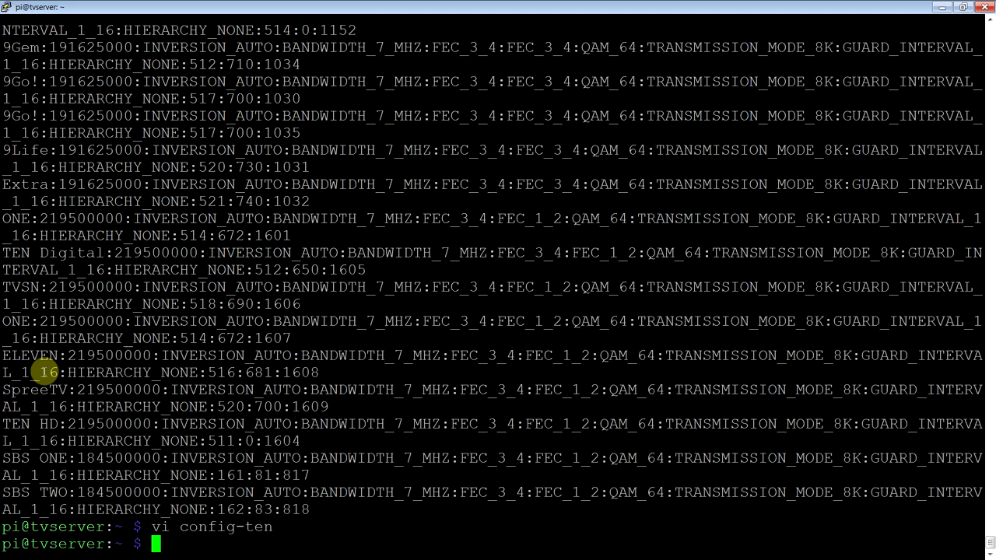
type("dvblast")
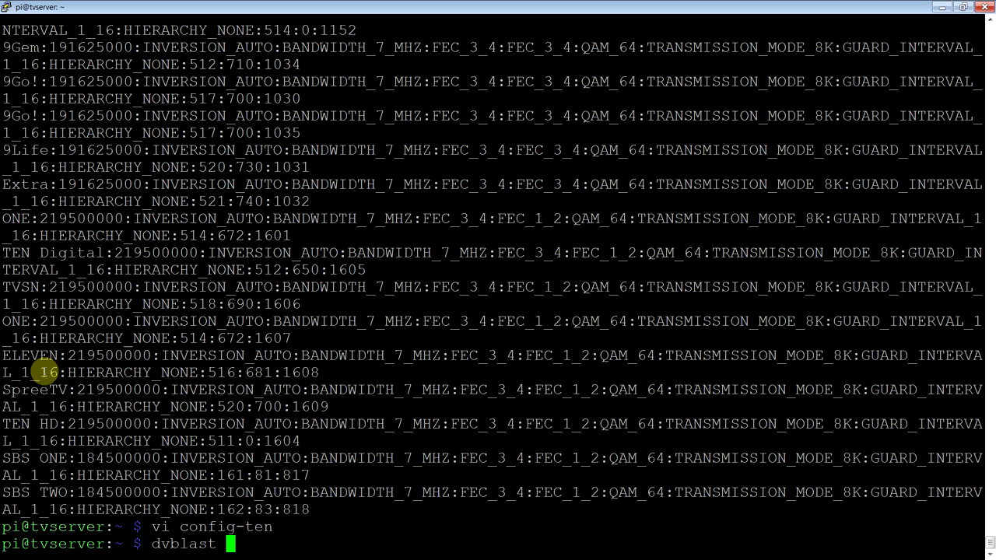
type("-a 0")
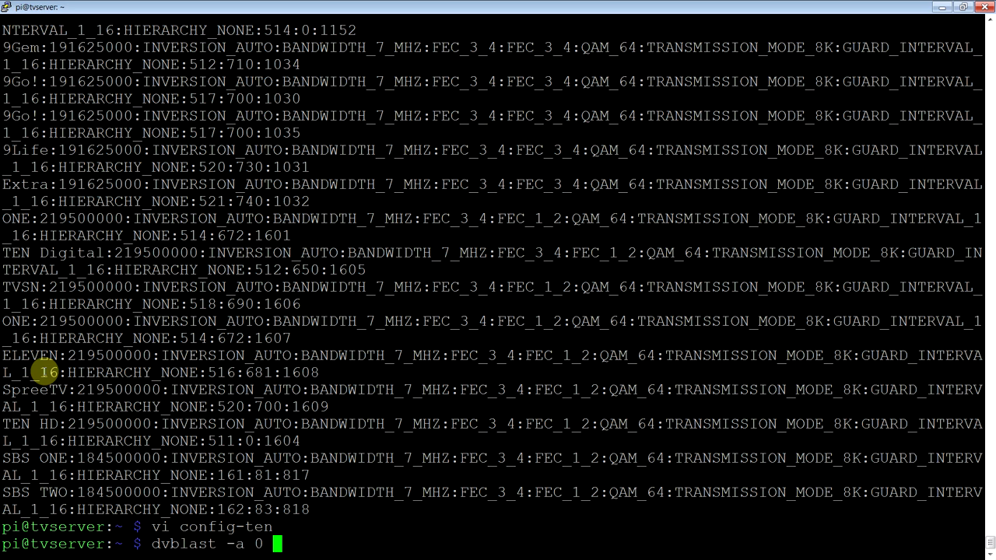
type("-")
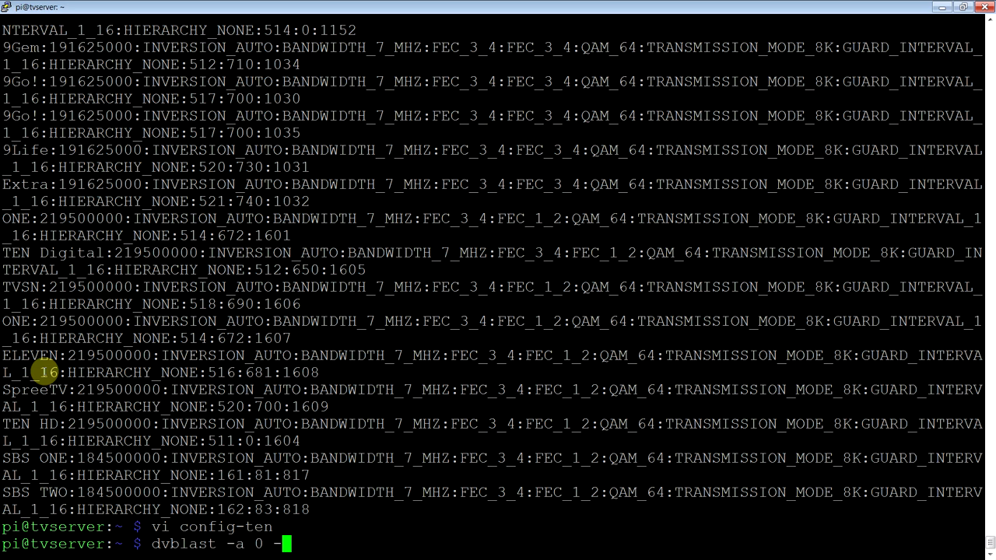
type("f")
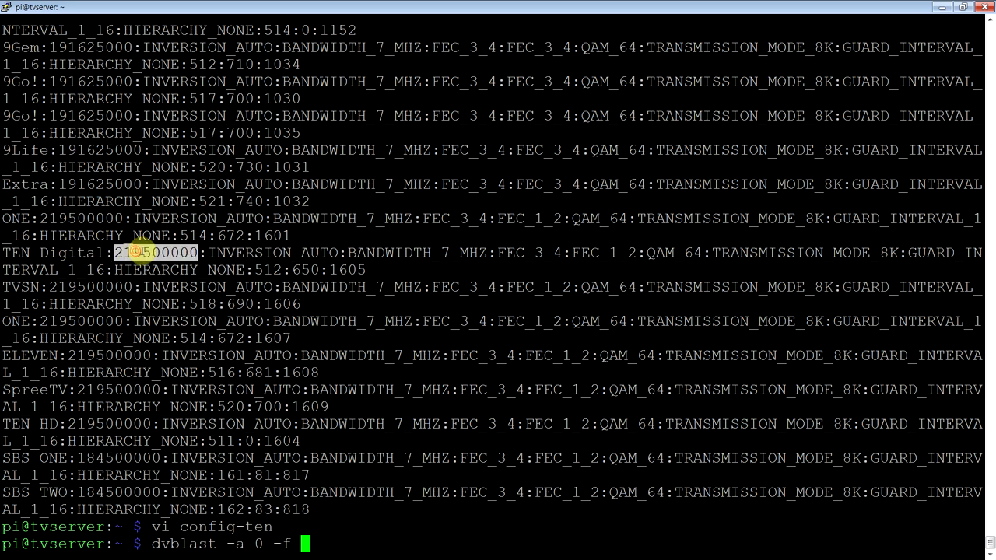
type("219500000")
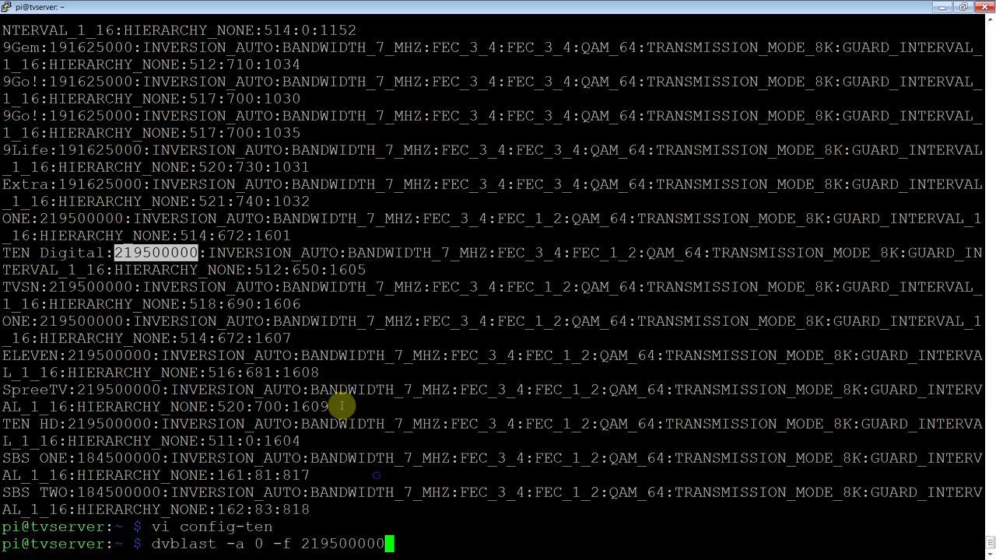
type("-c")
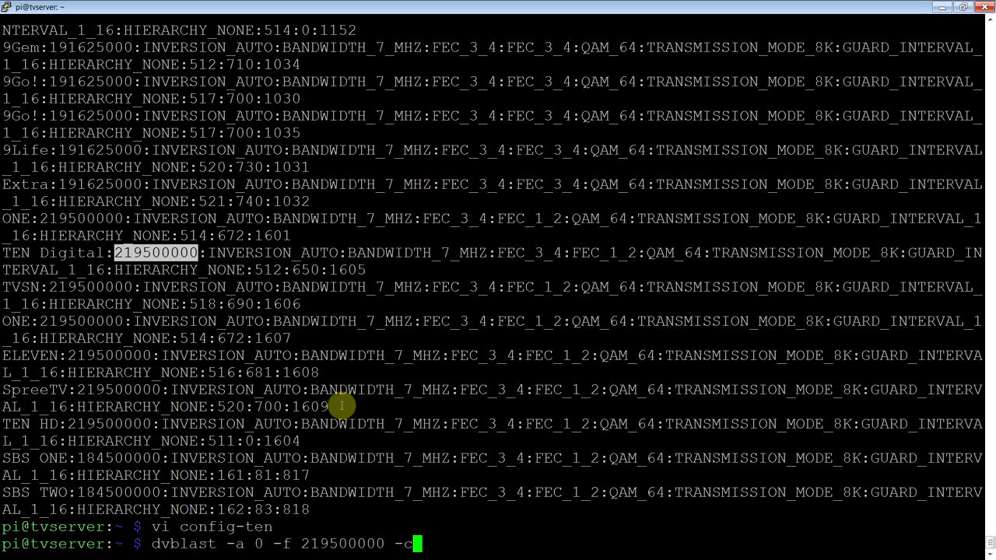
type("co")
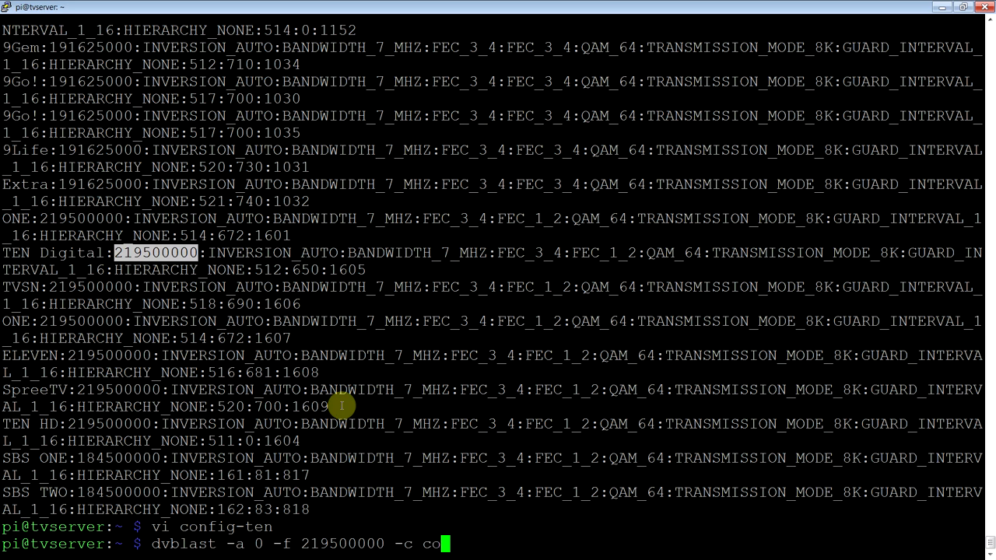
type("nfig-ten")
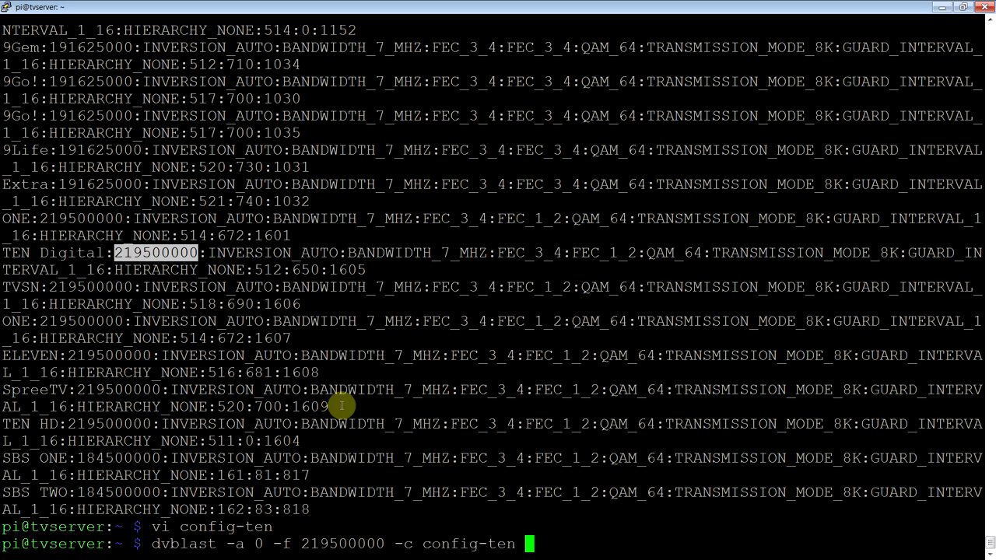
Step: Finish the dvblast command with QAM_64, 7 MHz bandwidth and -e, and run it
type("-m")
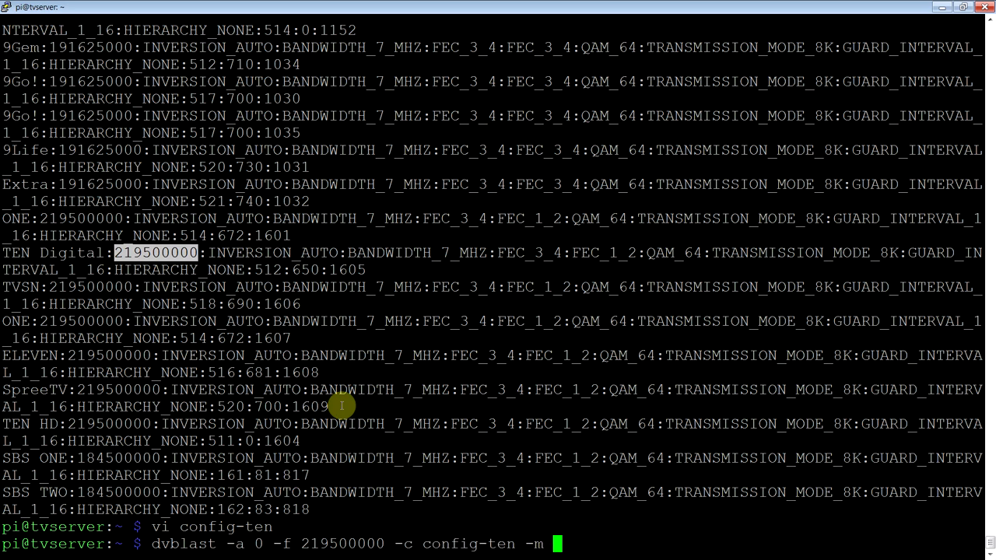
type("QAM_64")
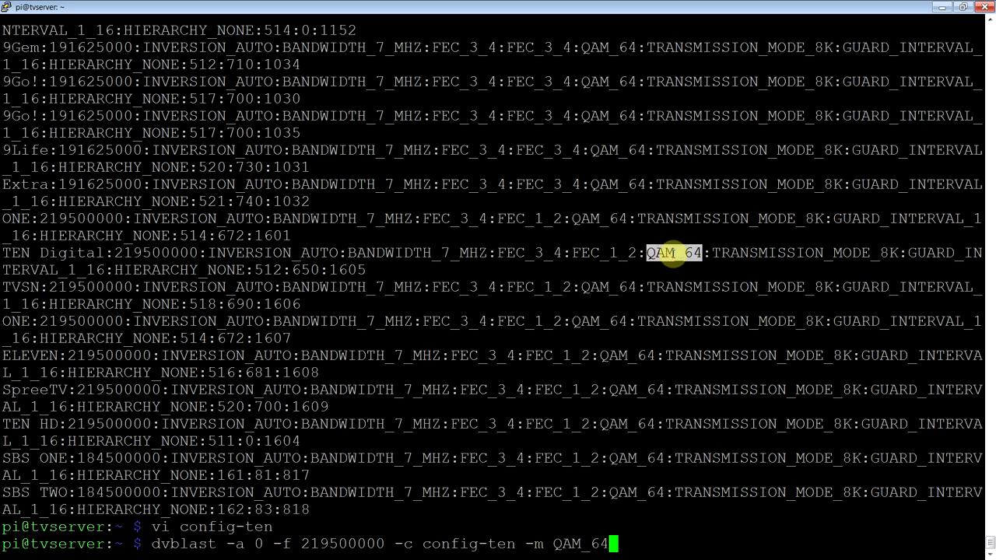
mouse_move(716, 451)
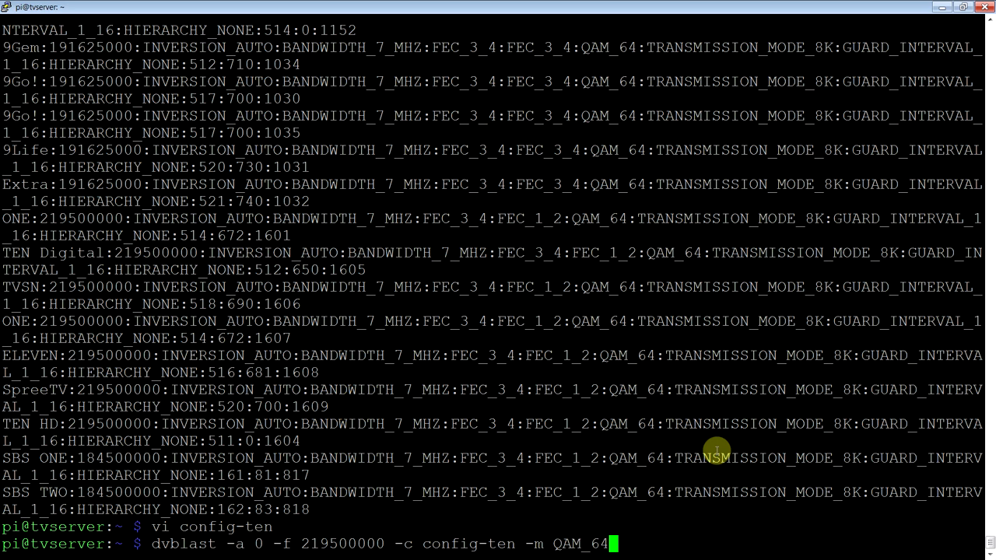
type("-b 7")
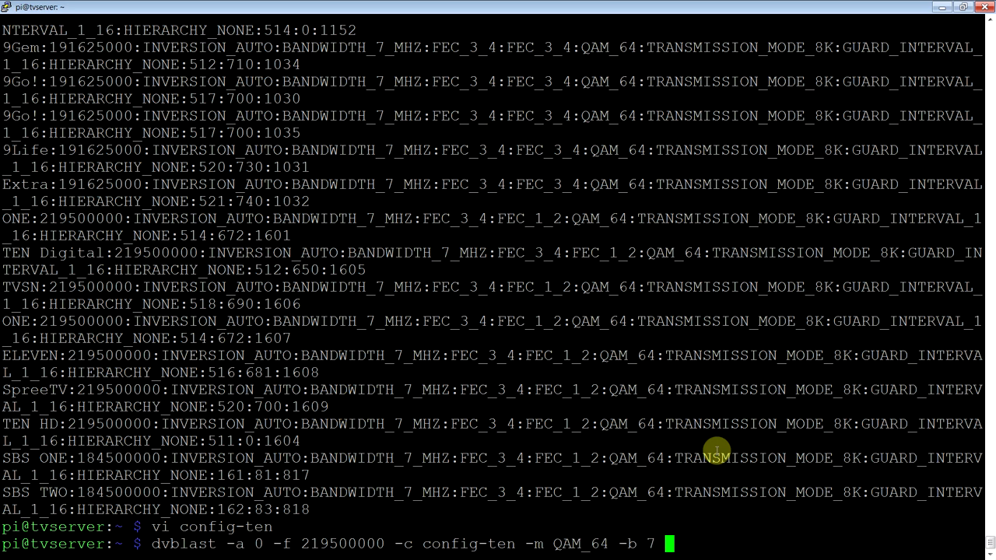
type("-e")
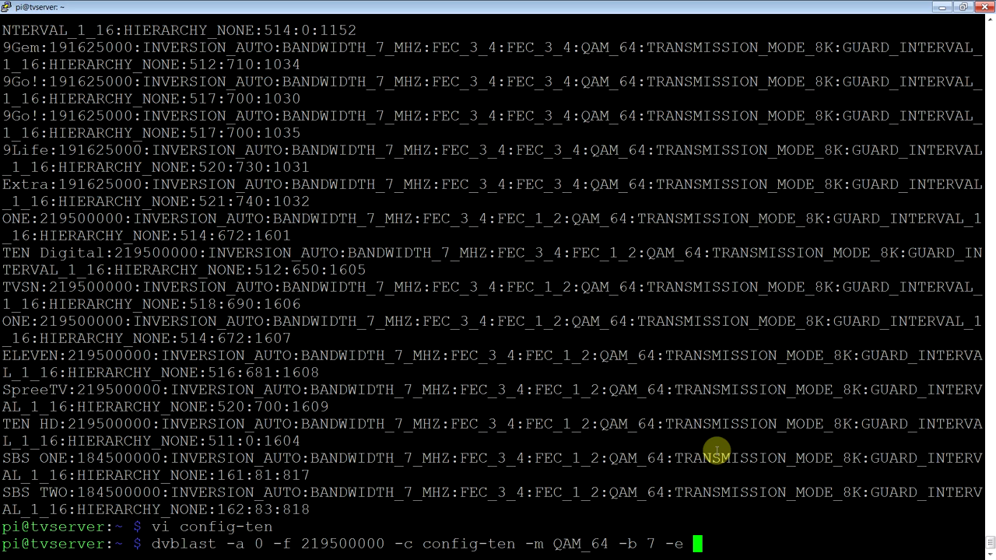
key("Return")
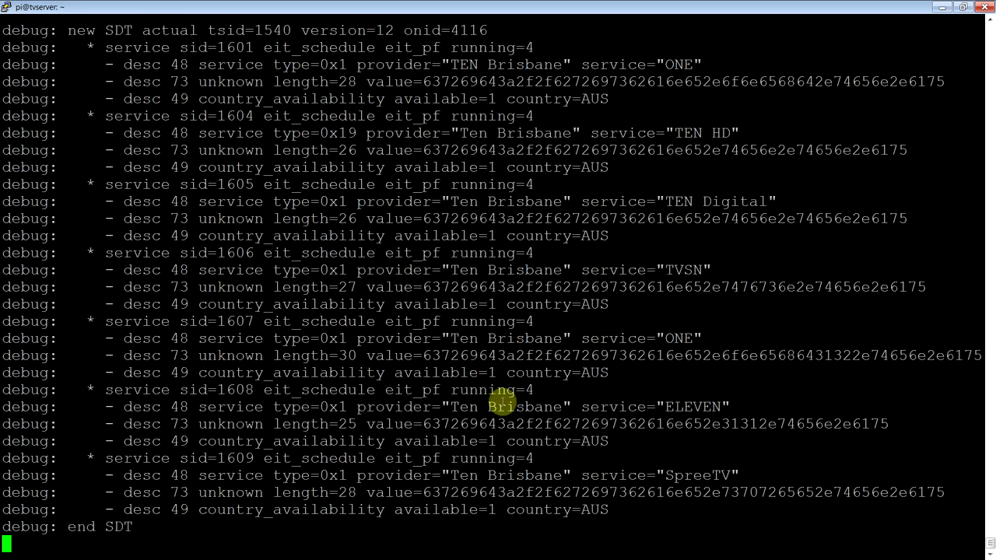
mouse_move(722, 452)
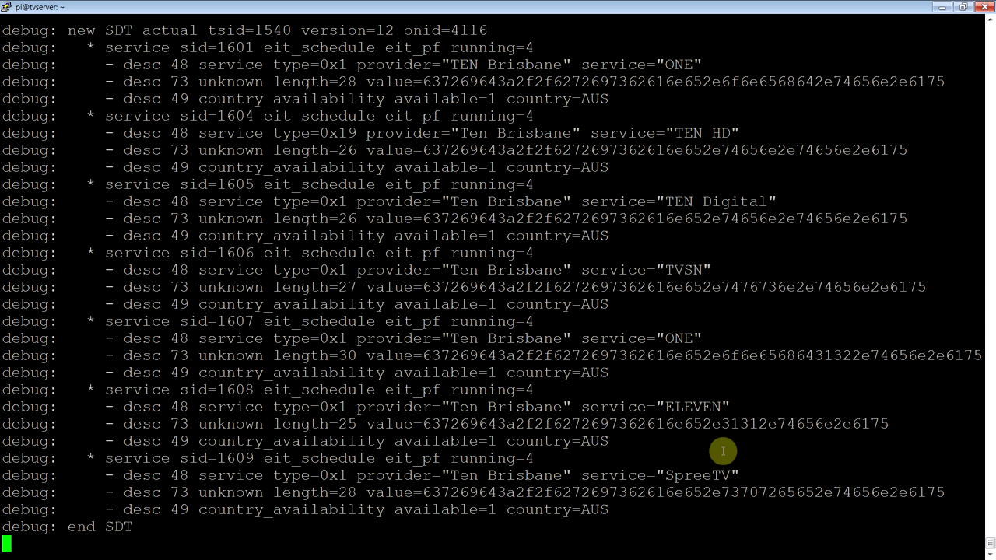
Step: Scroll the dvblast output to check the Ten Brisbane SDT services, including TEN Digital and ELEVEN
scroll("down", 3)
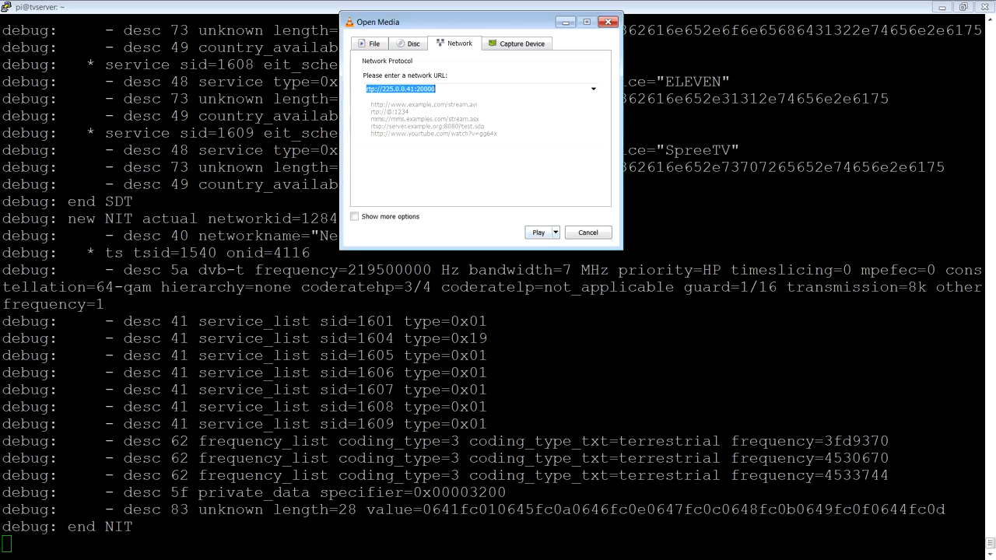
Step: Play rtp://225.0.0.41:20000 in VLC, then edit the group address for the other stream
left_click(393, 89)
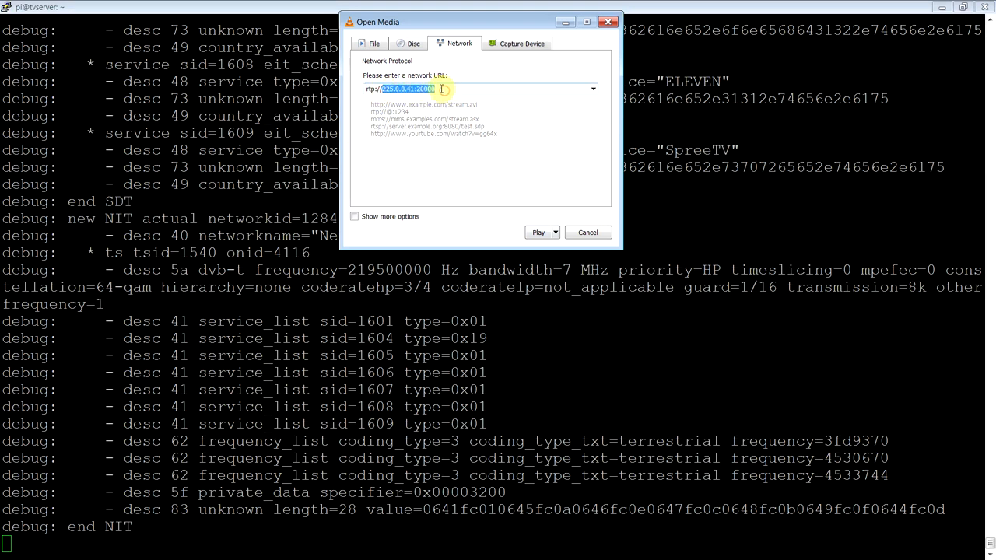
left_click(378, 89)
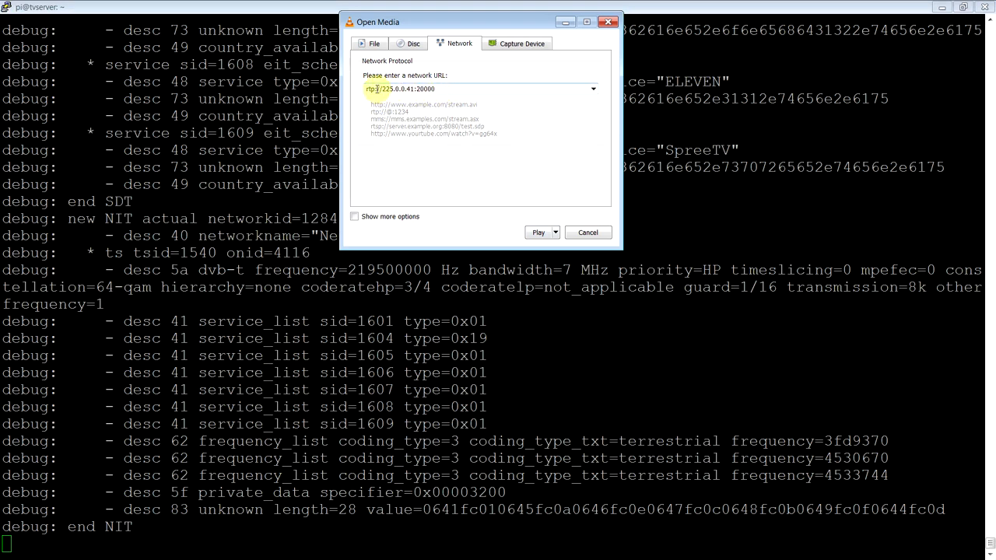
left_click(537, 232)
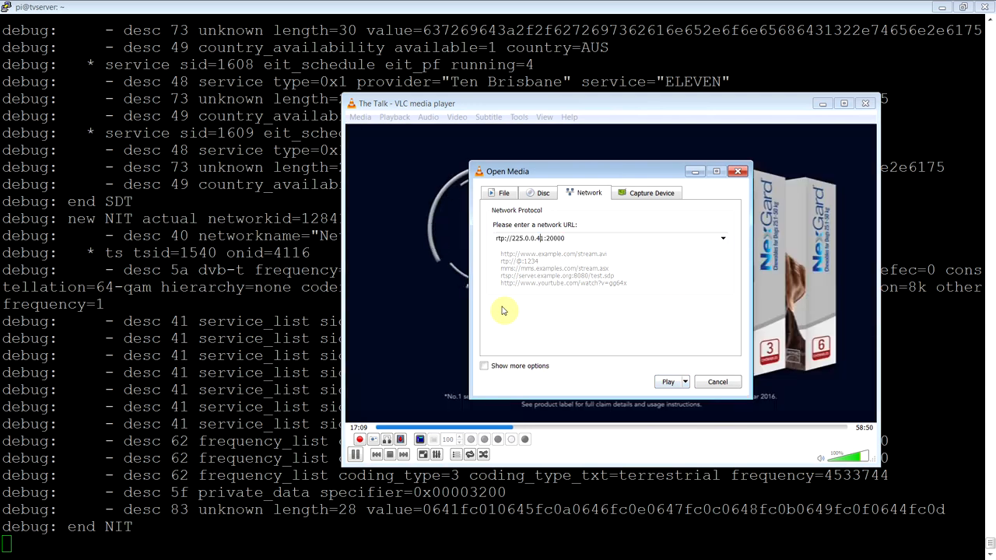
left_click(668, 381)
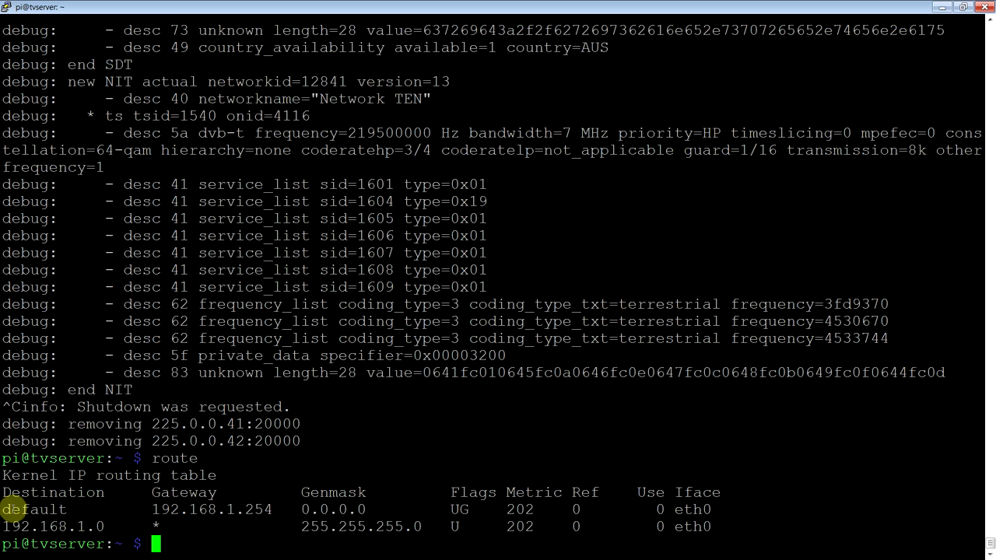
mouse_move(280, 507)
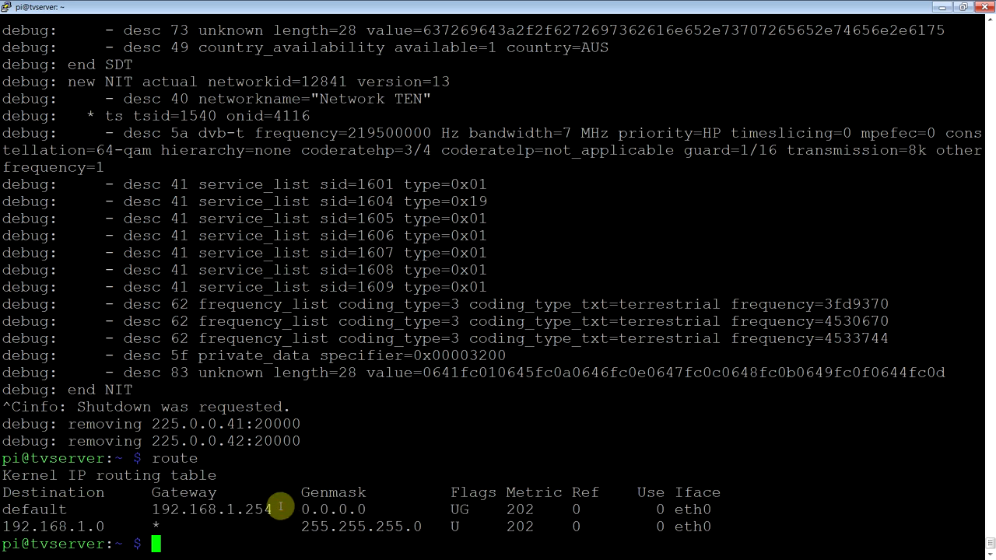
mouse_move(226, 509)
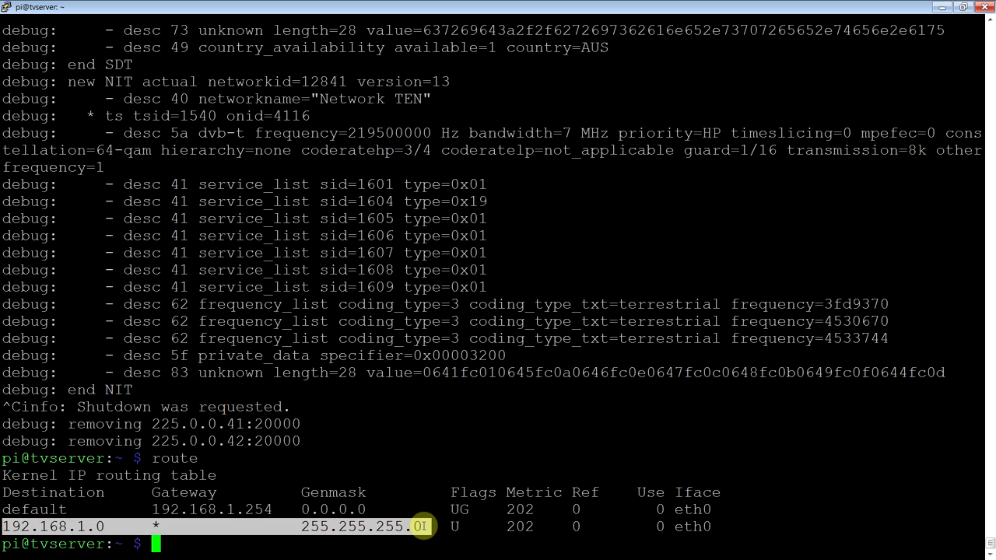
mouse_move(242, 530)
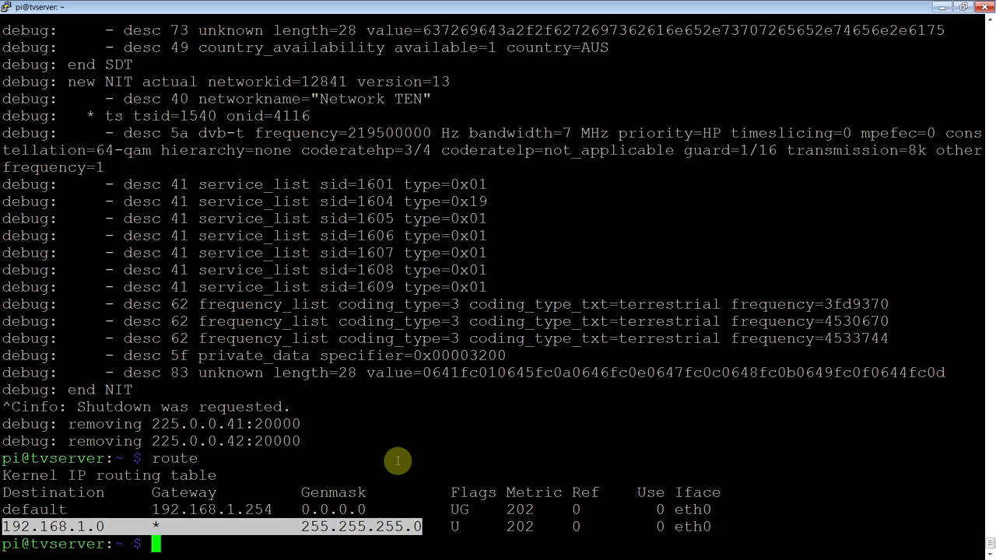
mouse_move(9, 509)
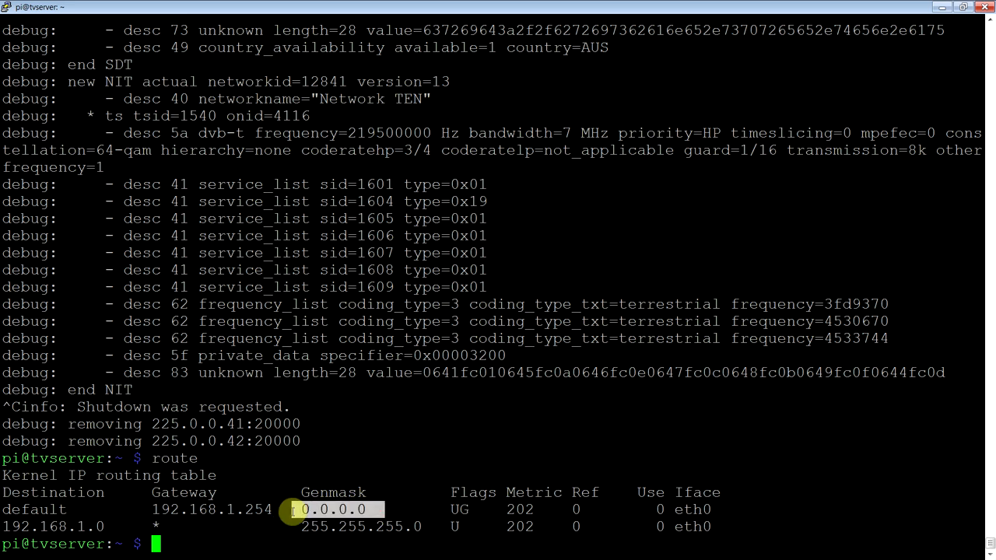
mouse_move(252, 530)
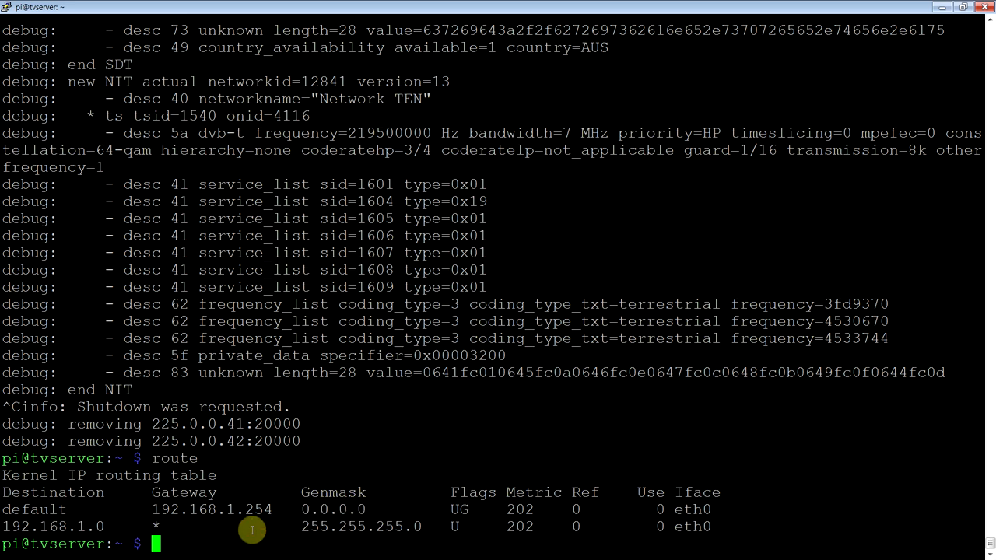